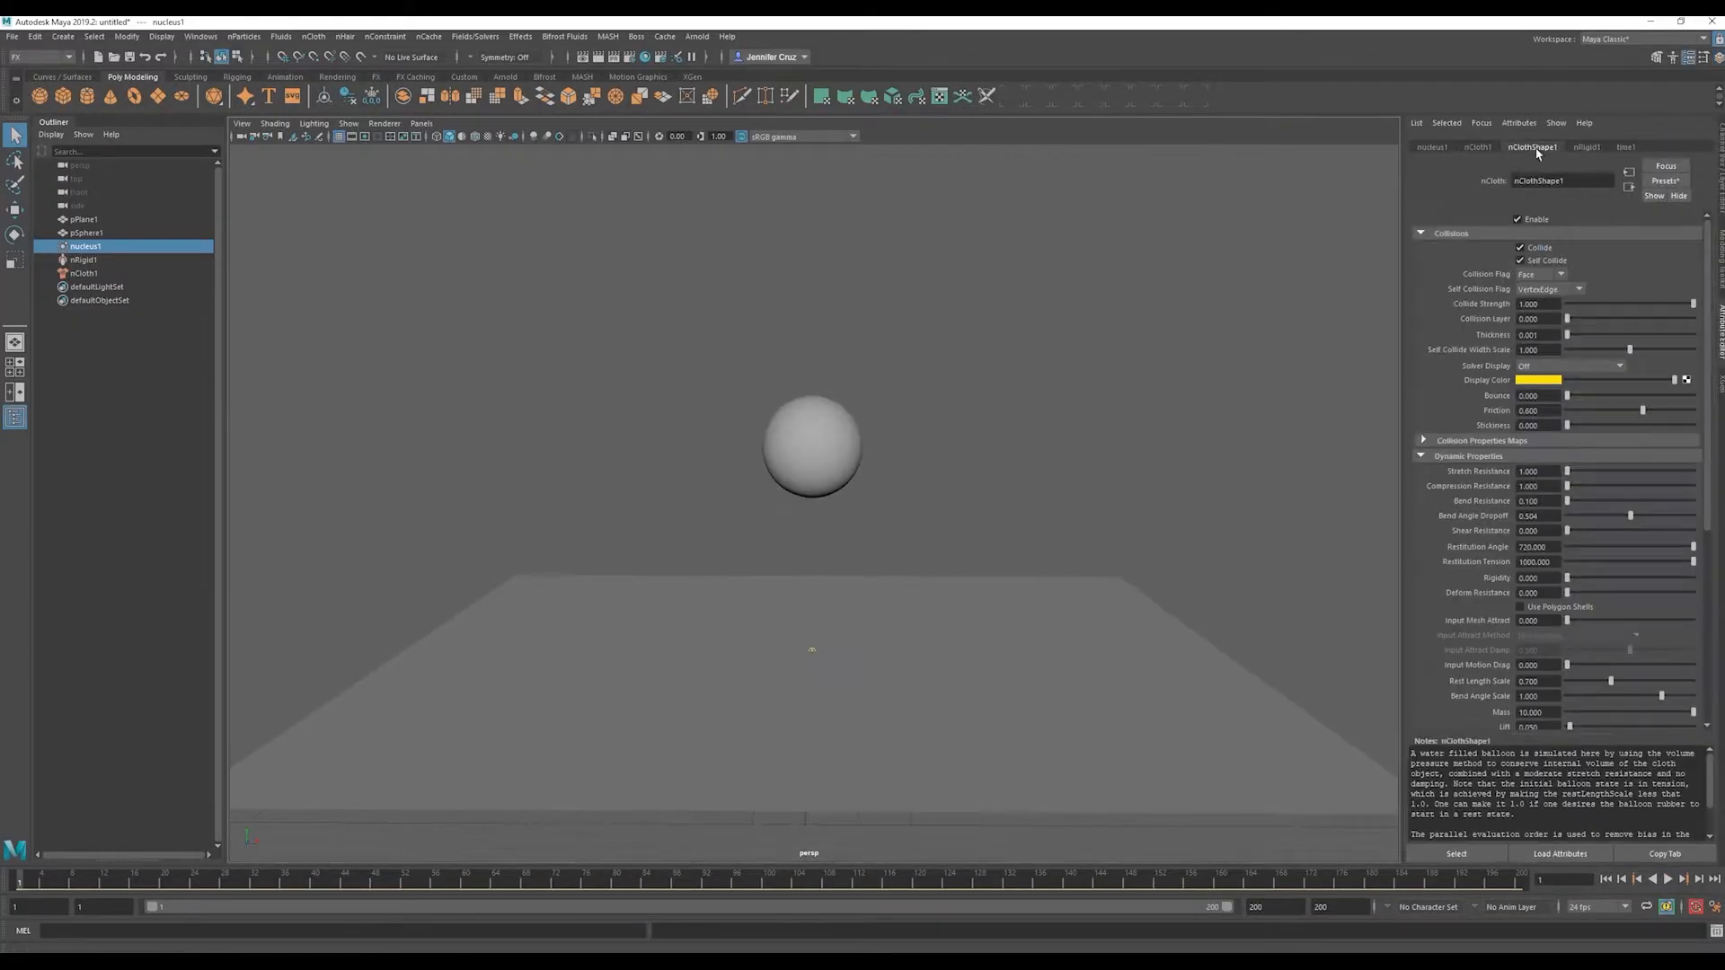
Review the water balloon nCloth preset, then open the XGen grass field scene.
left_click(1668, 879)
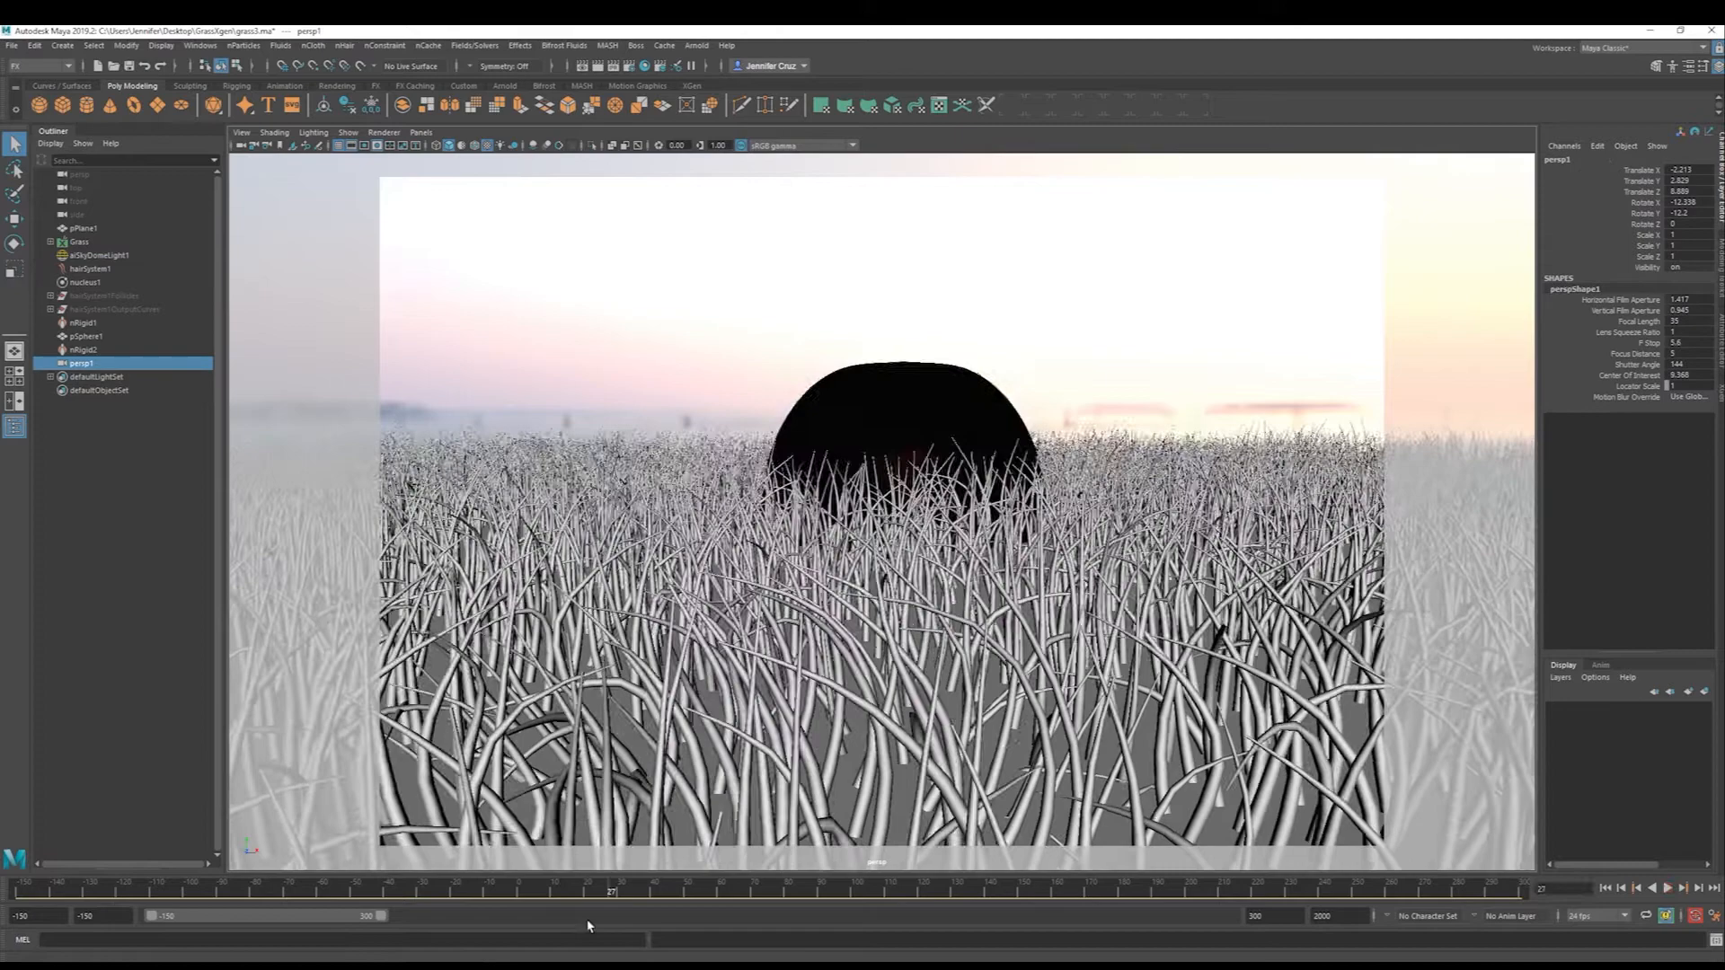
left_click(99, 255)
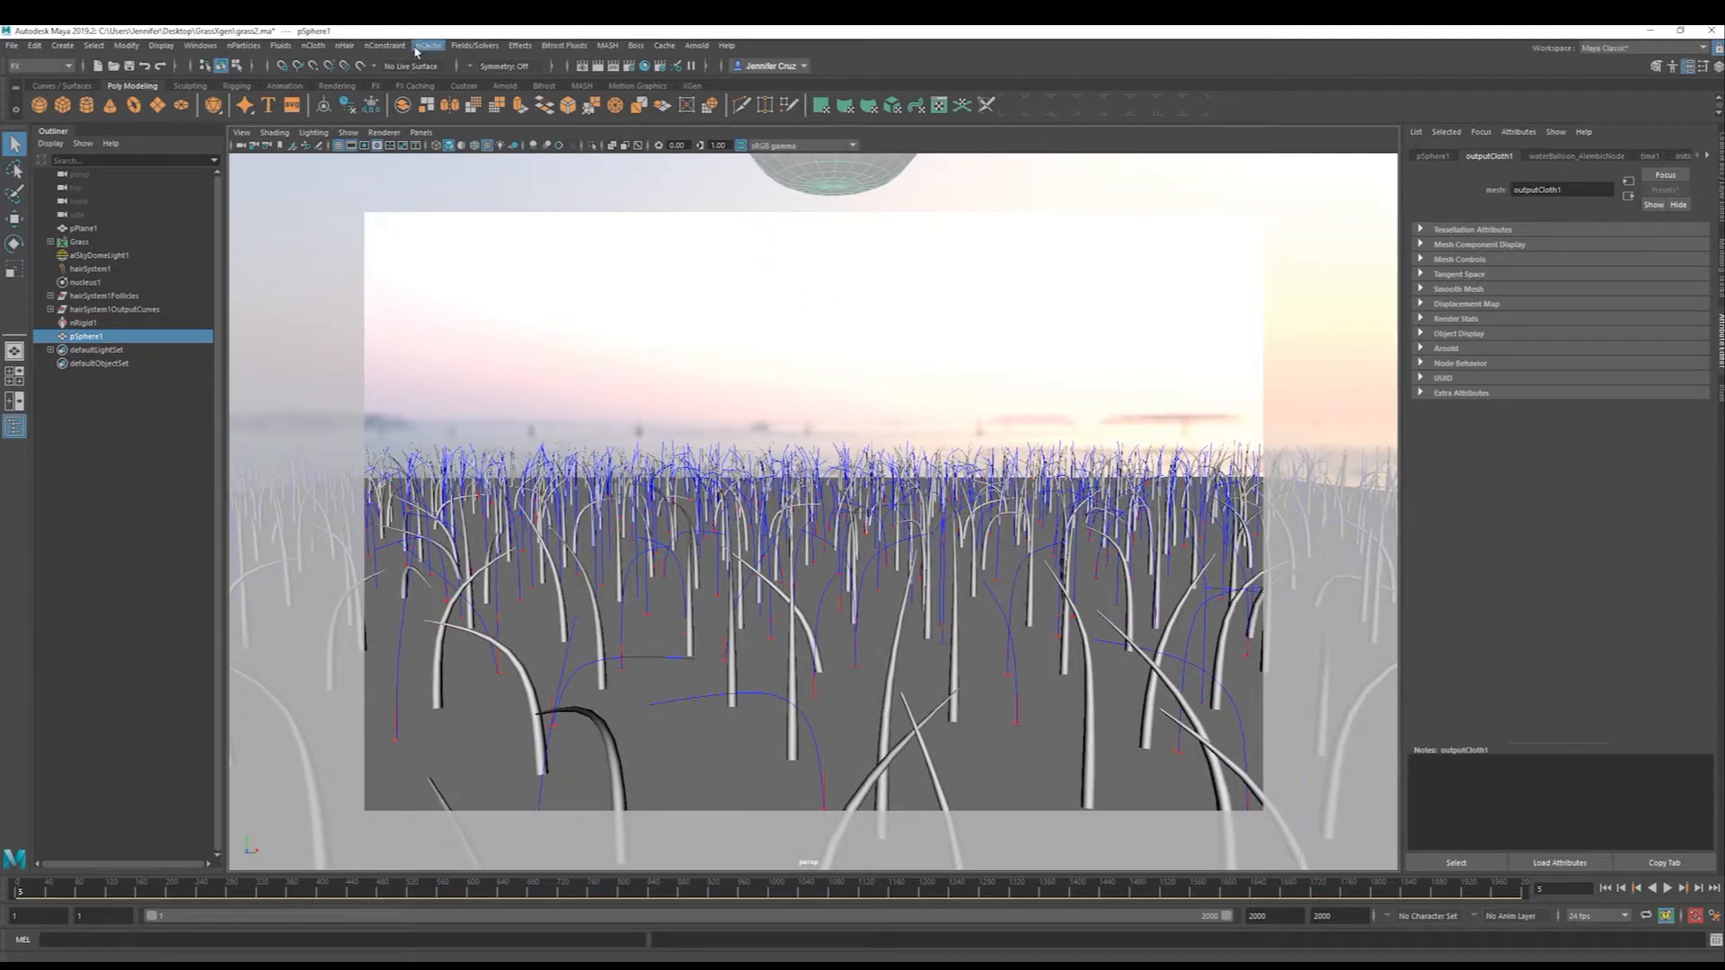
mouse_move(428, 45)
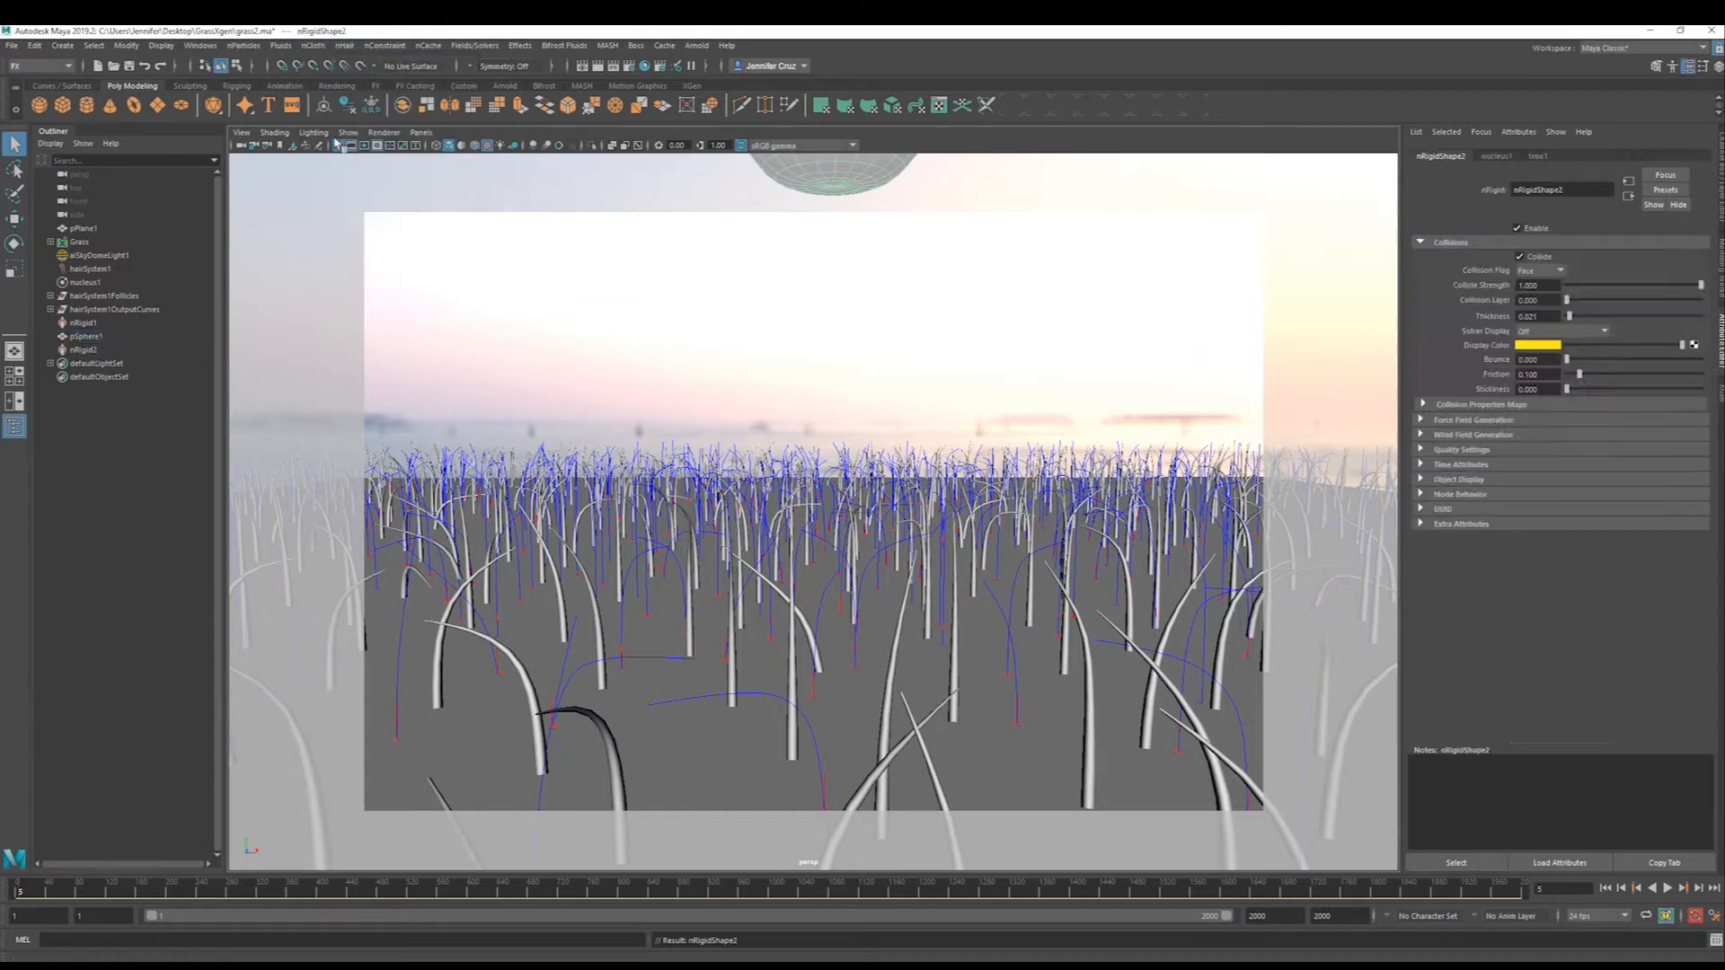
Set the nRigid collision thickness to 0.010 and play back the balloon dropping.
triple_click(1529, 317)
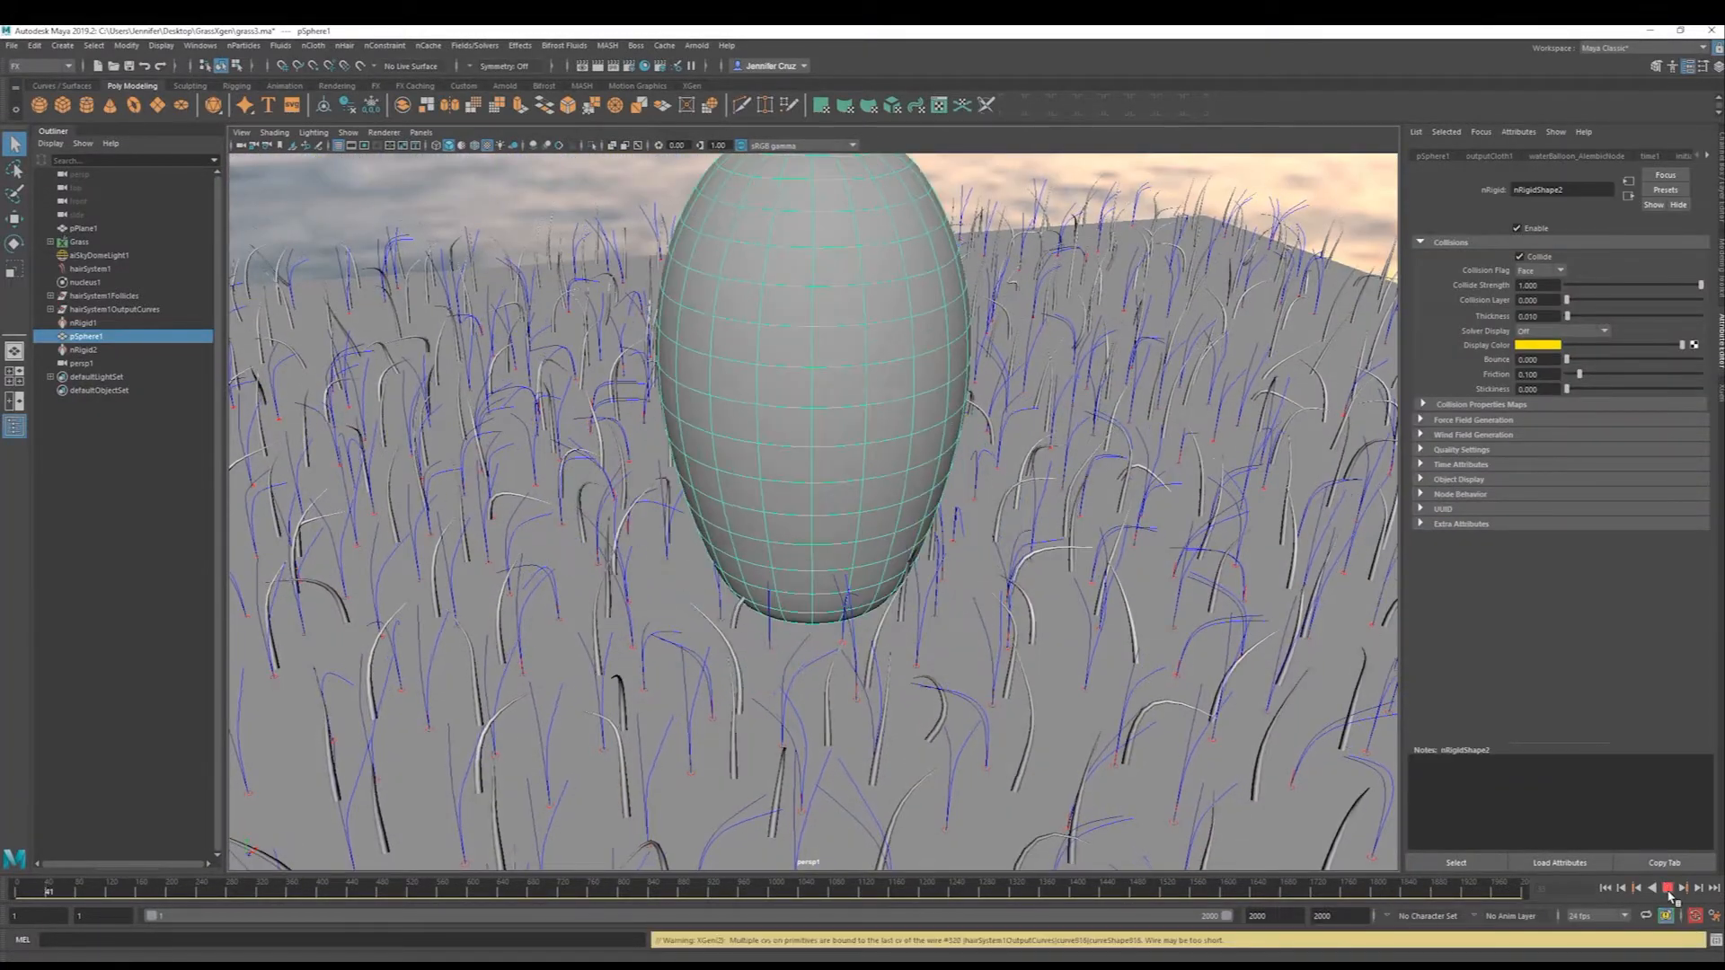
left_click(1666, 888)
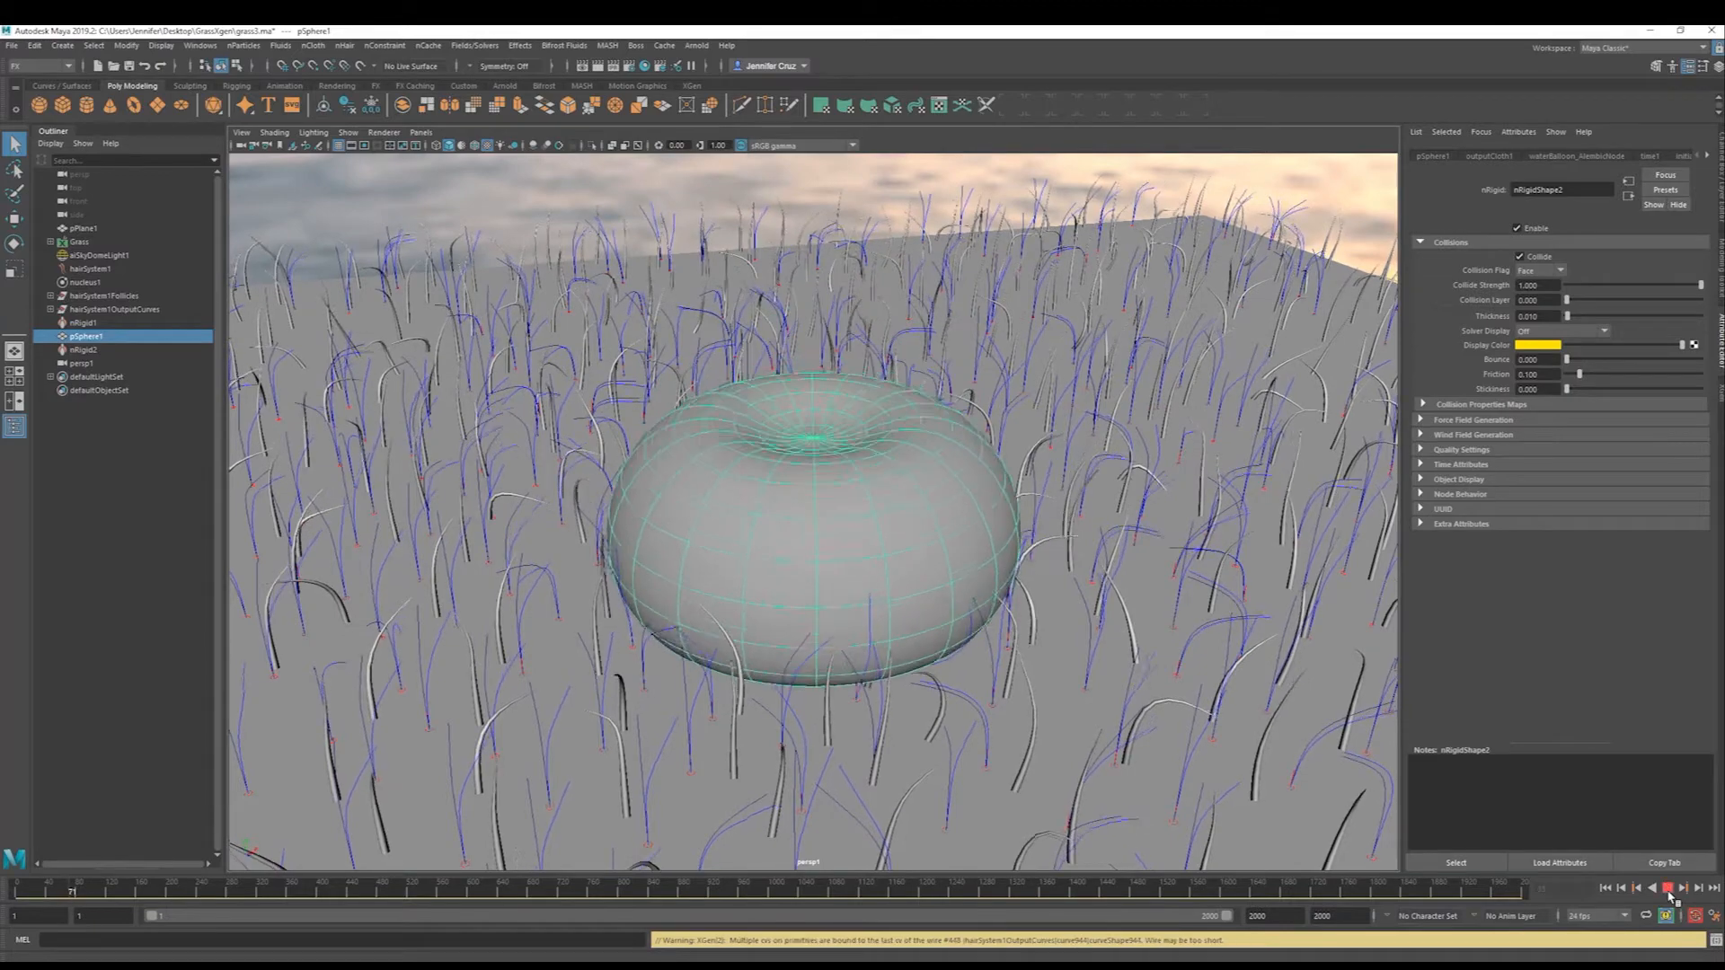
left_click(1668, 889)
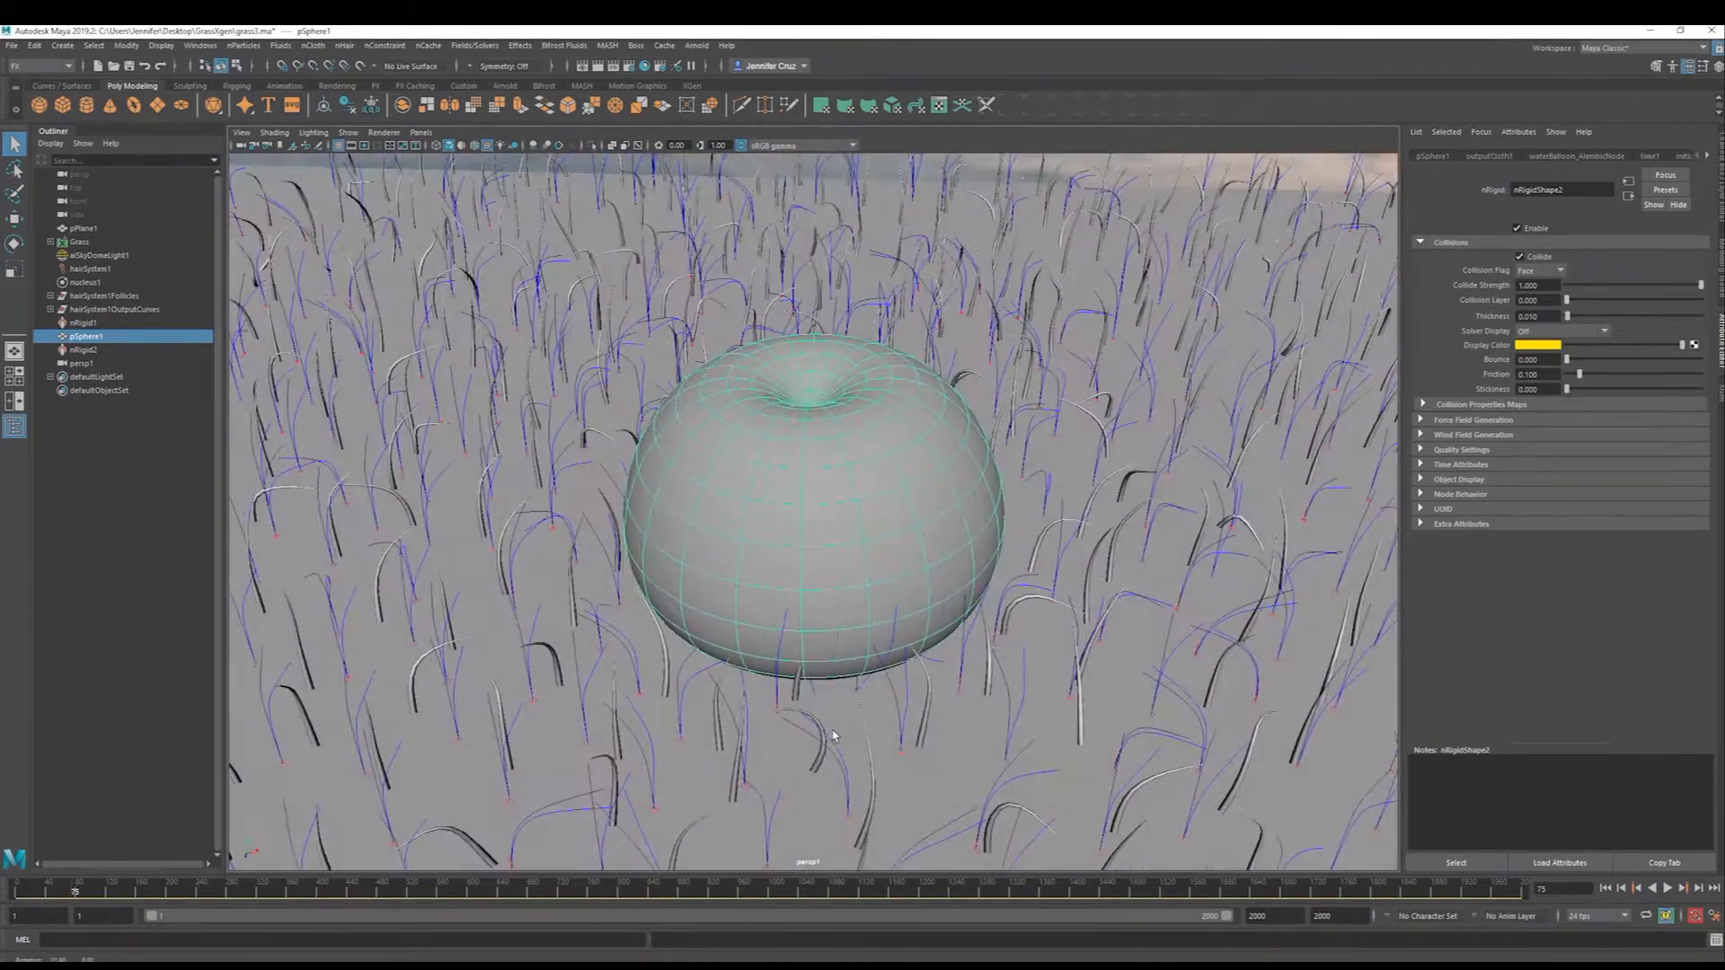
Set nucleus1 Substeps to 8 and Max Collision Iterations to 12.
left_click(84, 281)
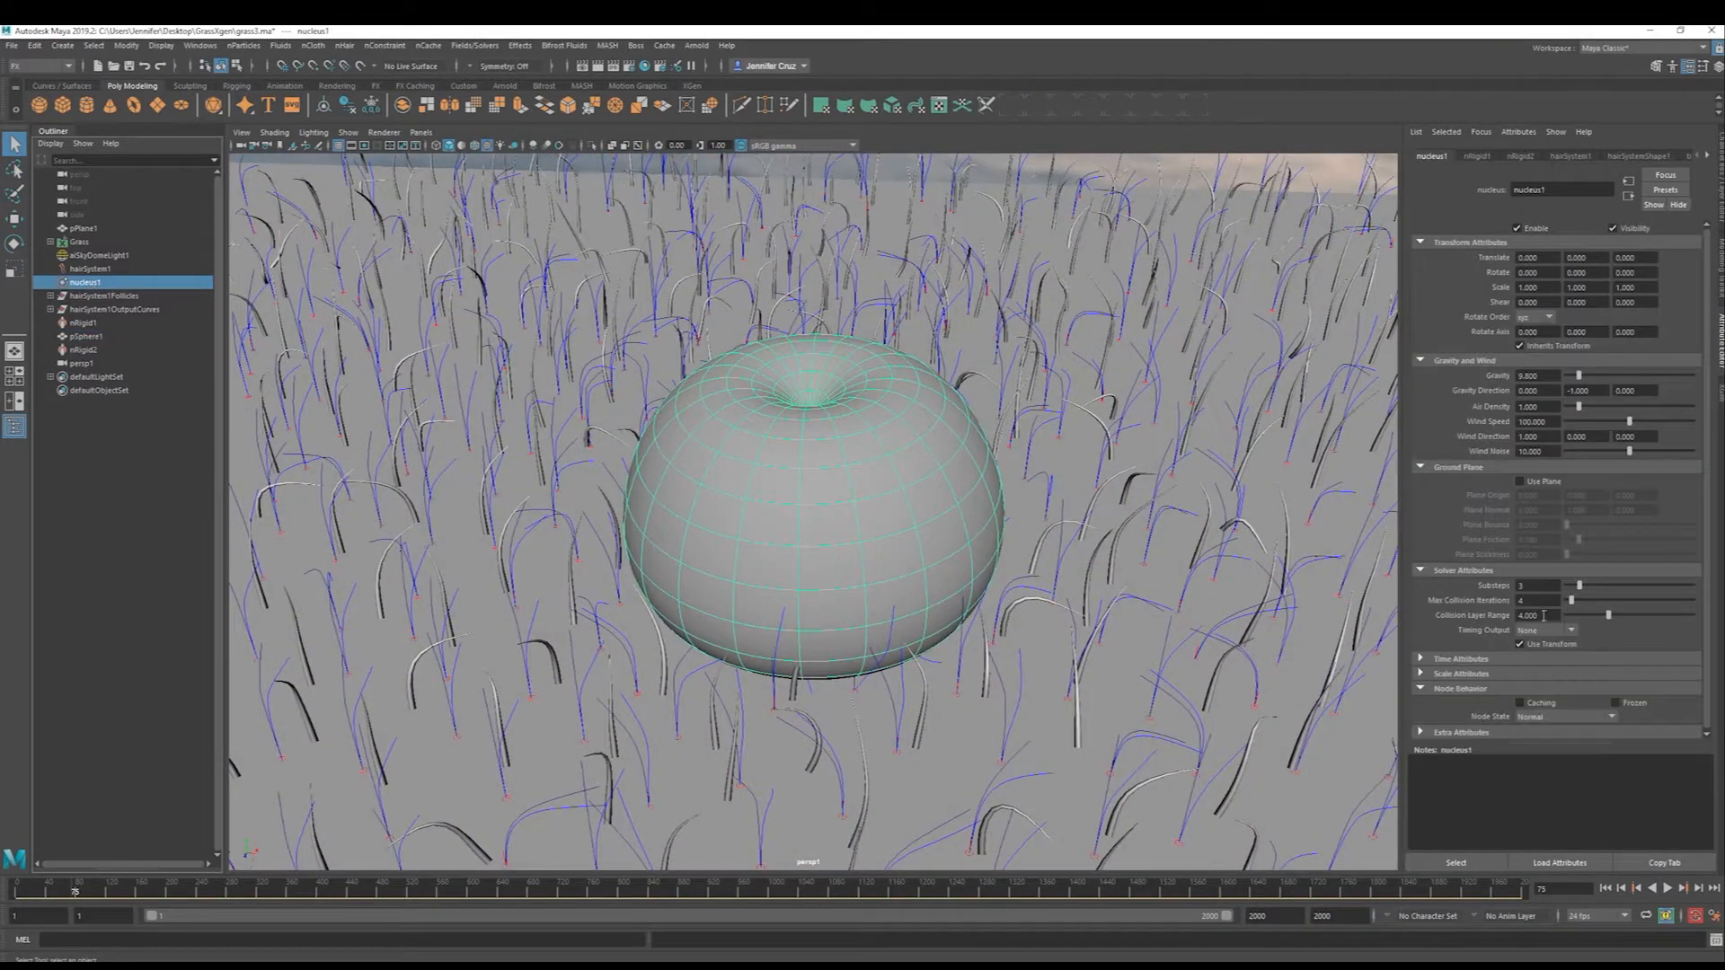
triple_click(1533, 598)
type("12")
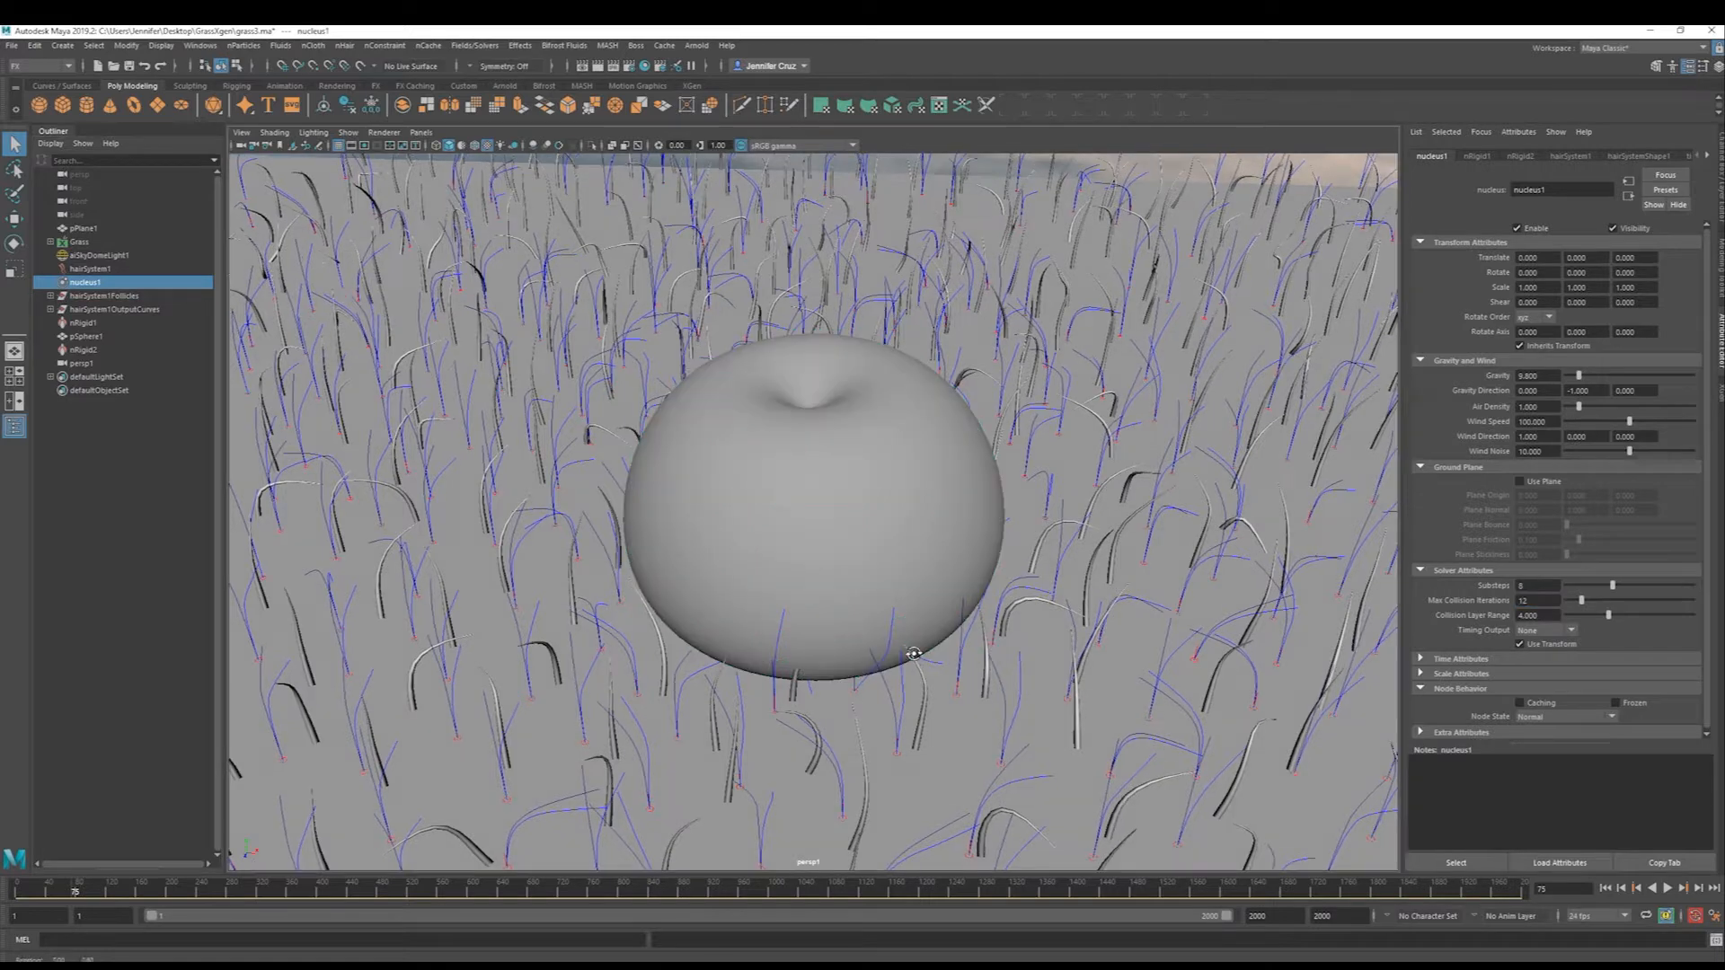
left_click(1668, 889)
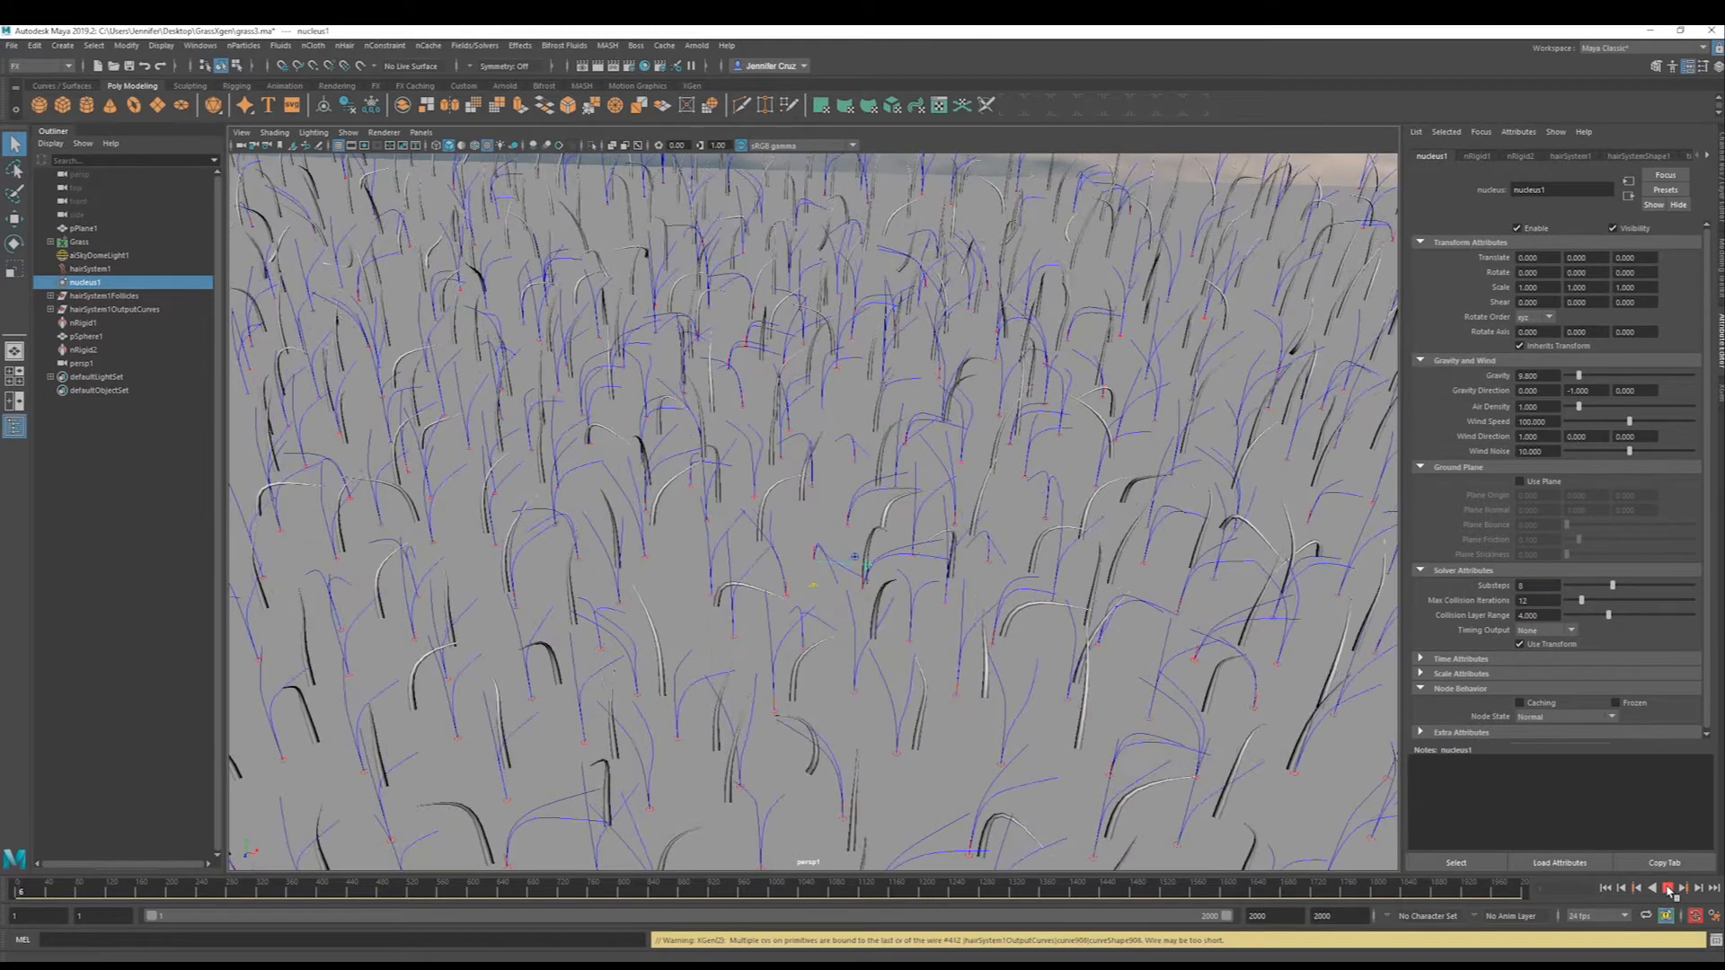
Play back the simulation with the XGen grass preview at 100 percent.
left_click(1671, 888)
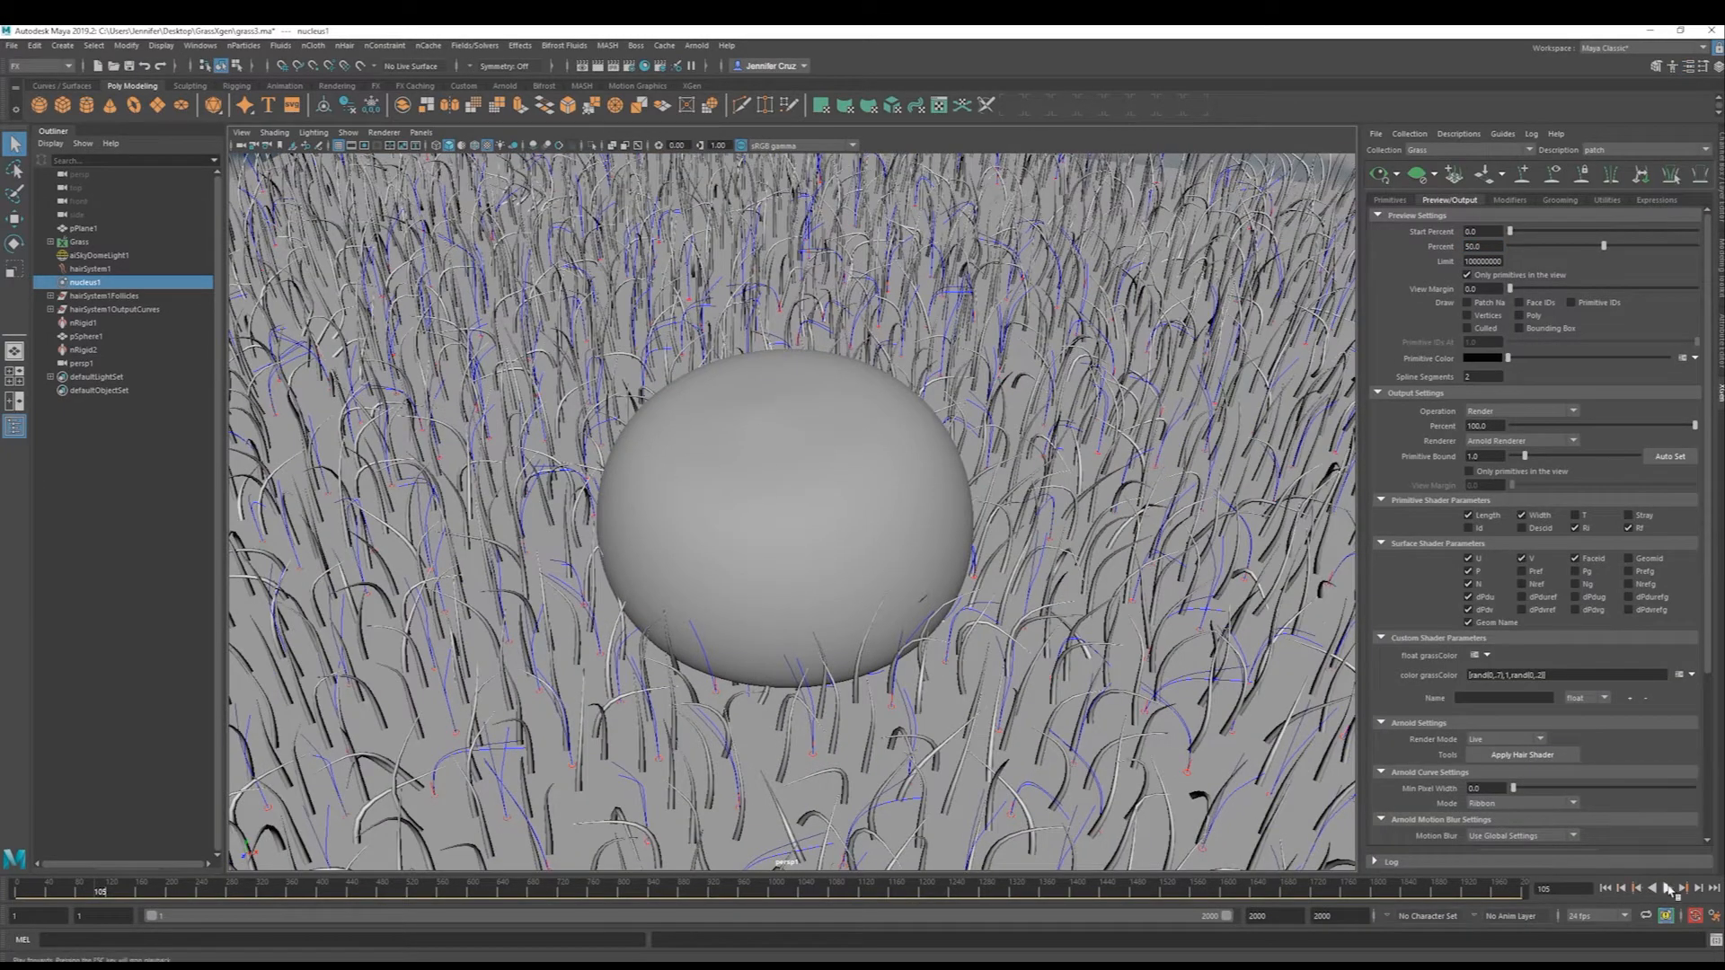
left_click(1672, 888)
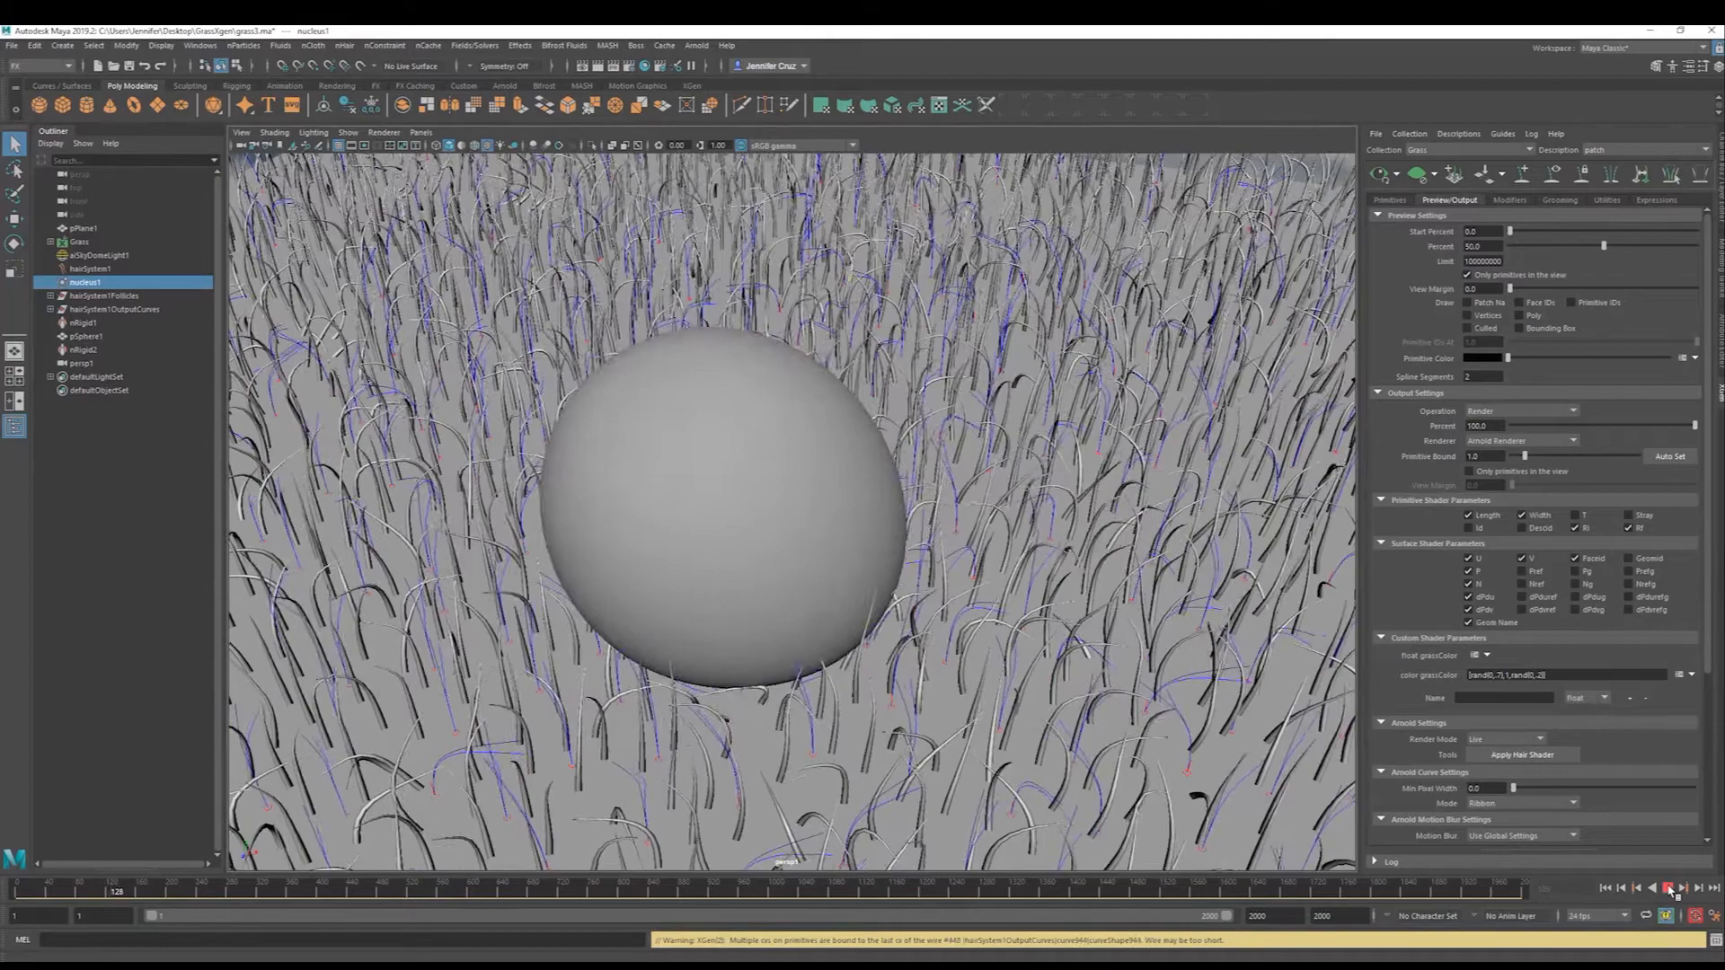
left_click(1673, 888)
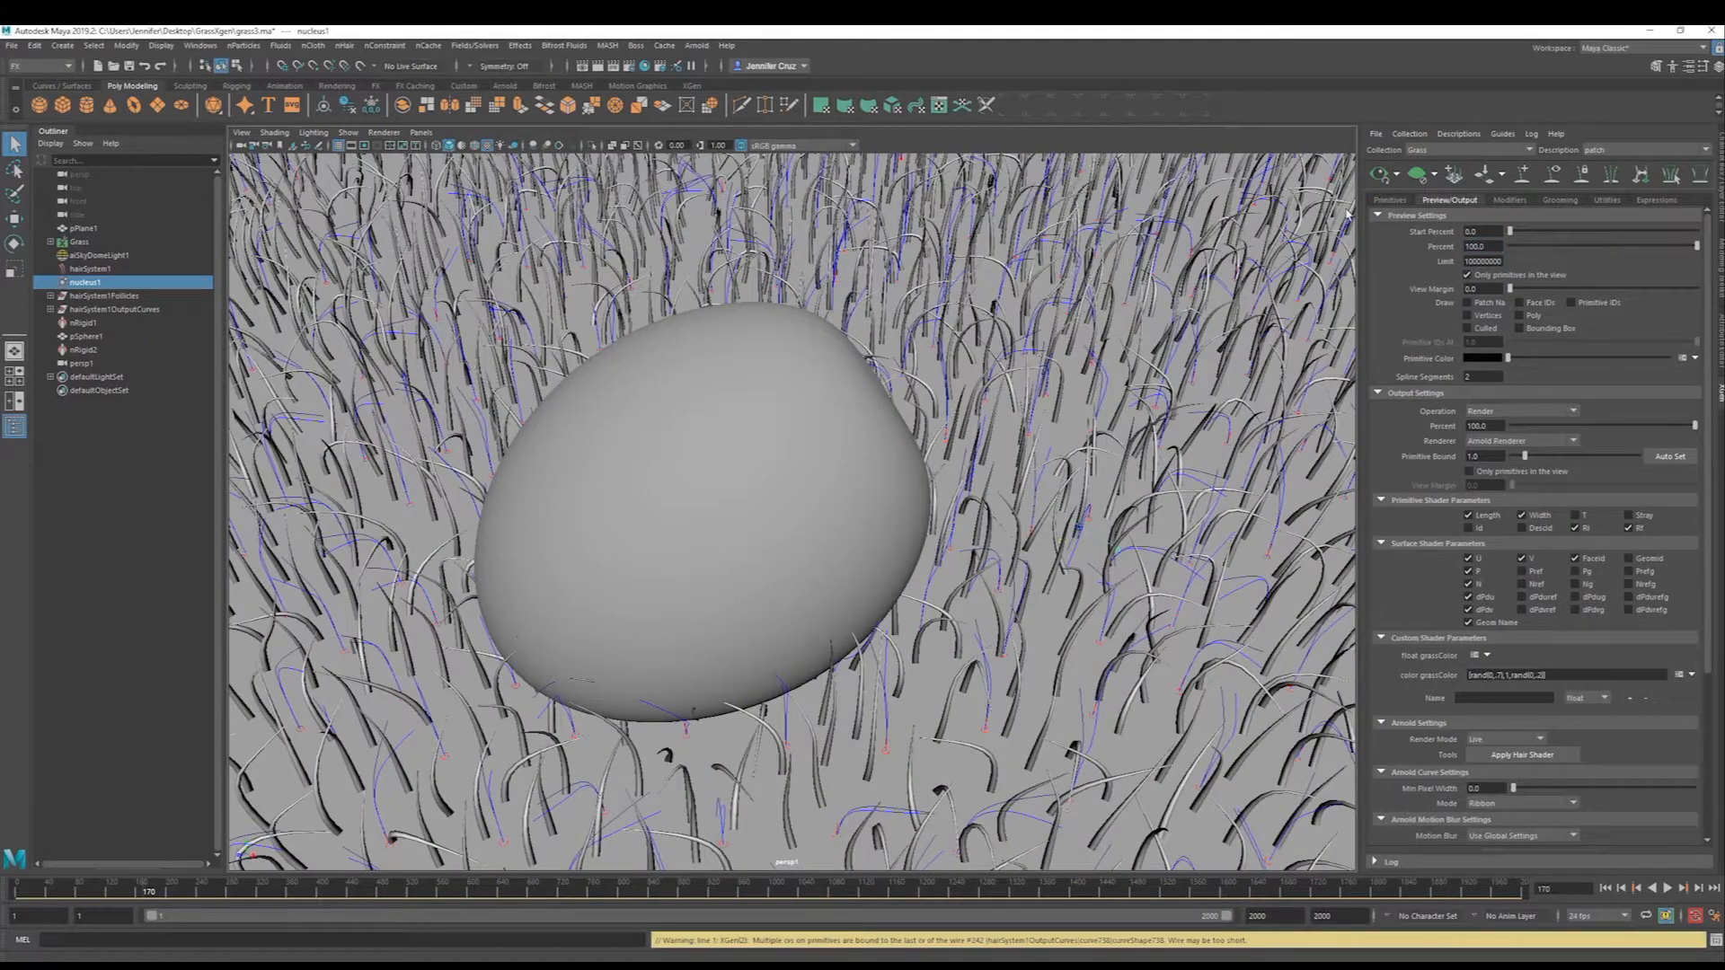
left_click(1679, 887)
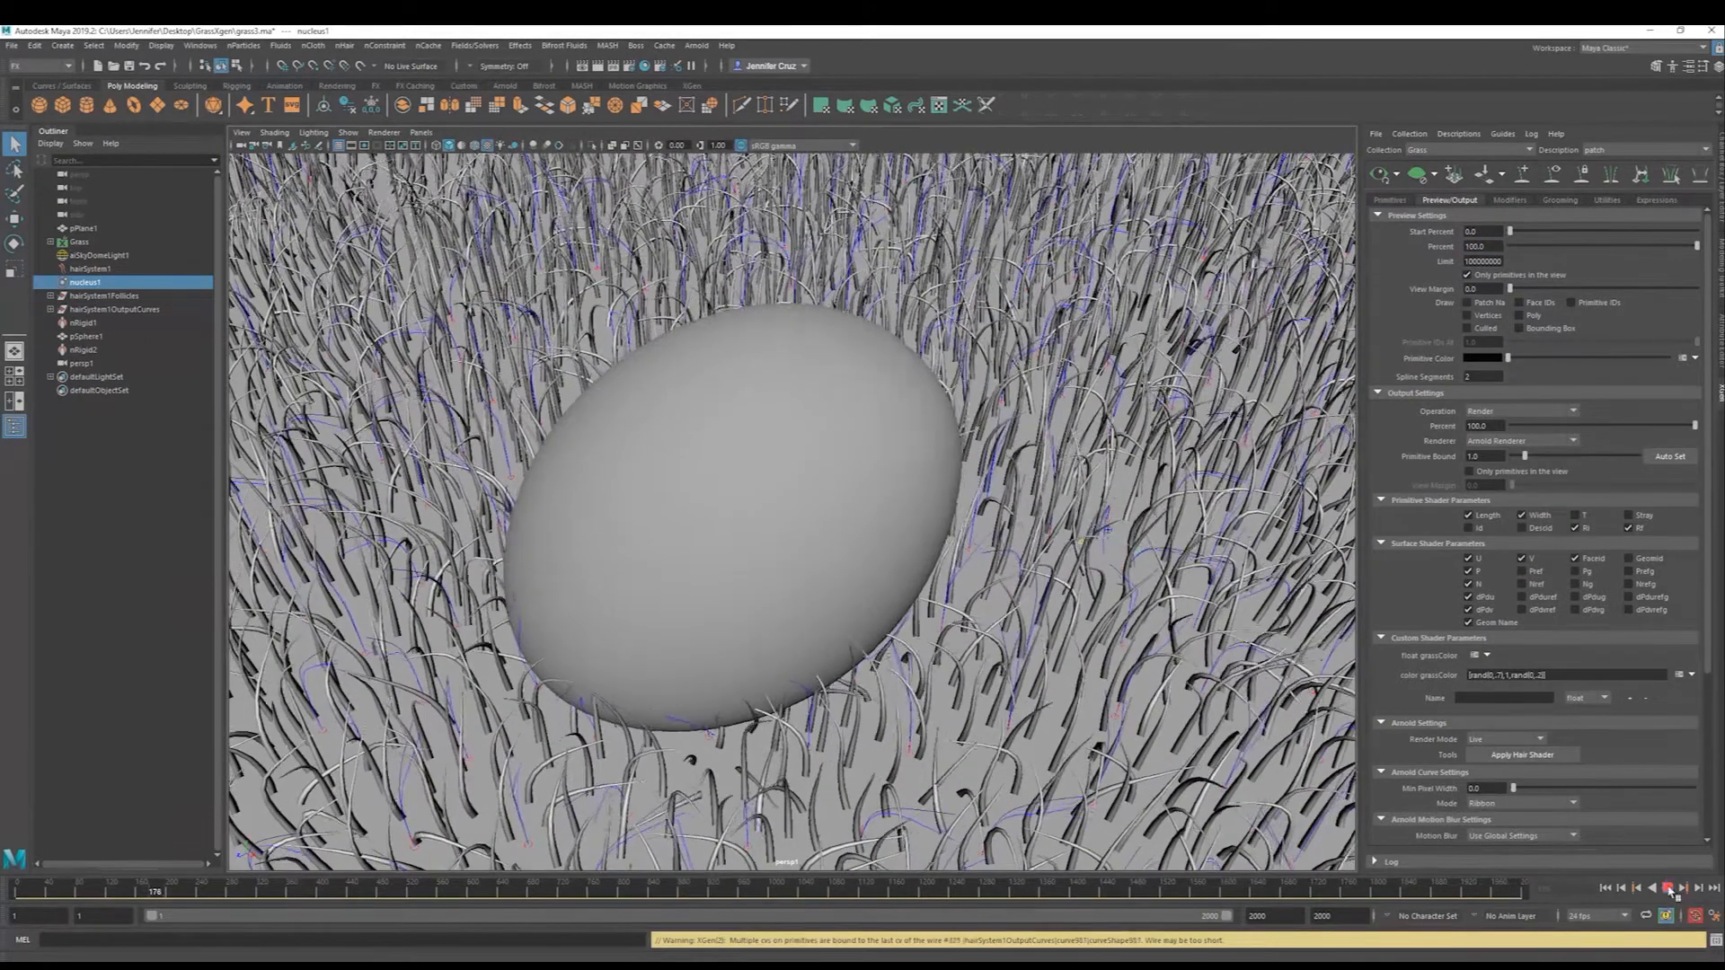
left_click(1671, 888)
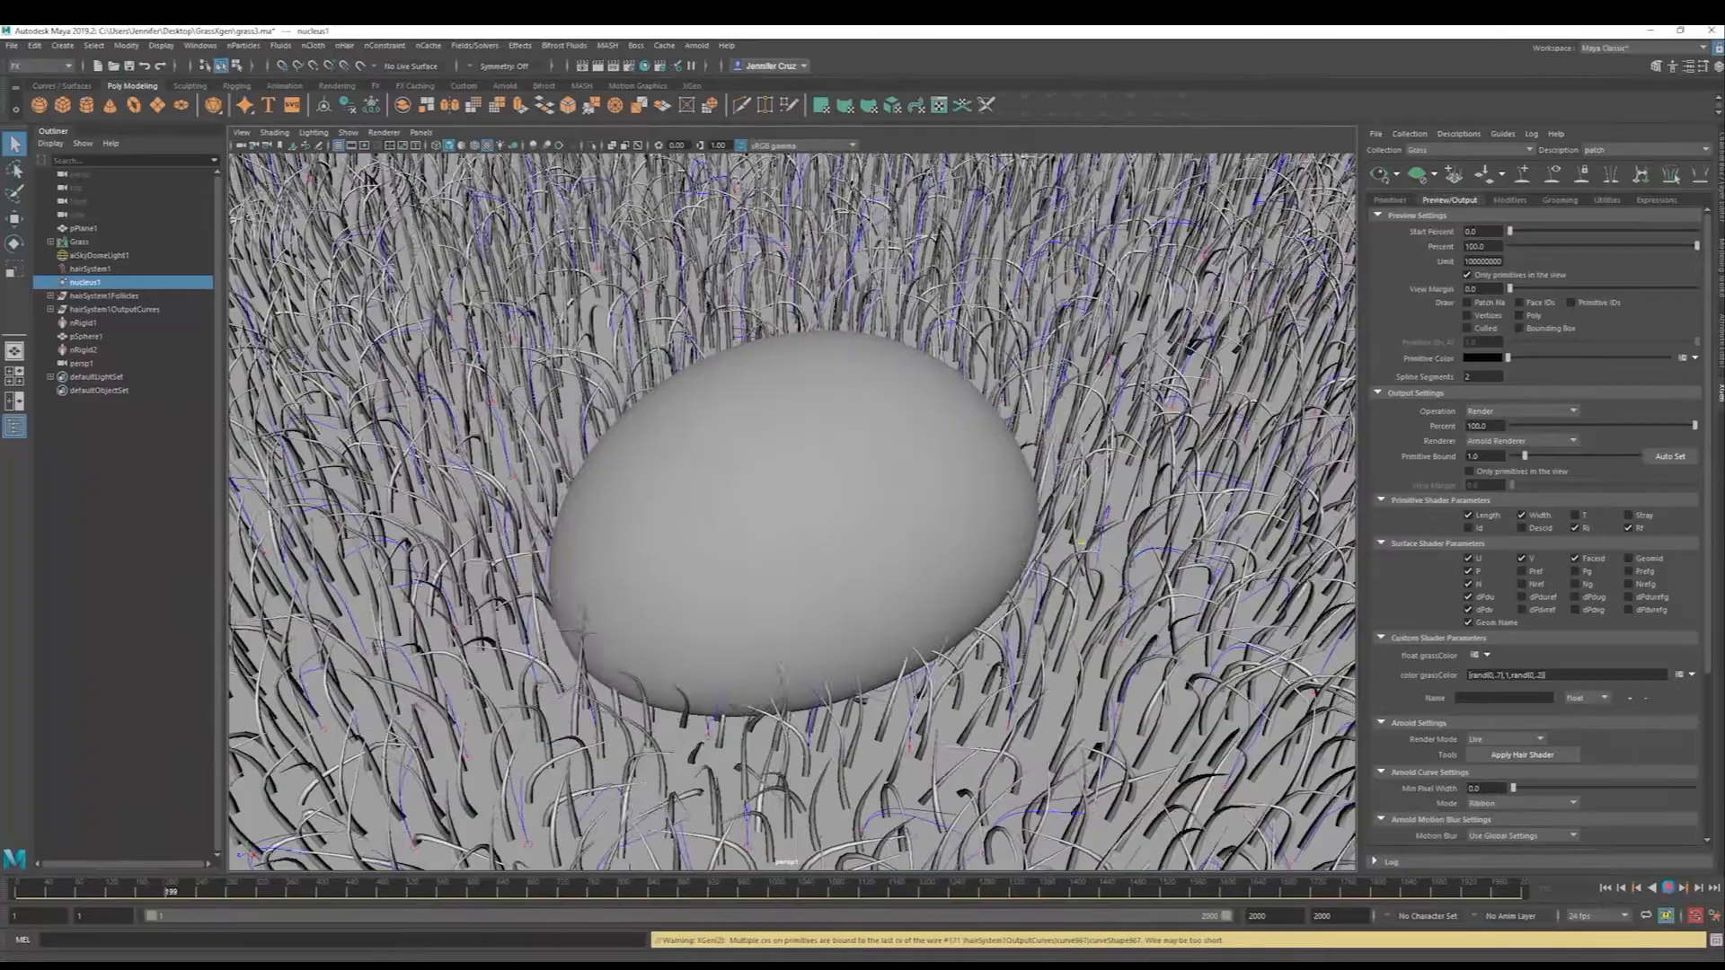
left_click(1670, 888)
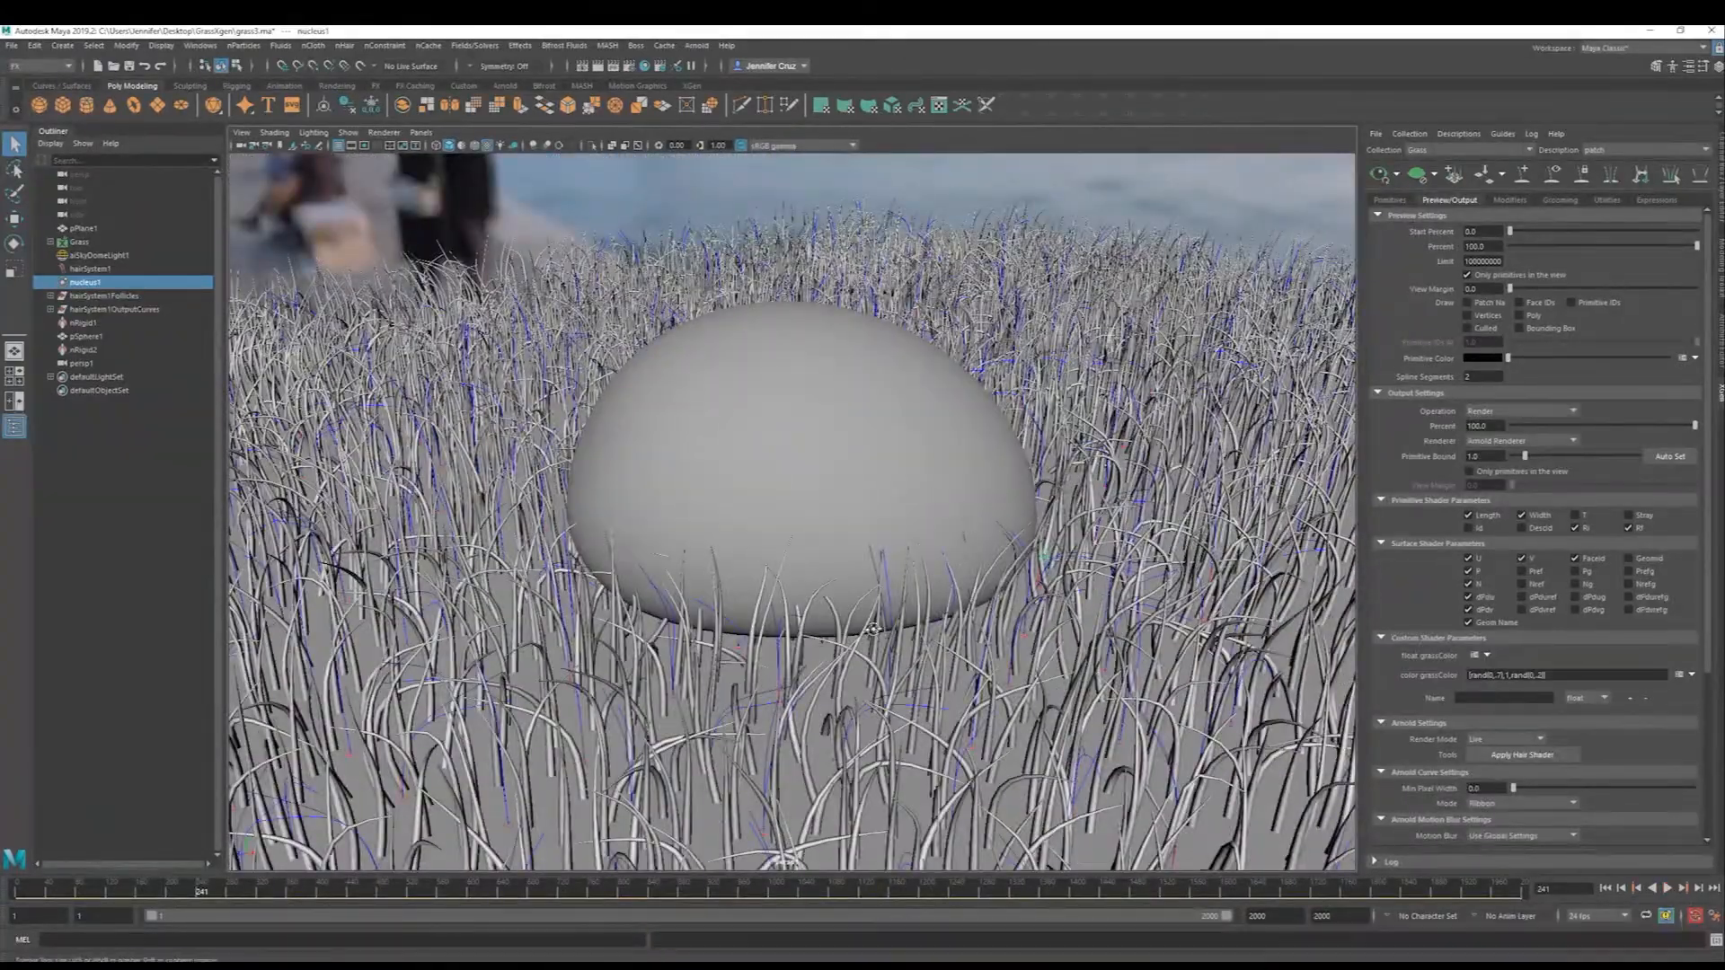
Add a Mesh Cut grass modifier using cache/alembic/waterBalloon.abc as the mesh file.
left_click(1509, 199)
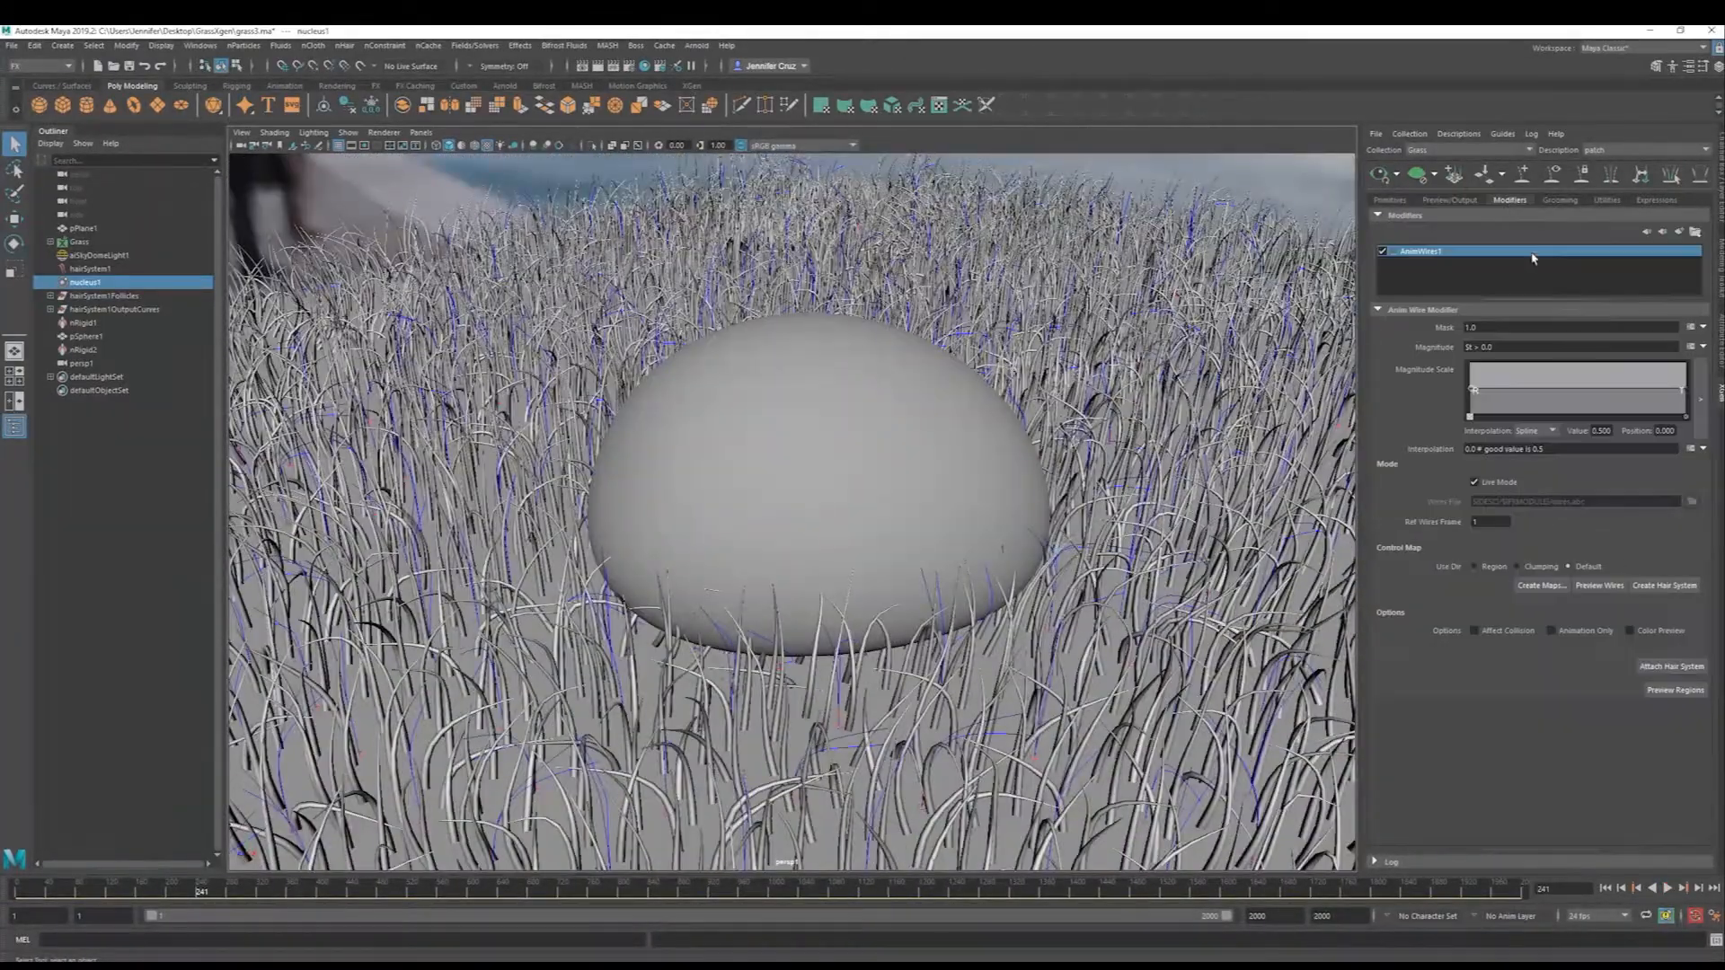
left_click(1696, 231)
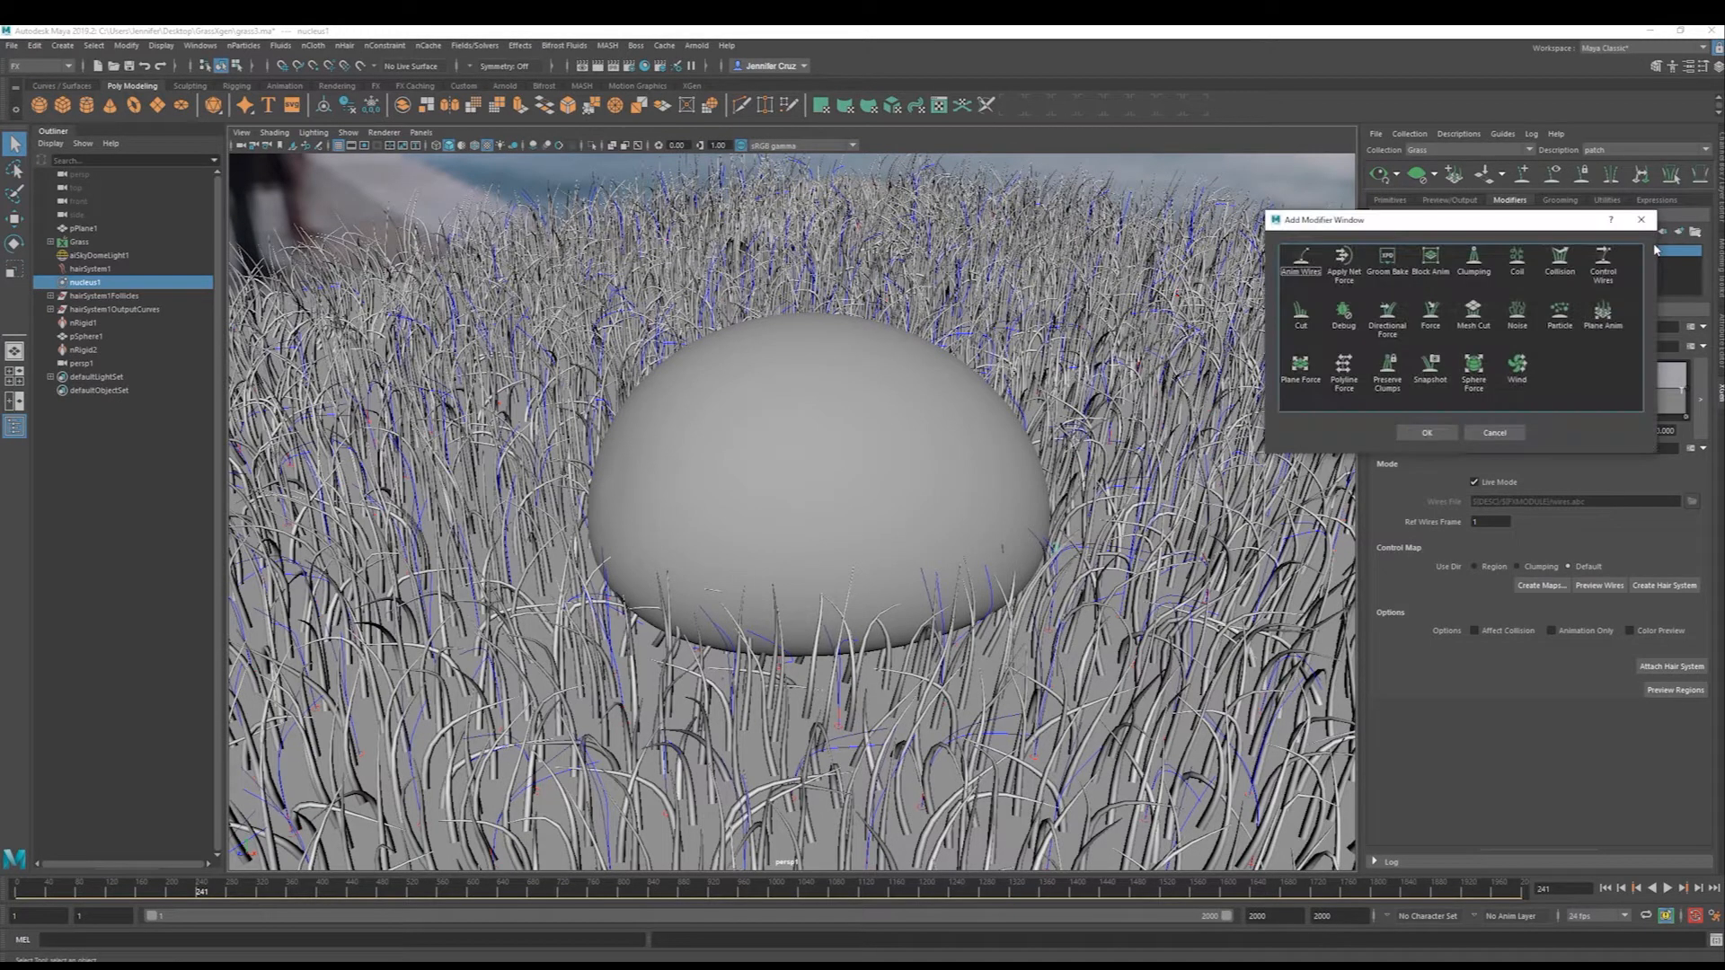
left_click(1426, 433)
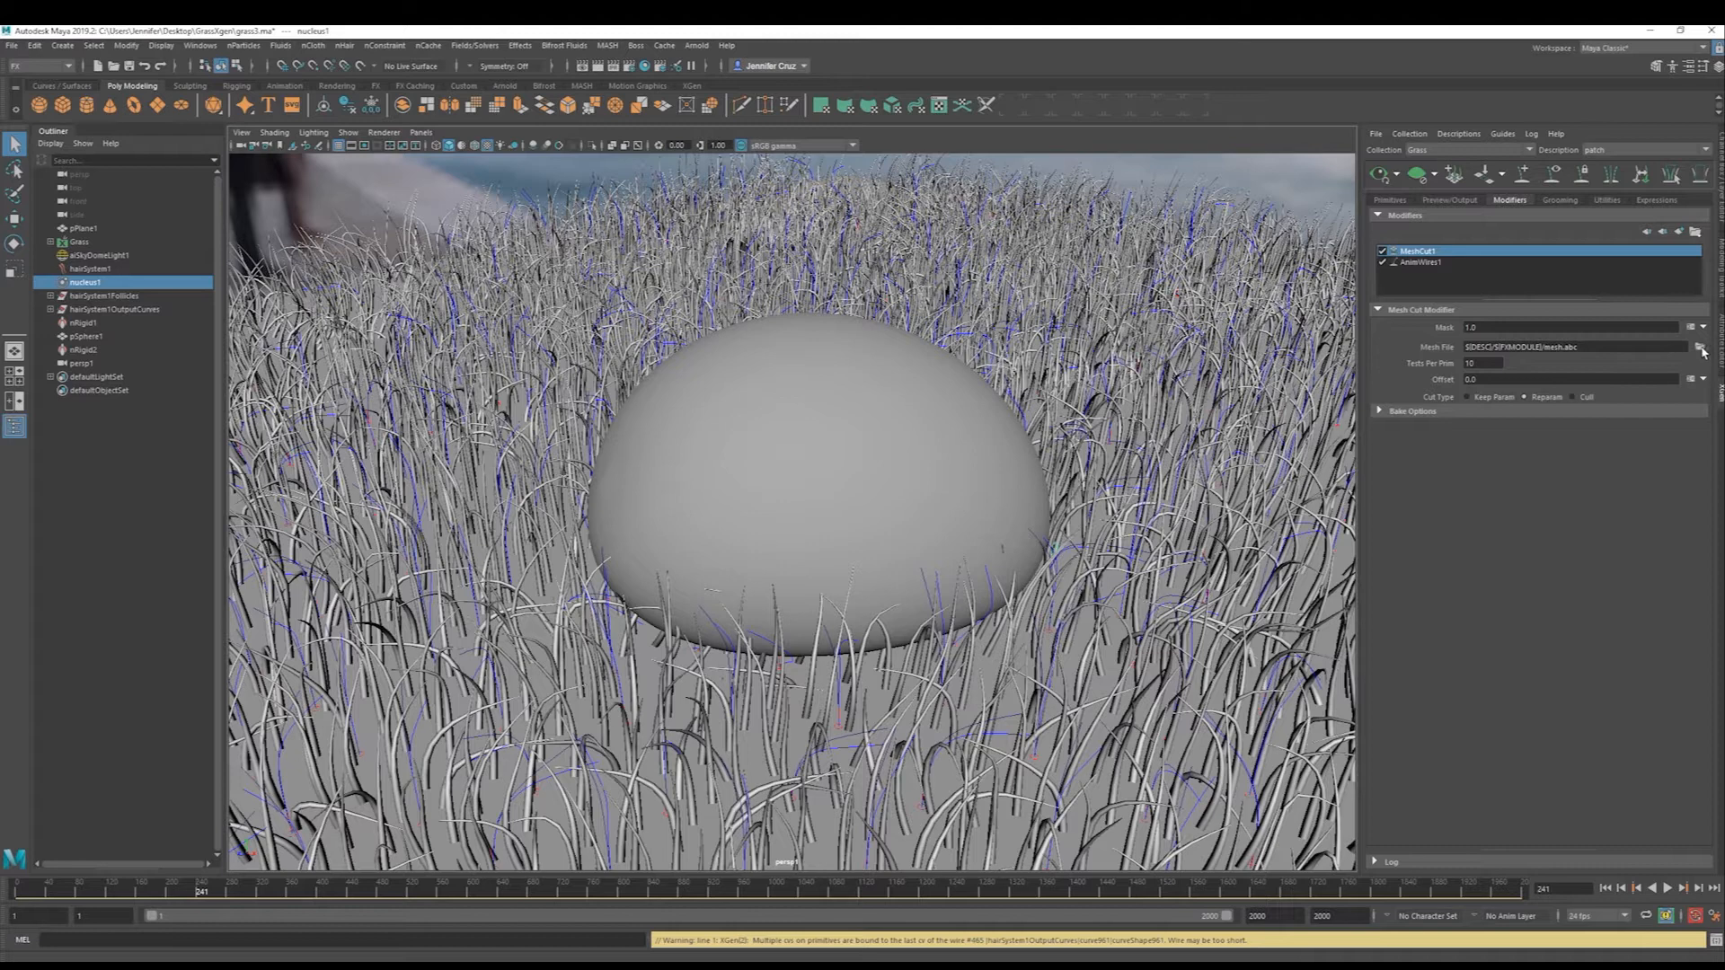
left_click(1699, 347)
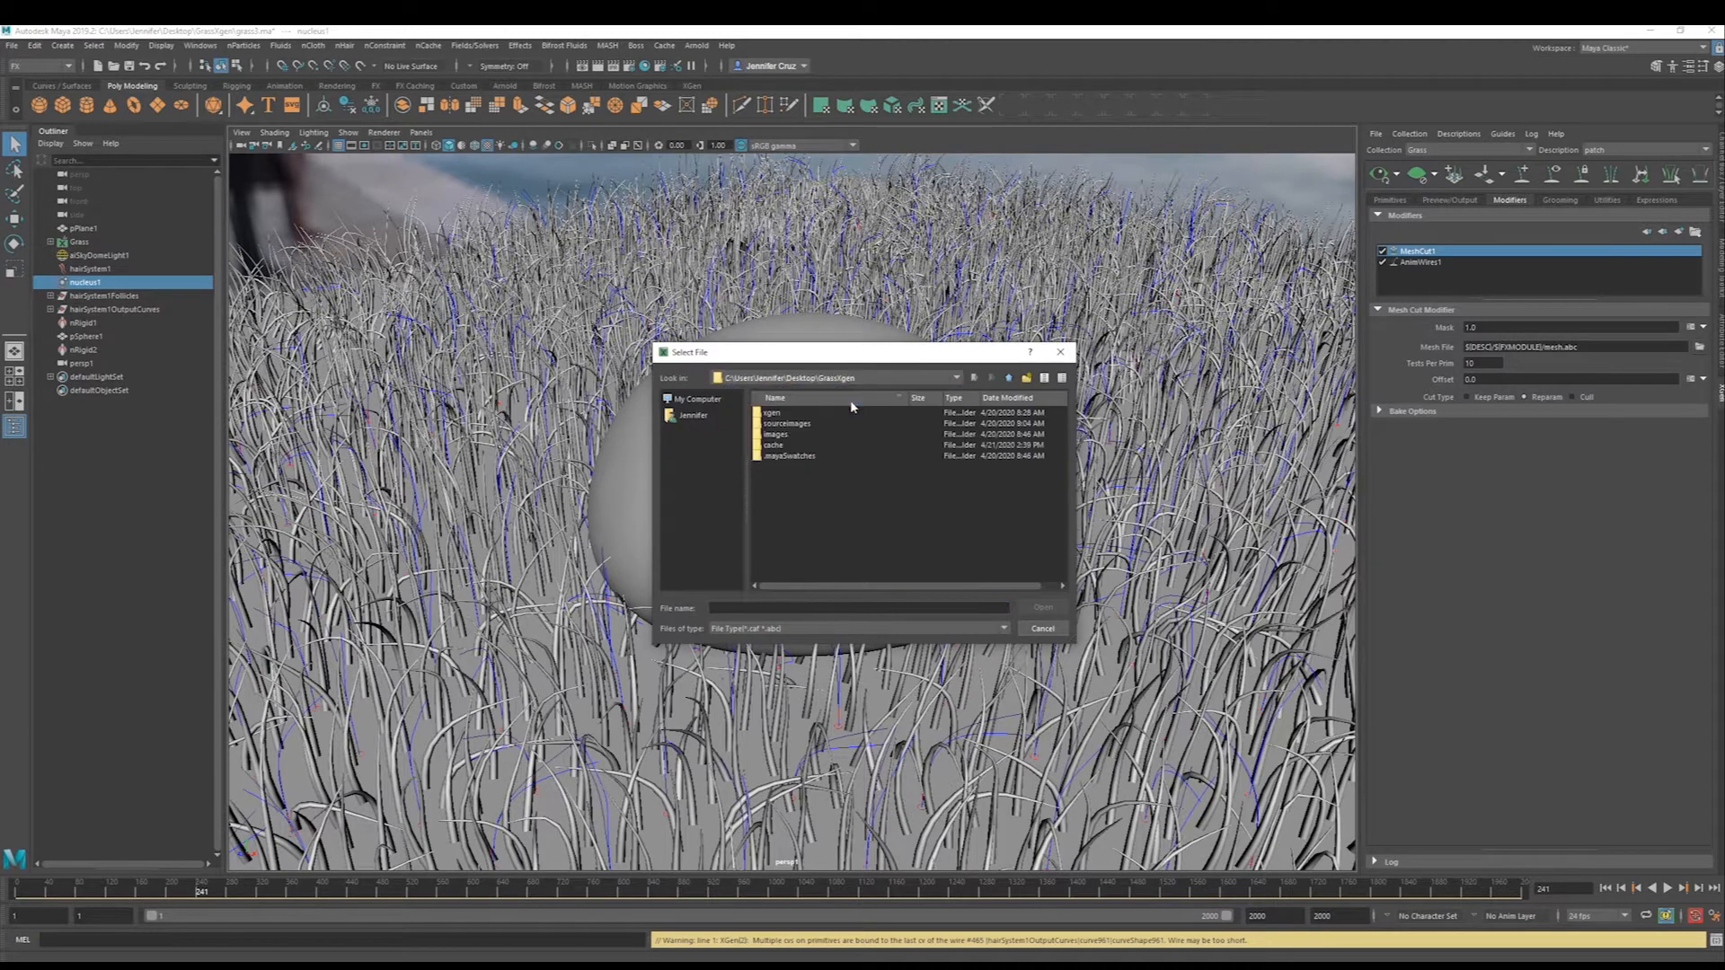
left_click(1040, 607)
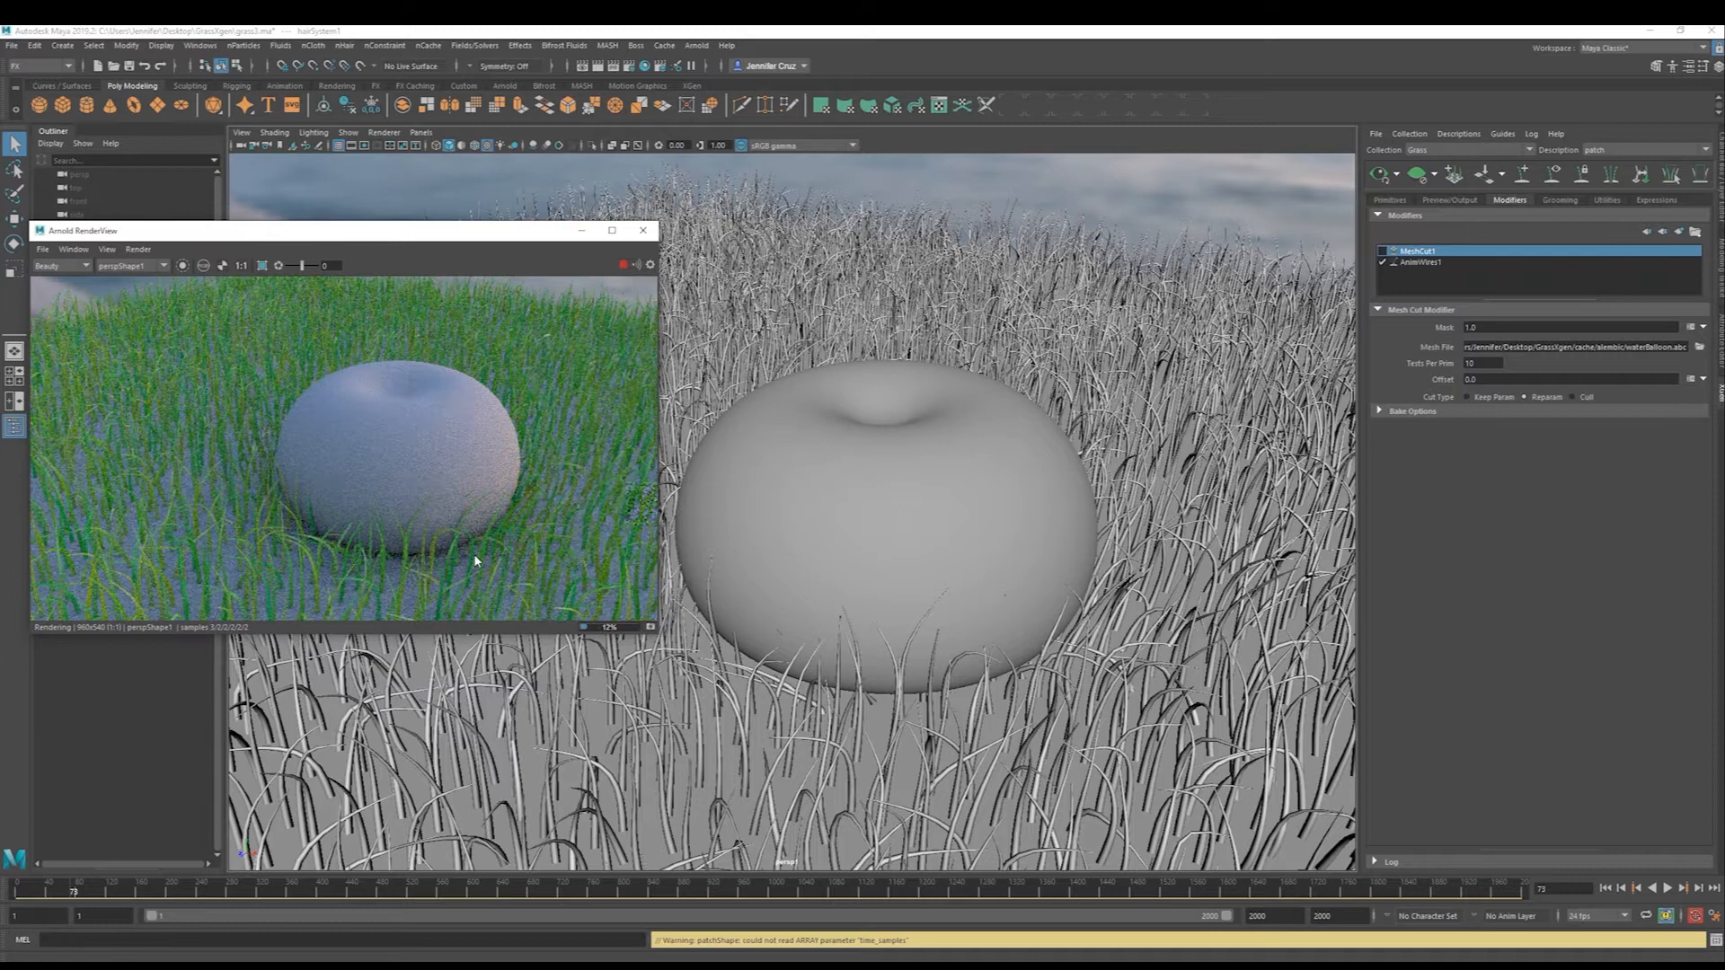
Render the perspective camera in Arnold RenderView with Mesh Cut applied, then stop.
left_click(262, 265)
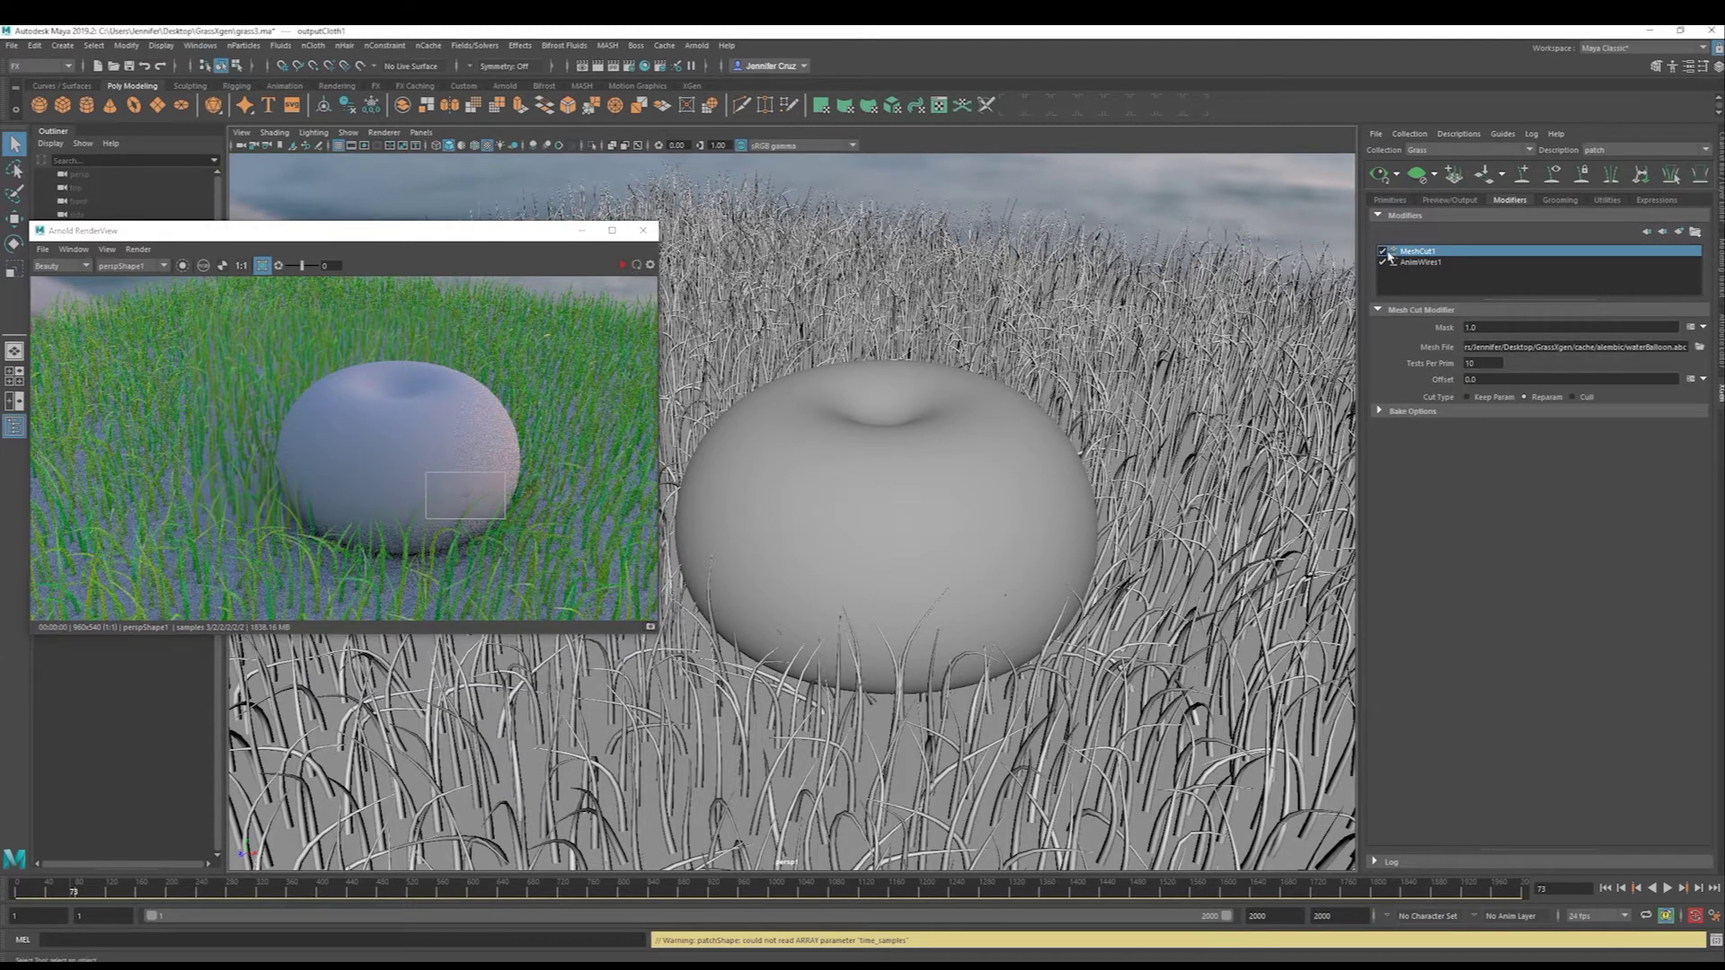
left_click(622, 266)
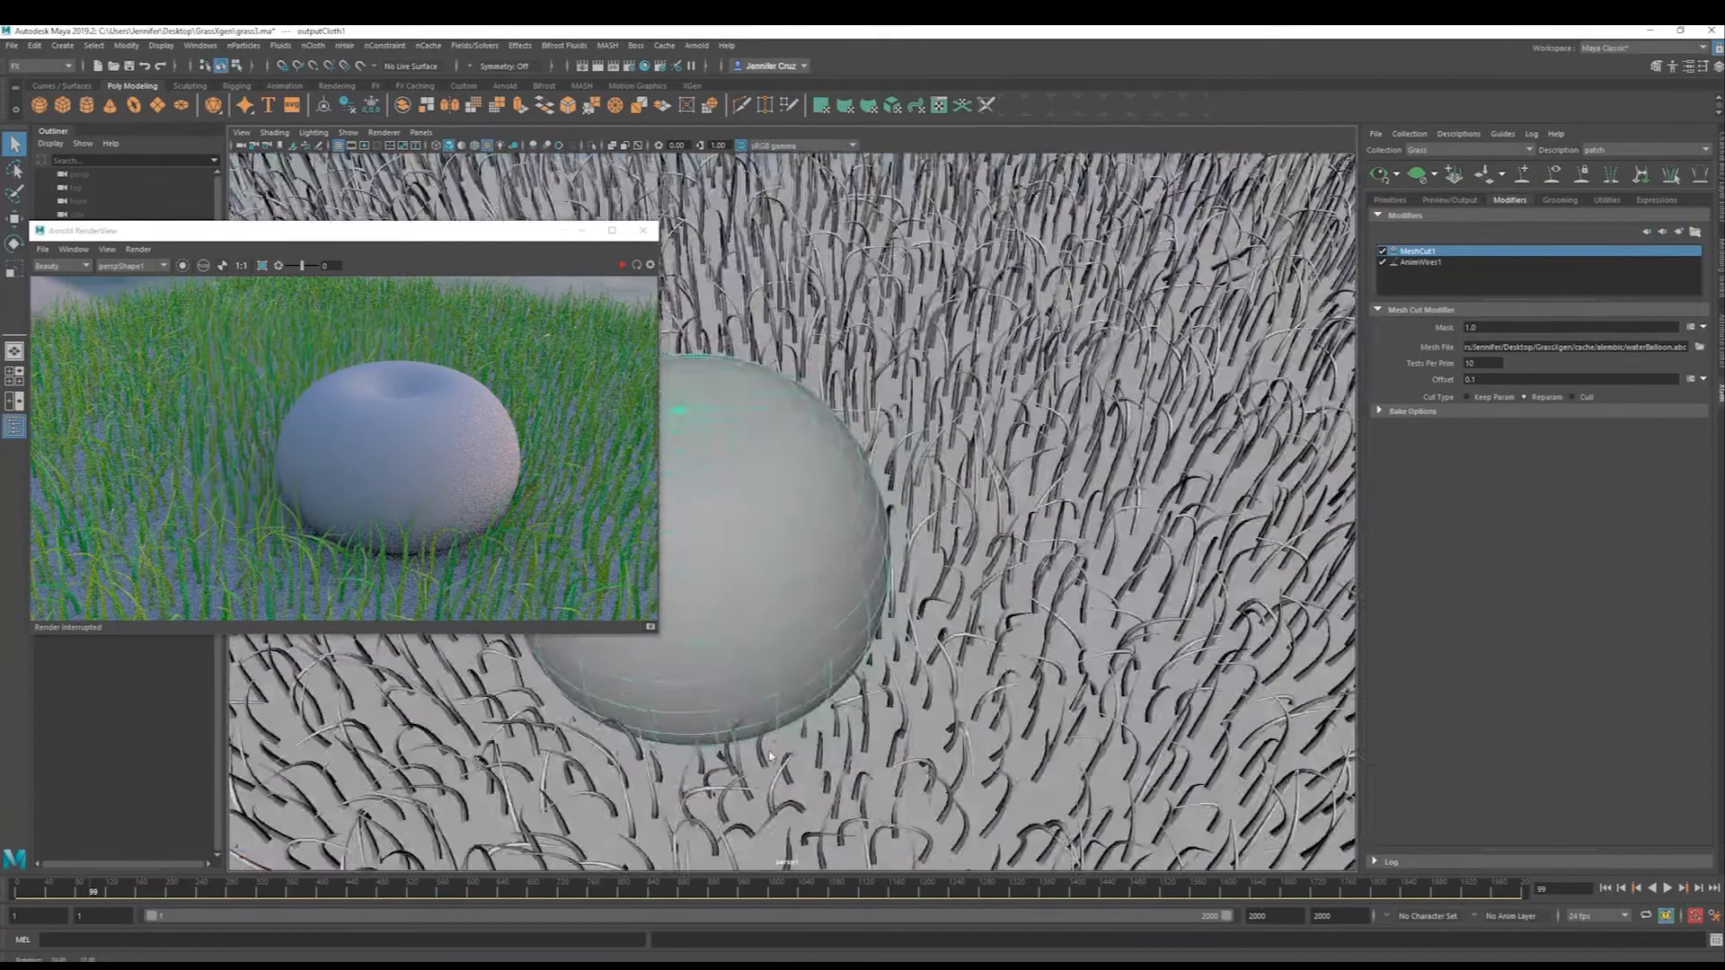
left_click(1686, 887)
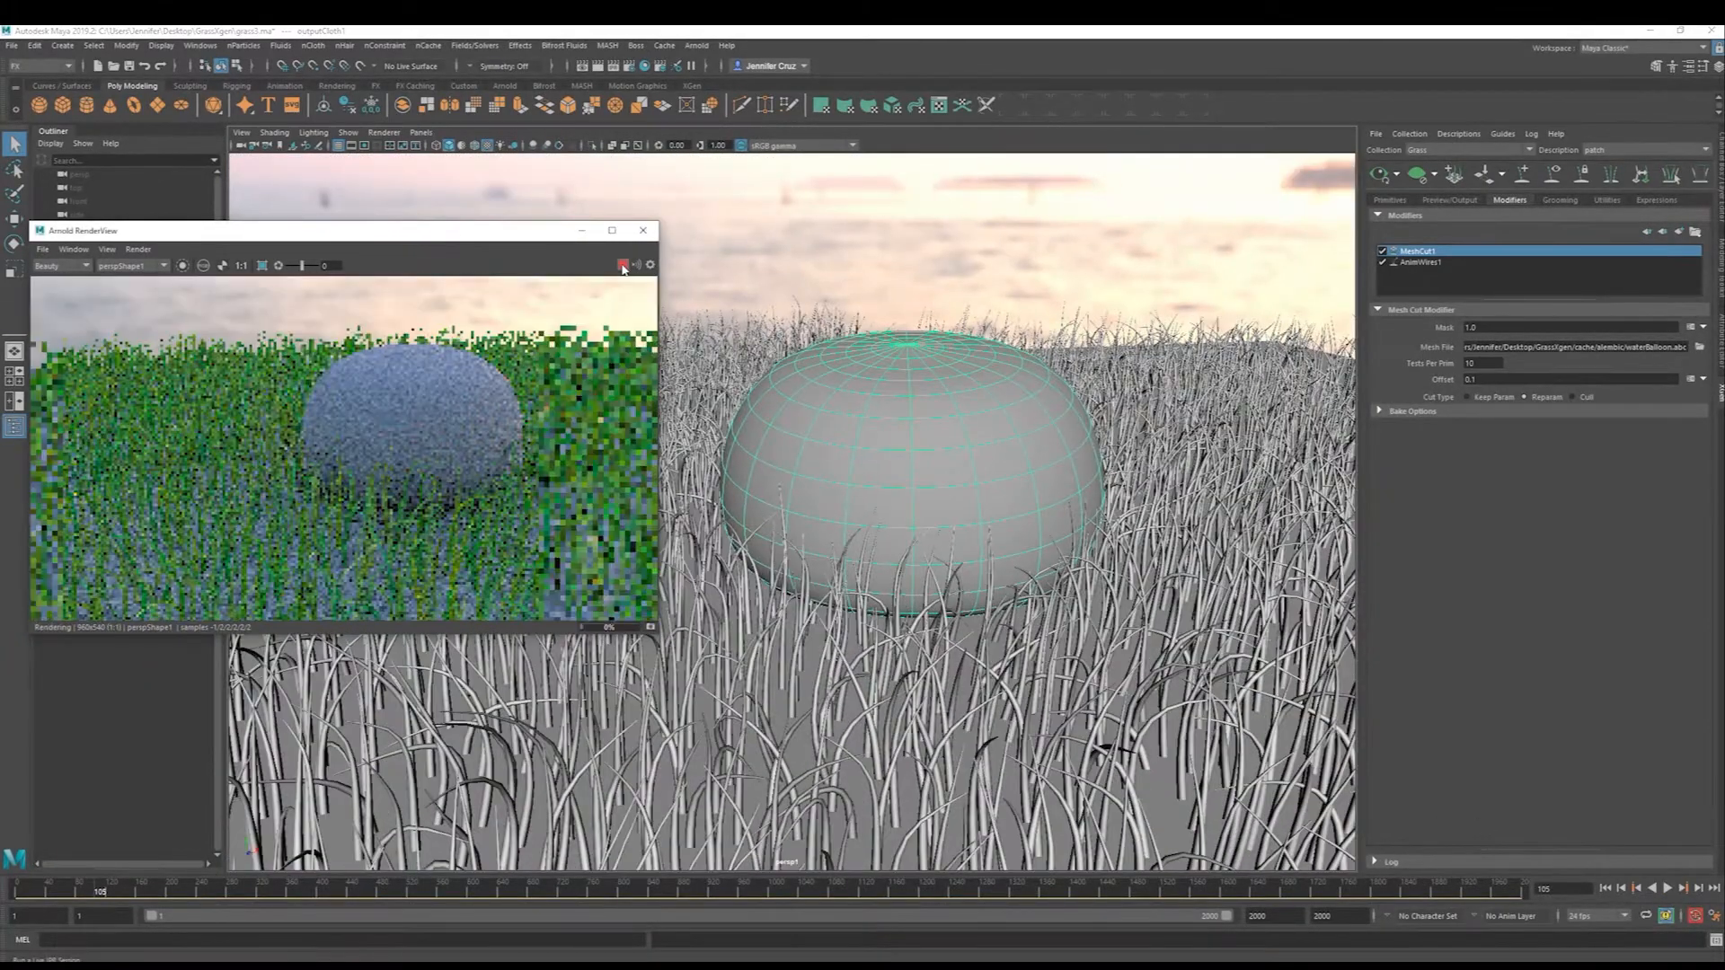
left_click(622, 265)
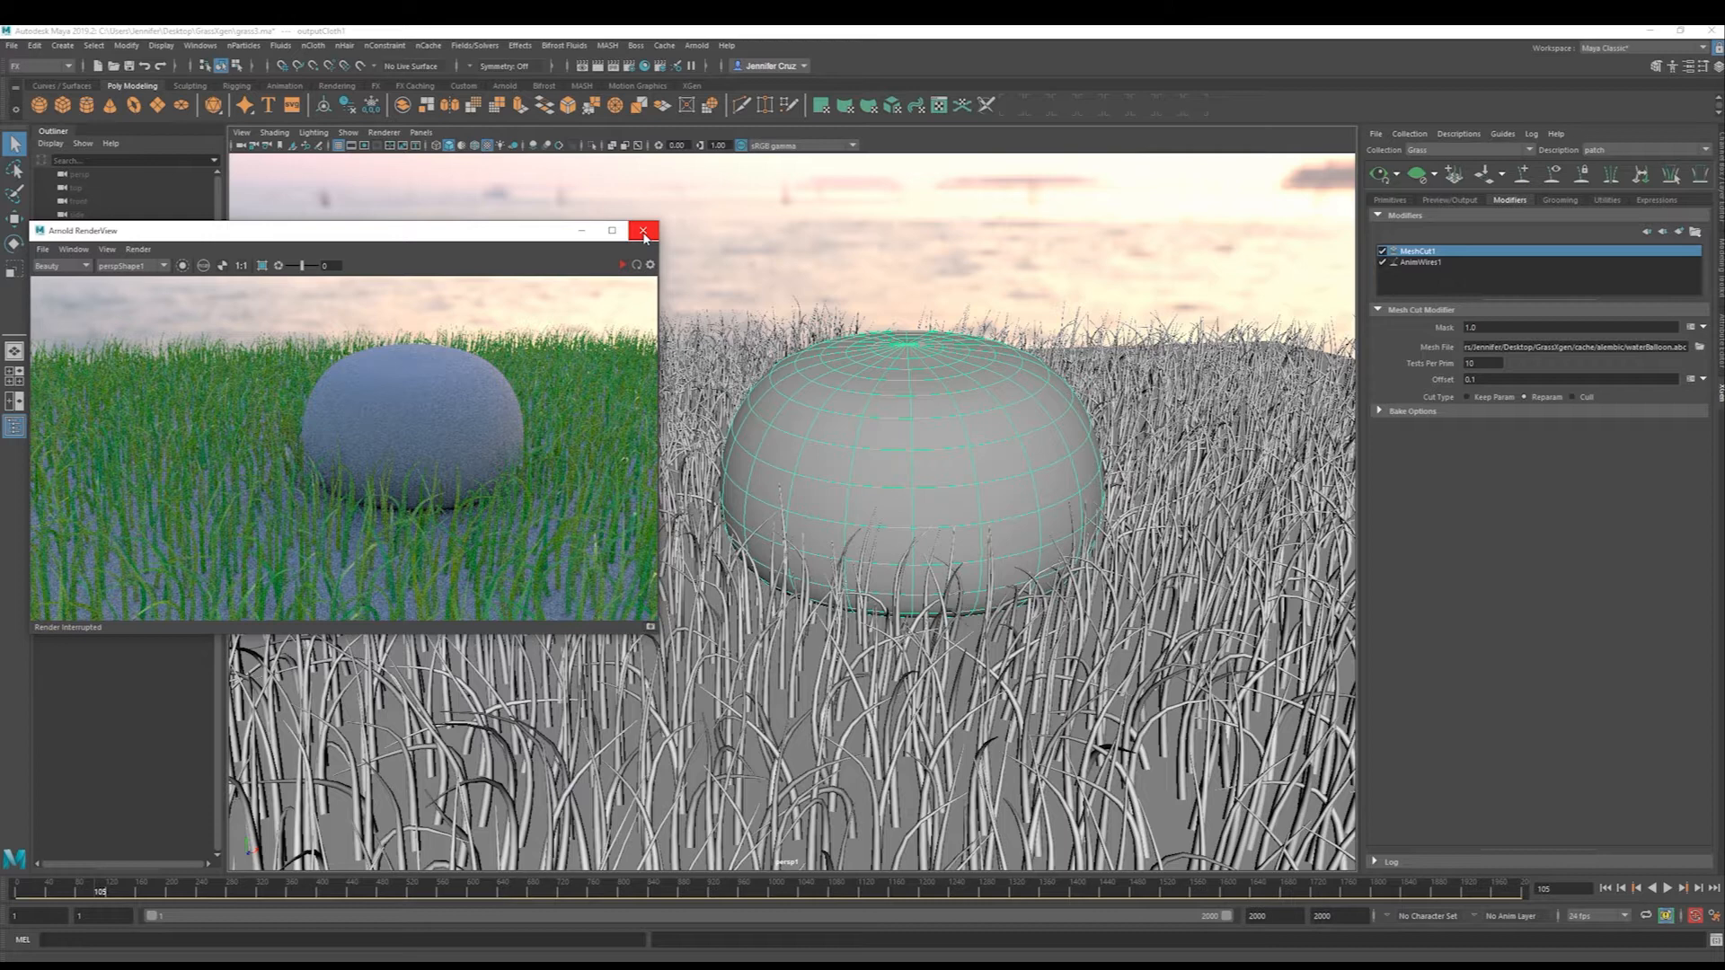
Create a new nCache for nucleus1 and hairSystem1, then select pSphere1 for shading.
left_click(645, 231)
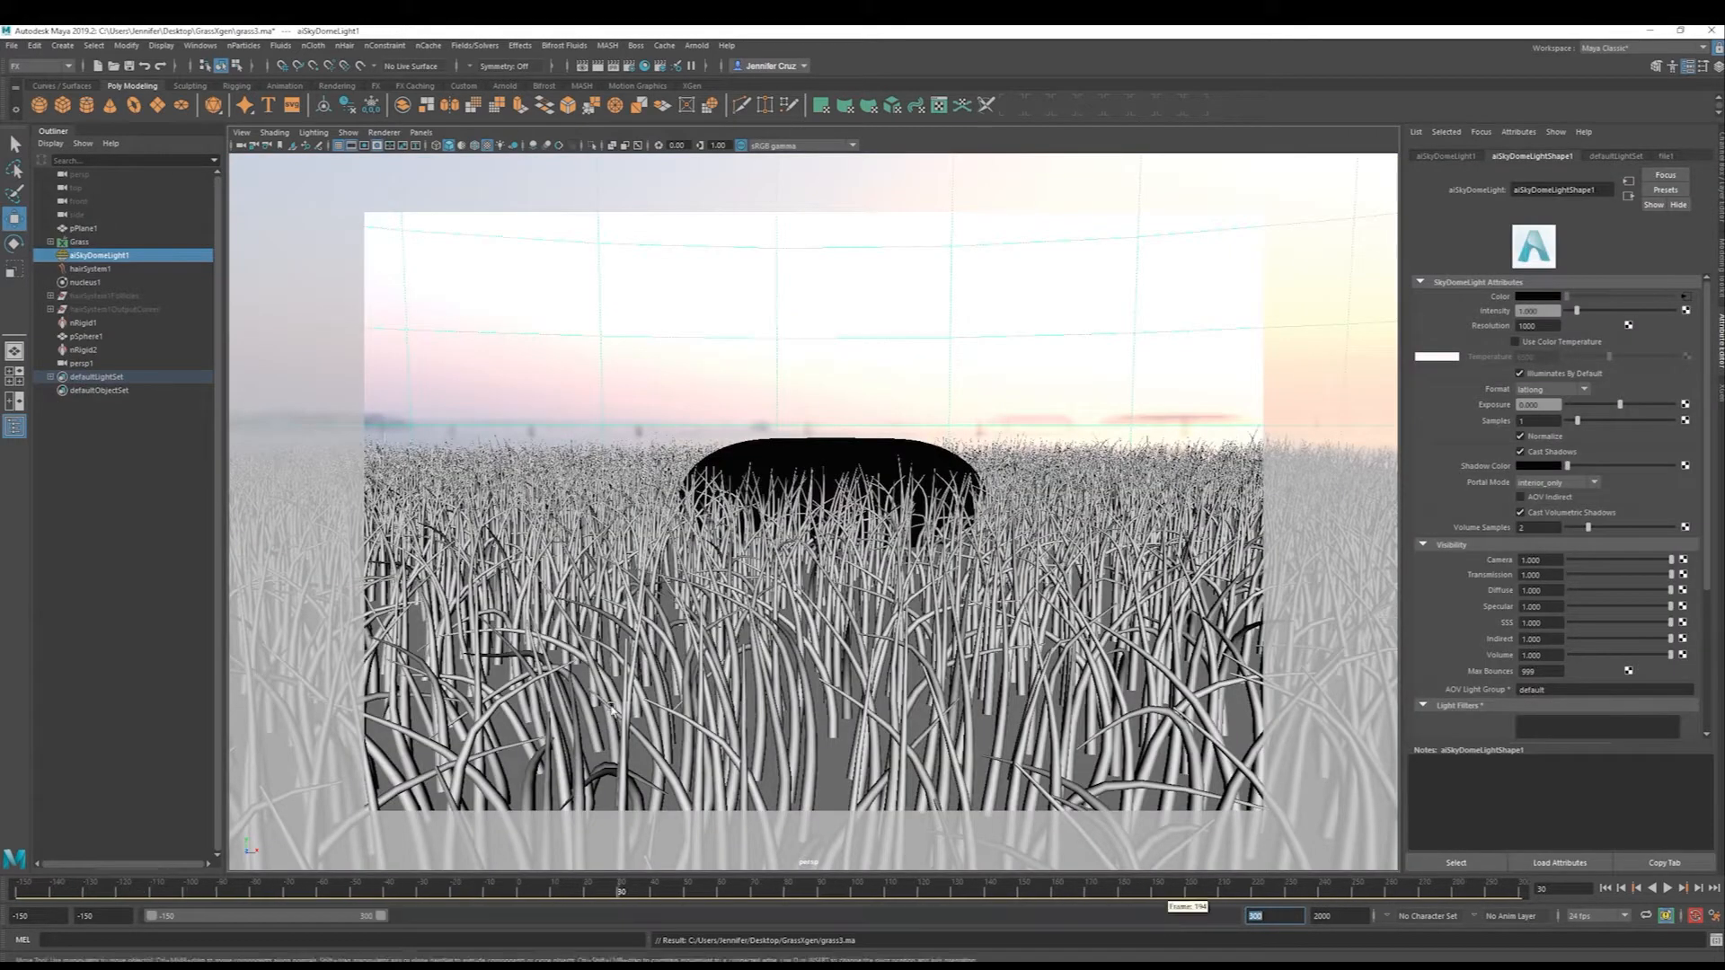
left_click(84, 281)
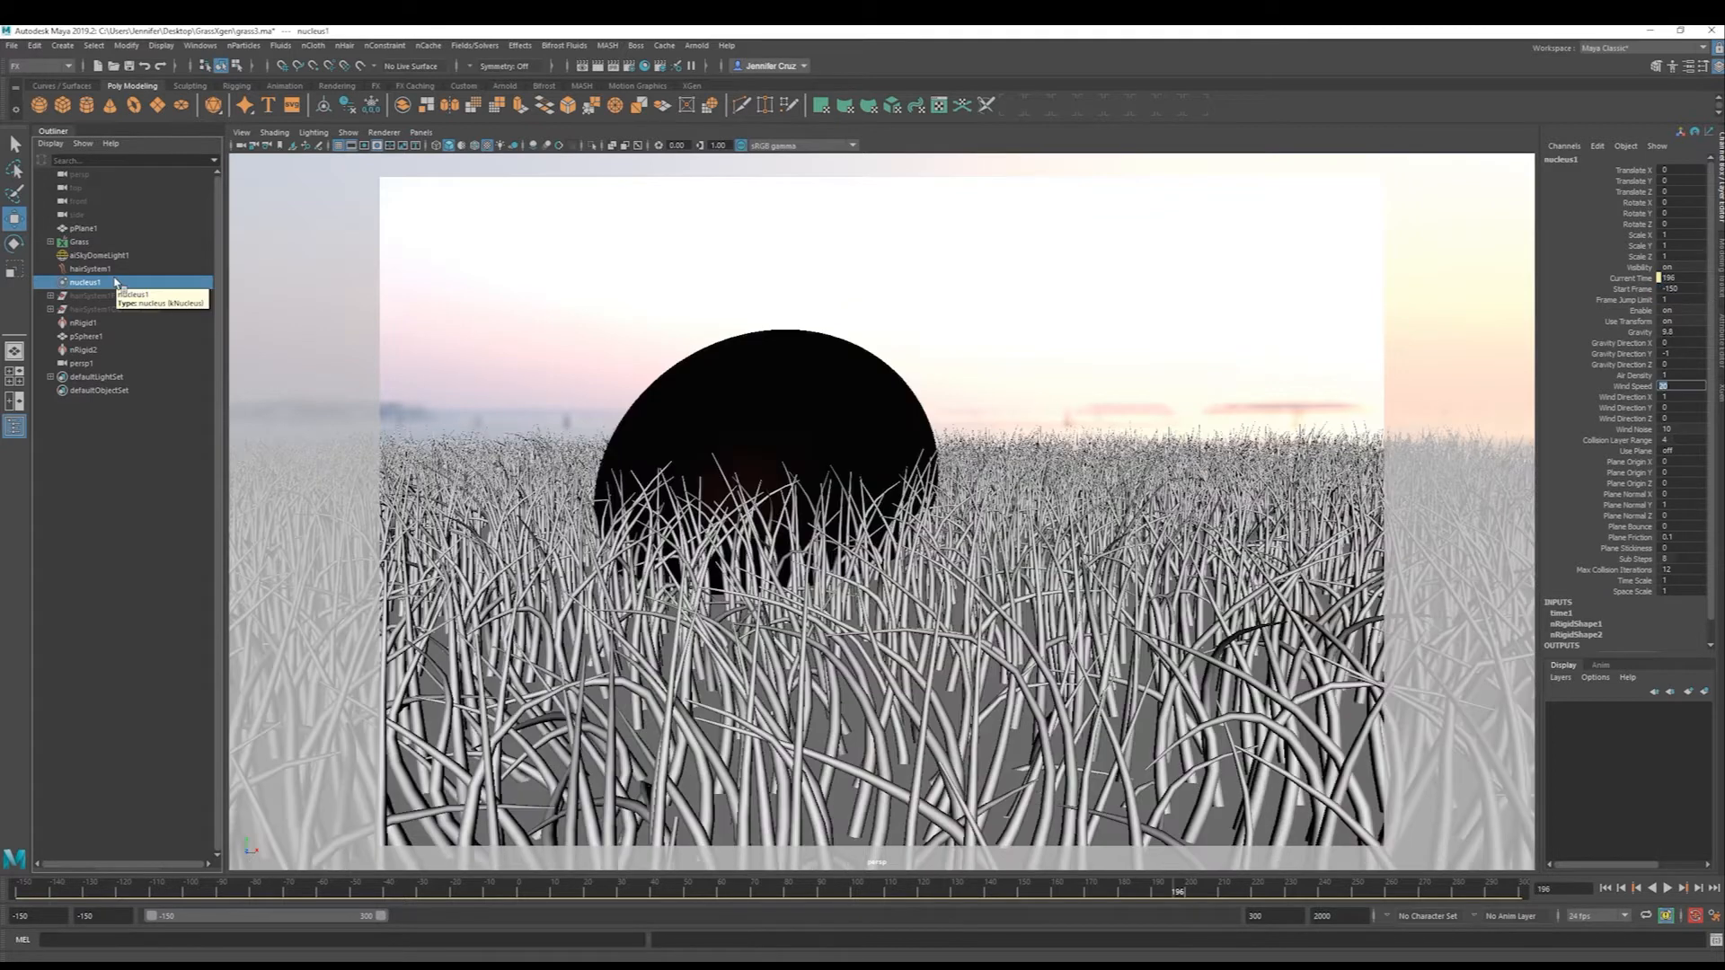
left_click(427, 45)
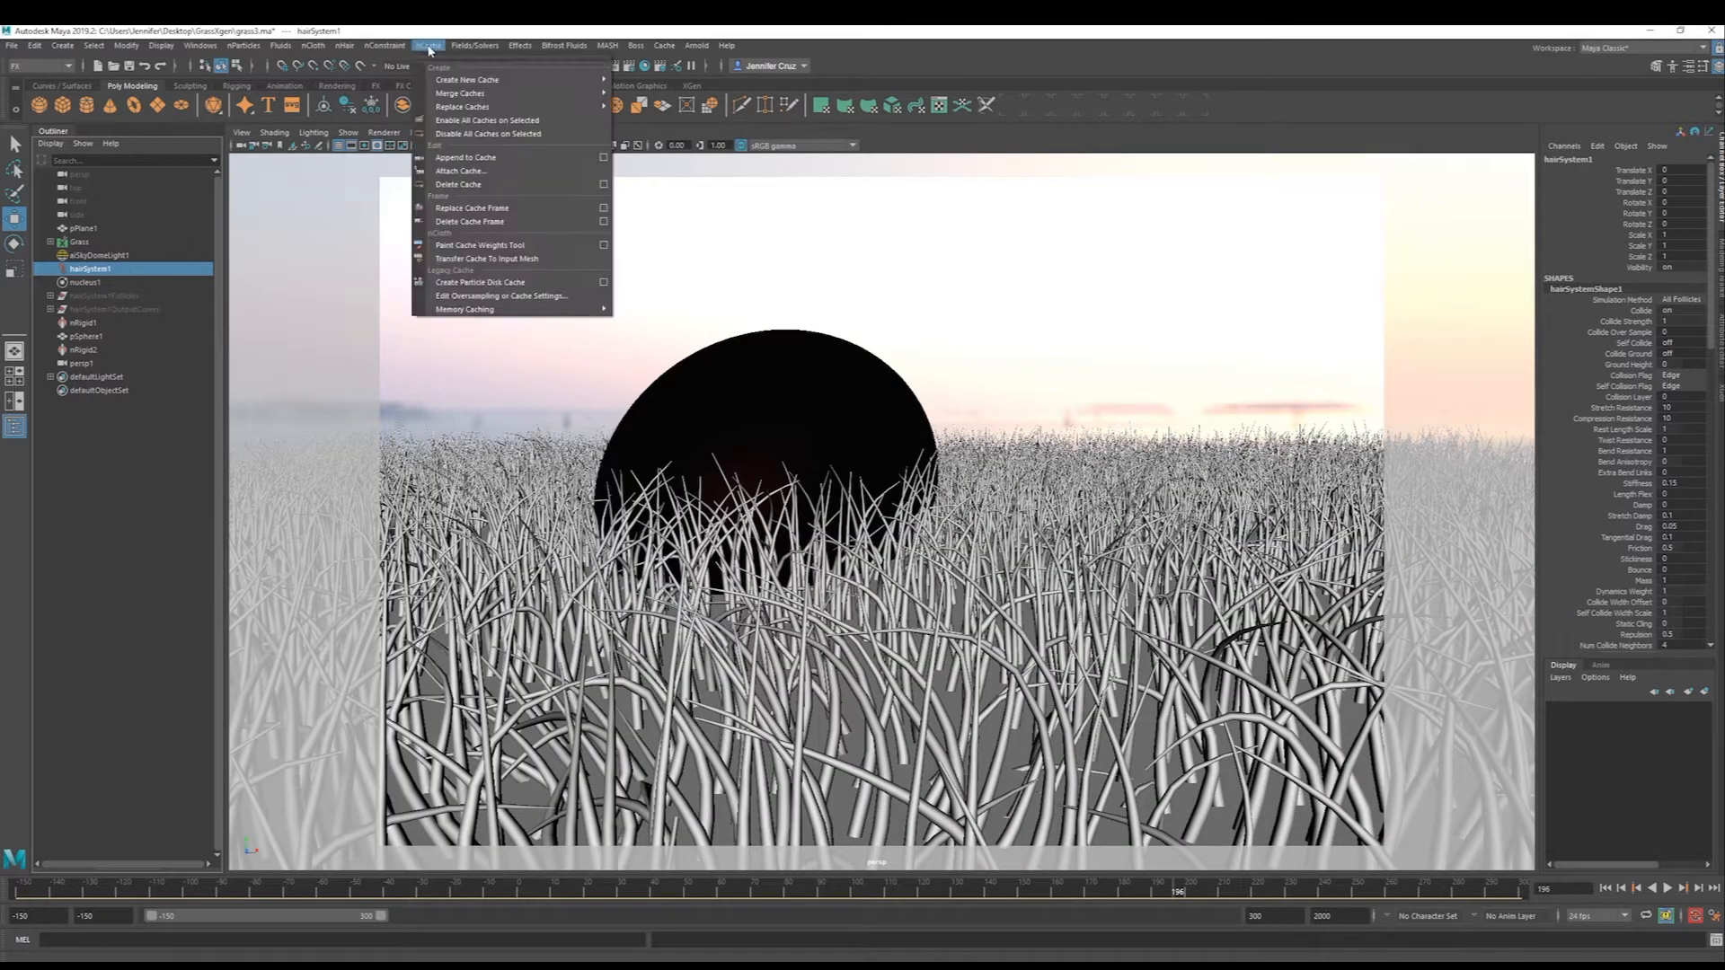
mouse_move(467, 79)
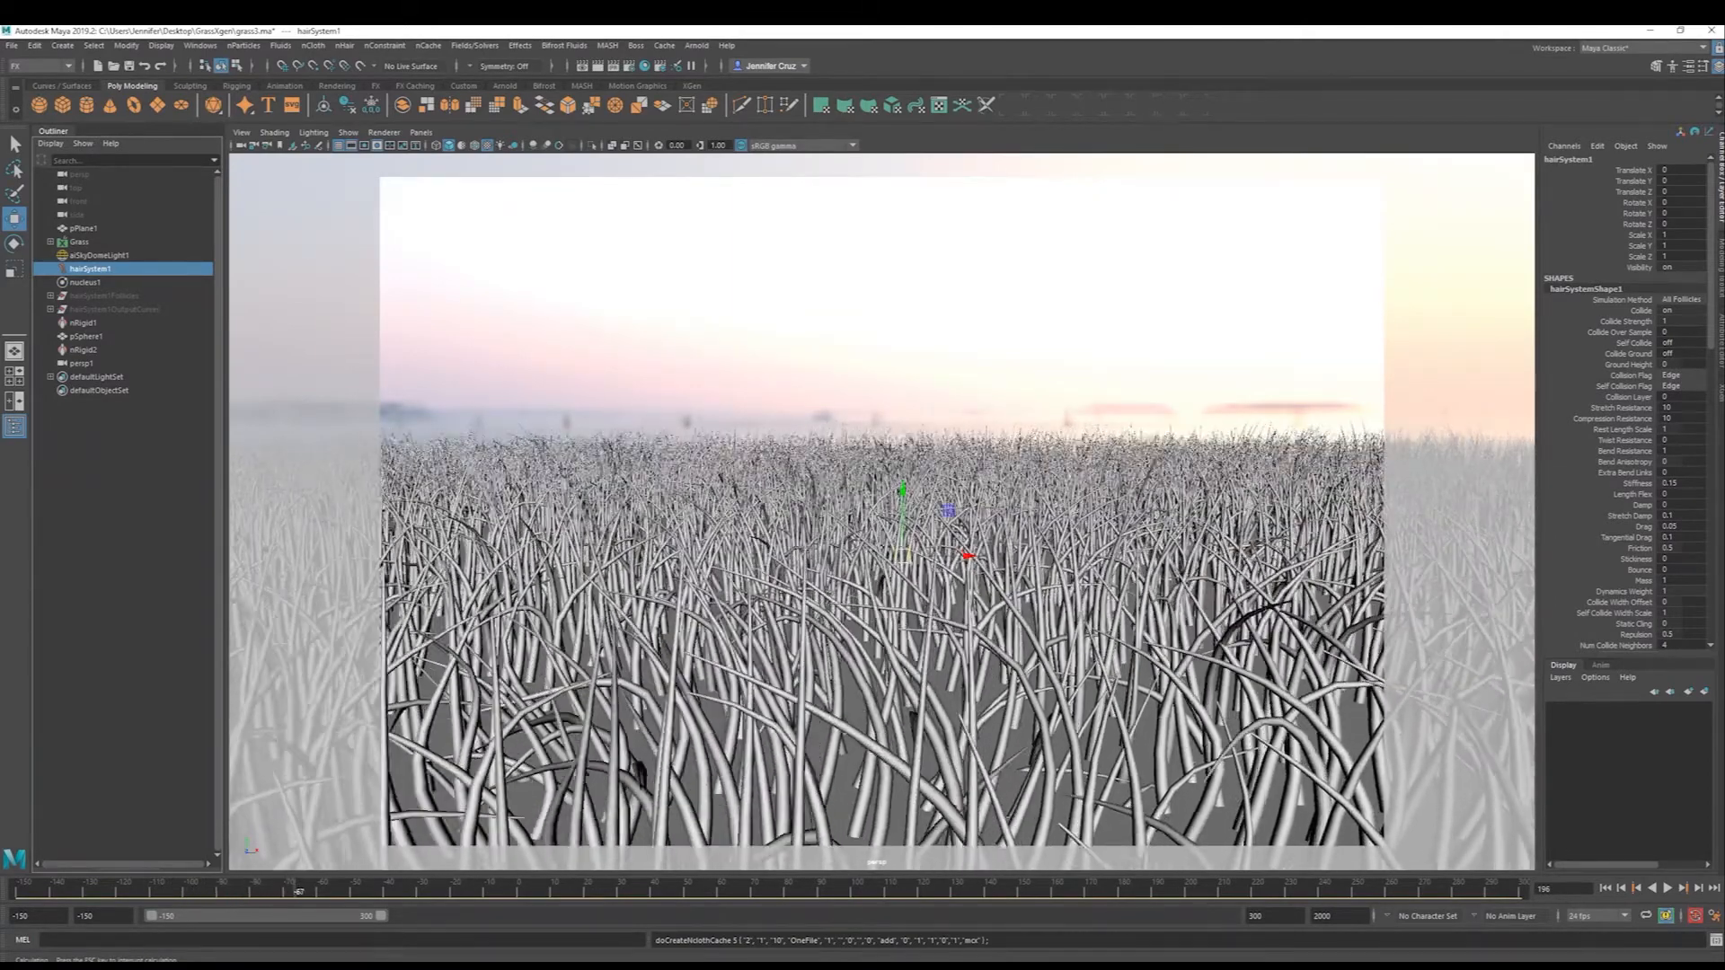
left_click(83, 336)
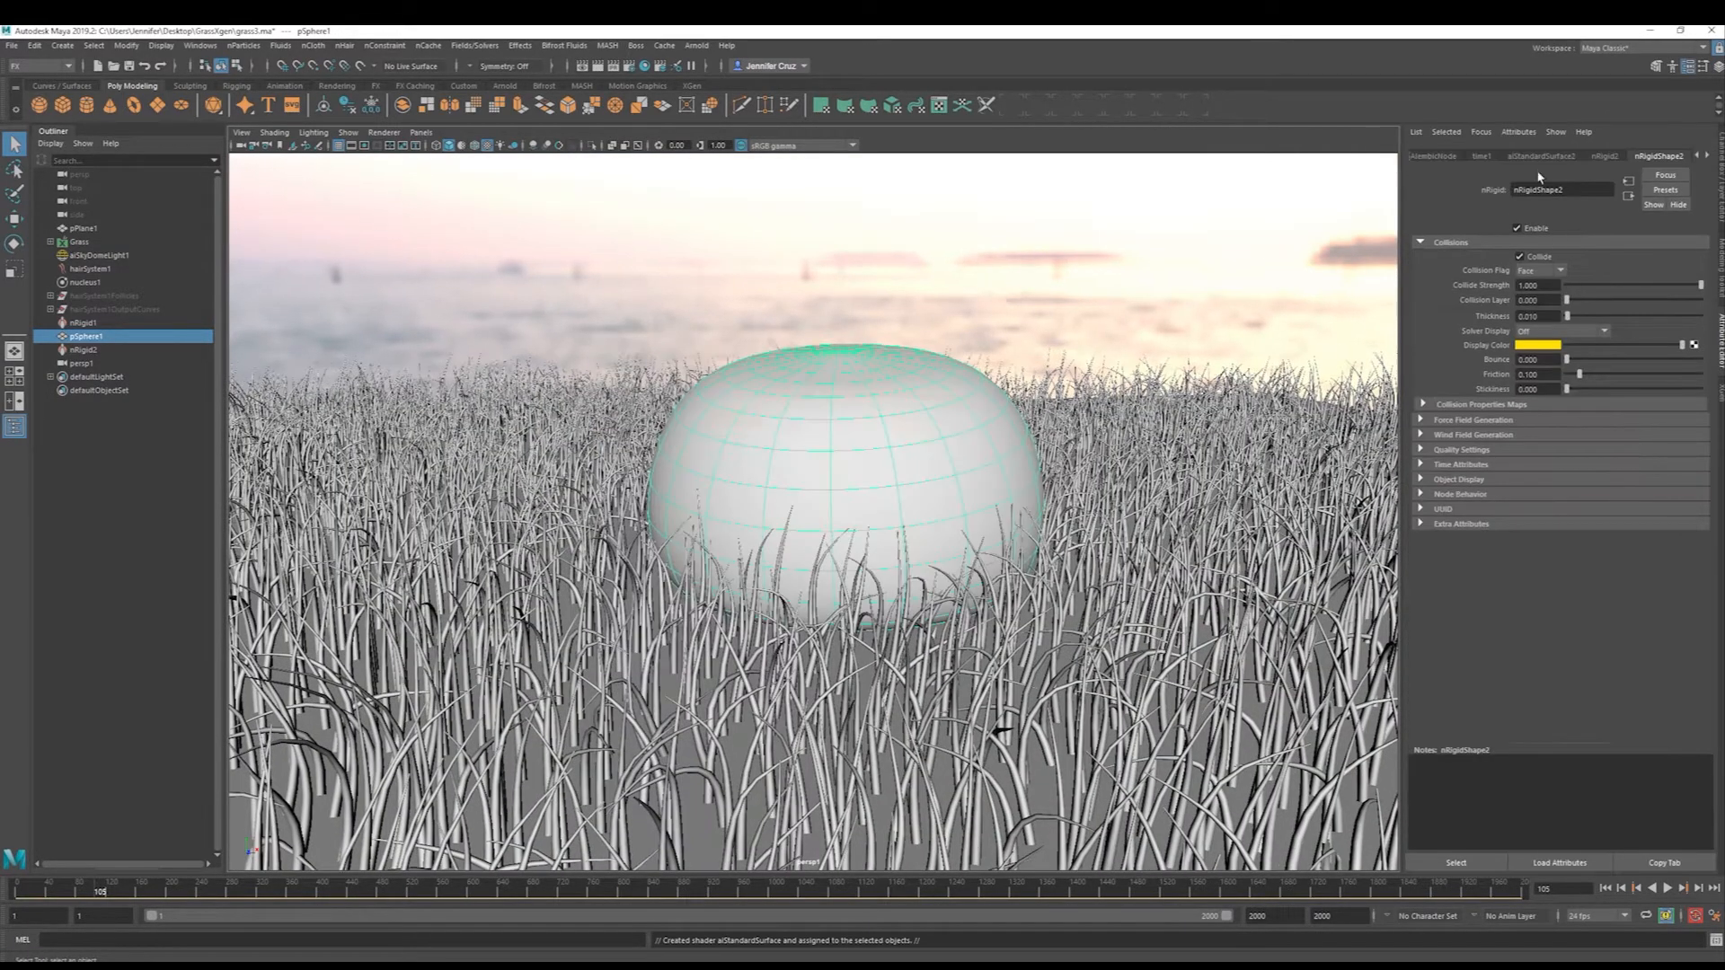
Give the balloon red colours, lower base and specular weights, rougher specular, re-rendering each change.
left_click(1665, 189)
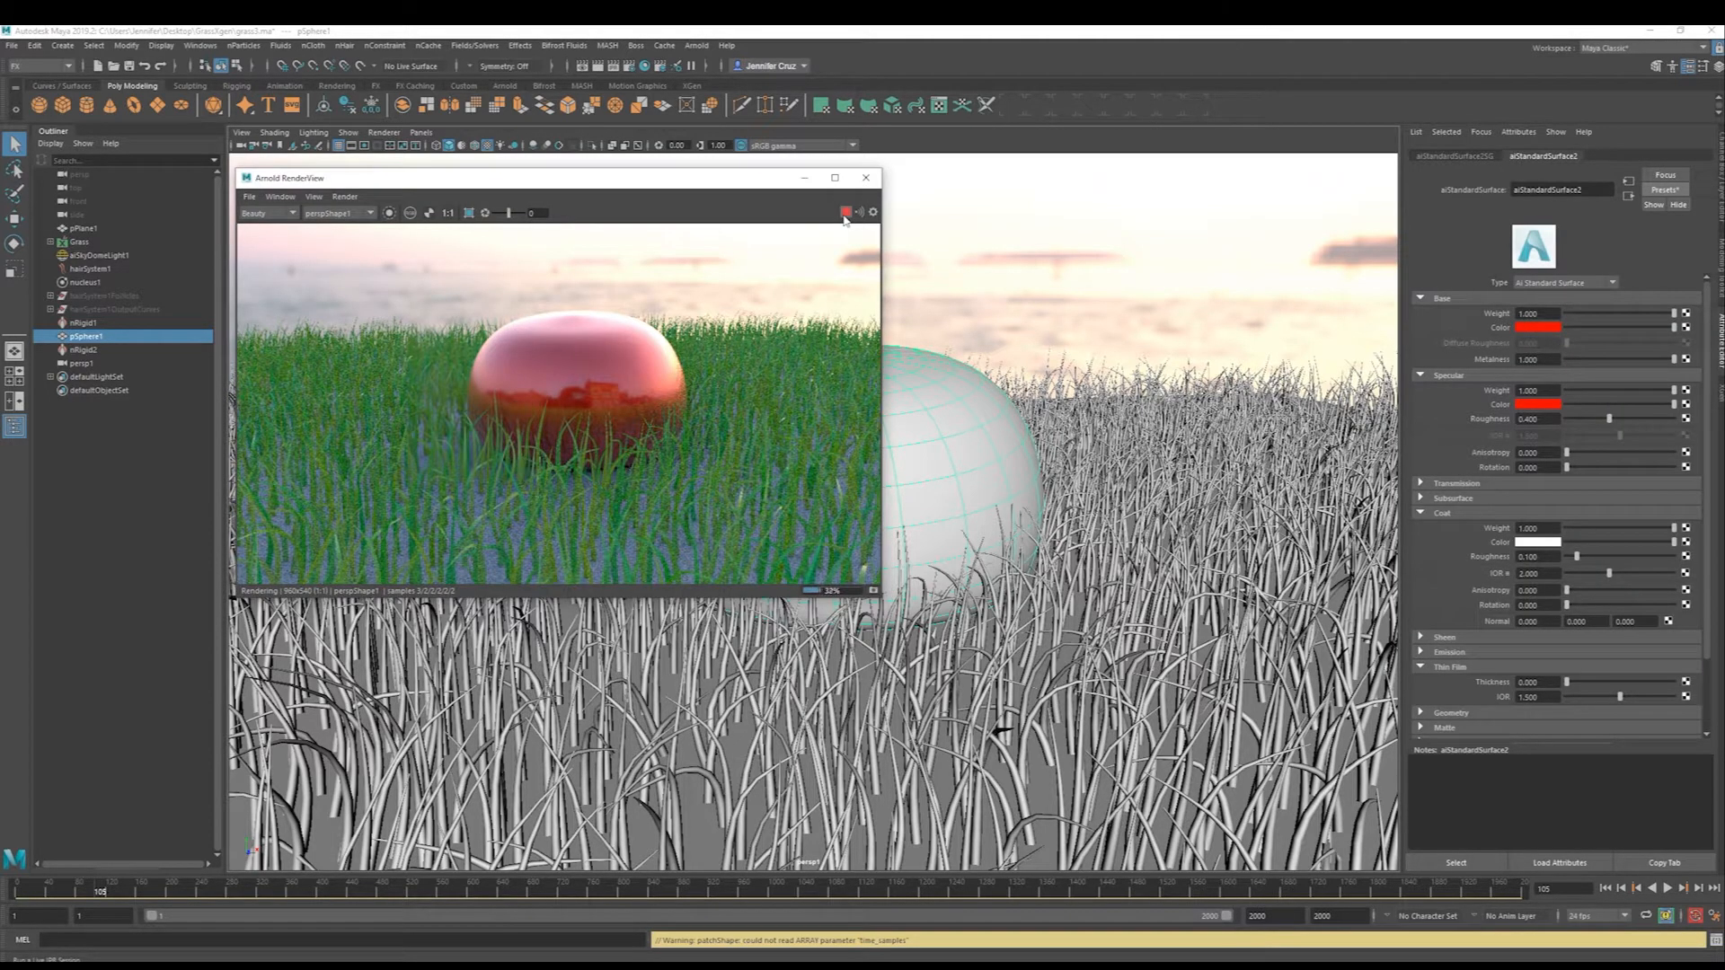
left_click(845, 211)
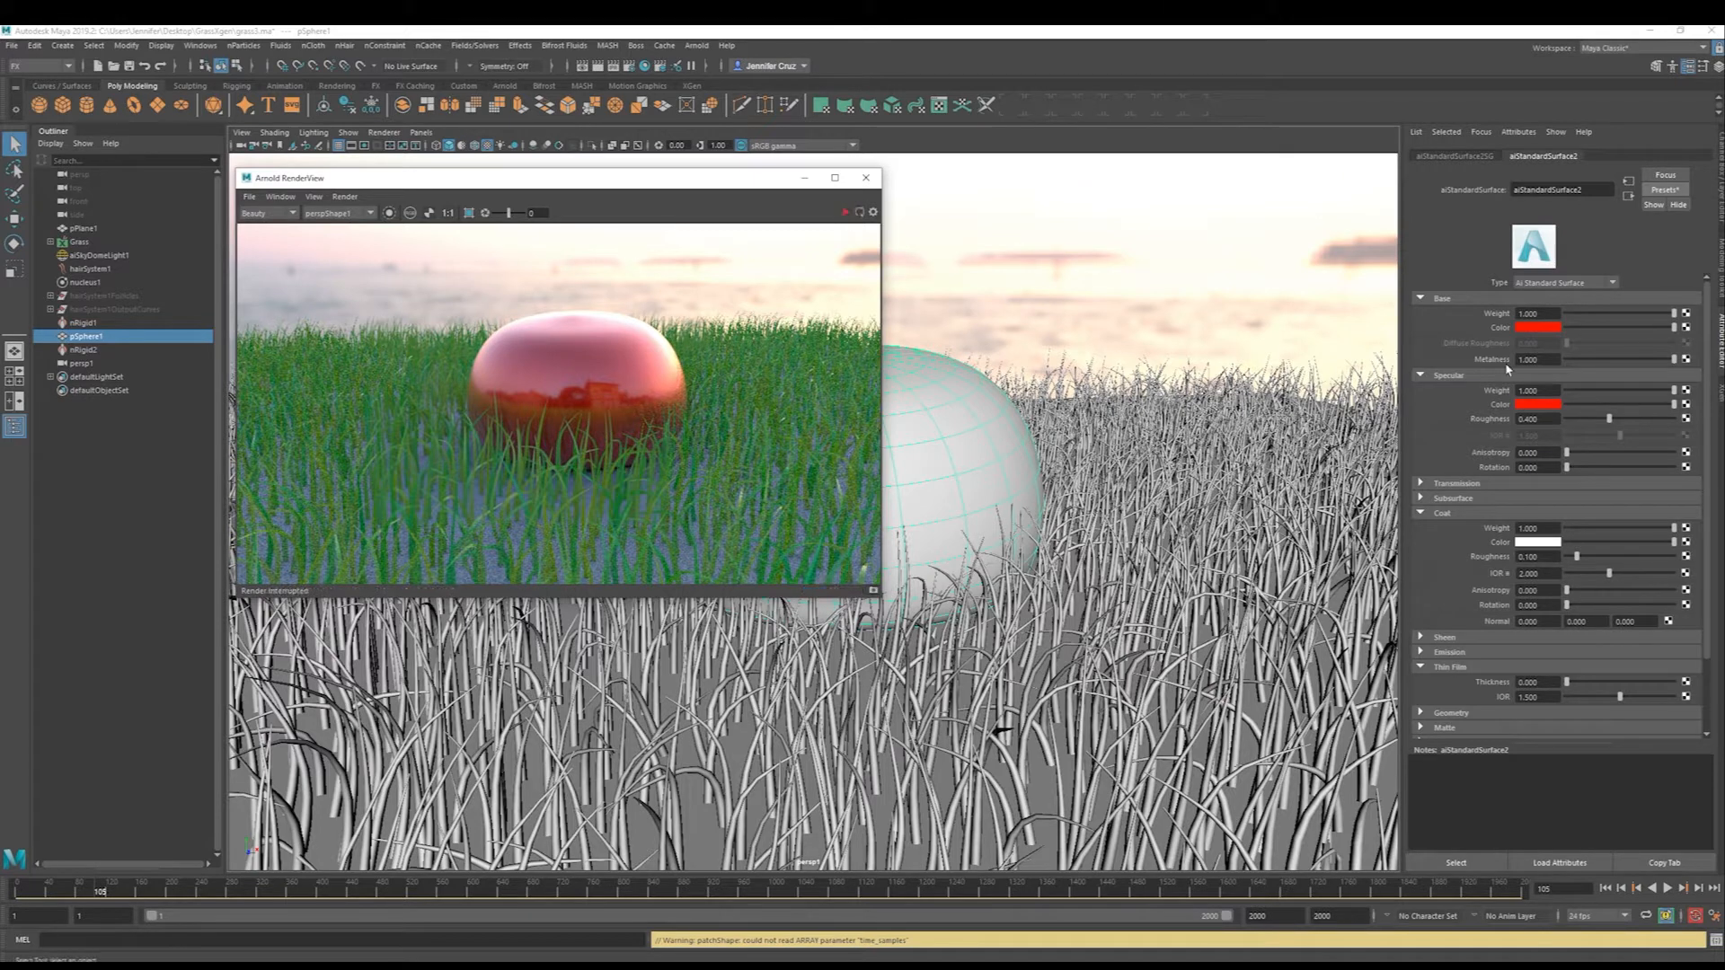
left_click(844, 211)
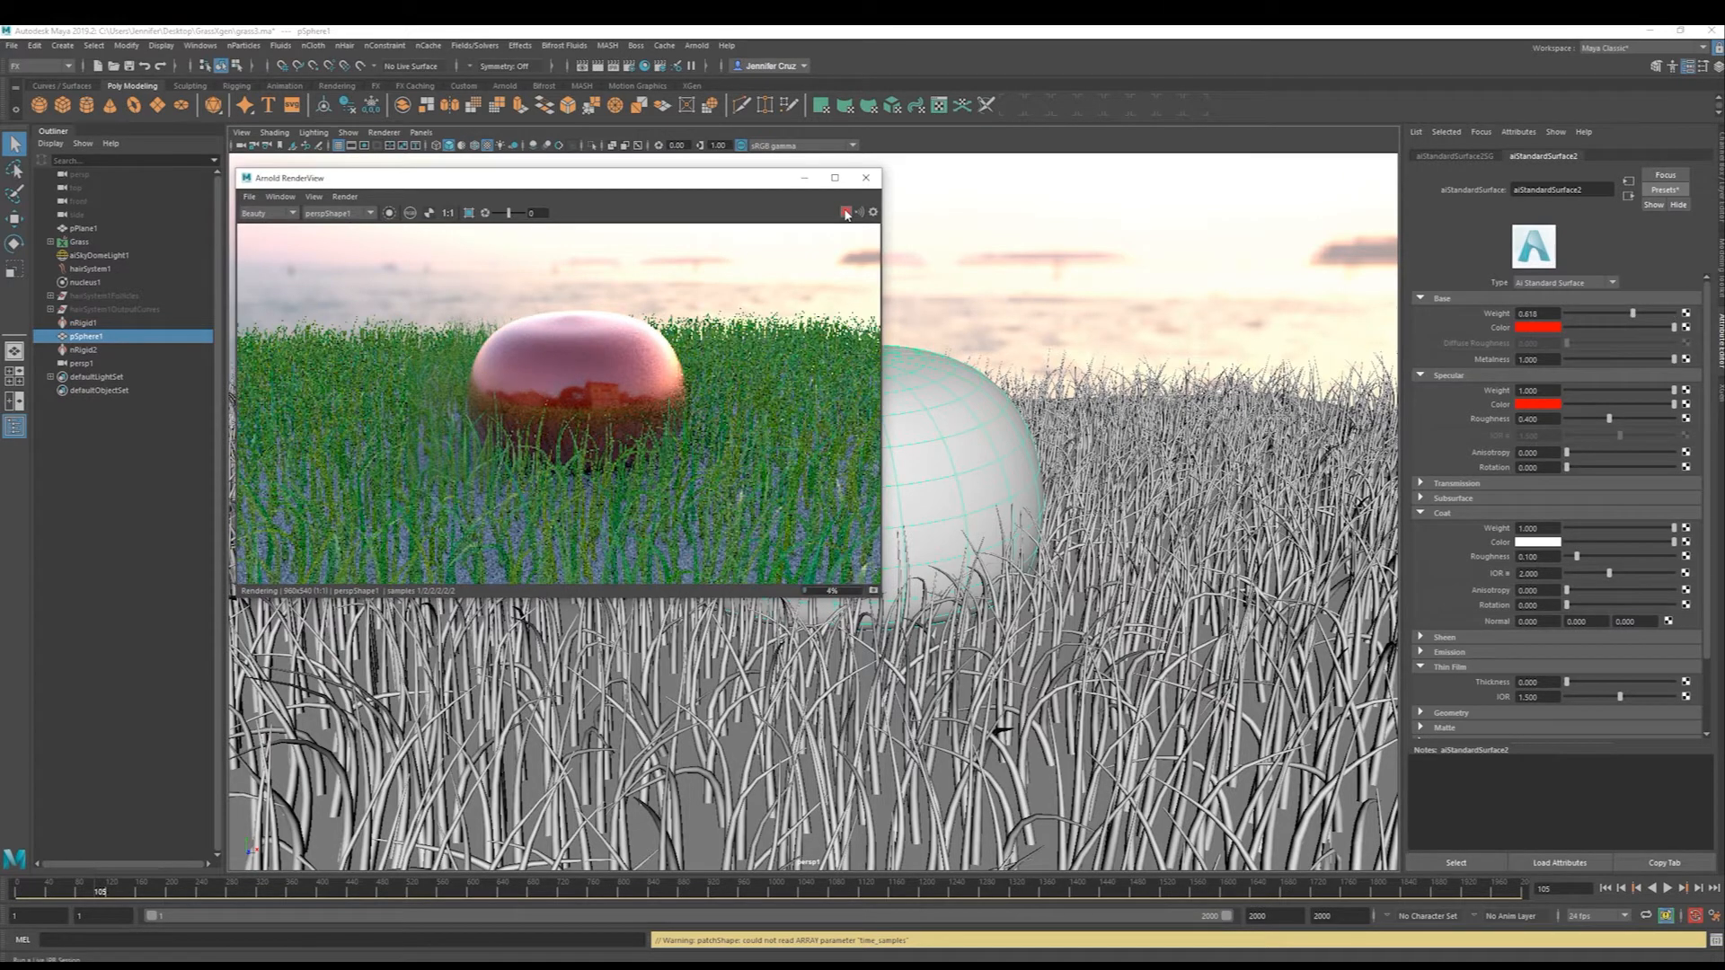
left_click(845, 212)
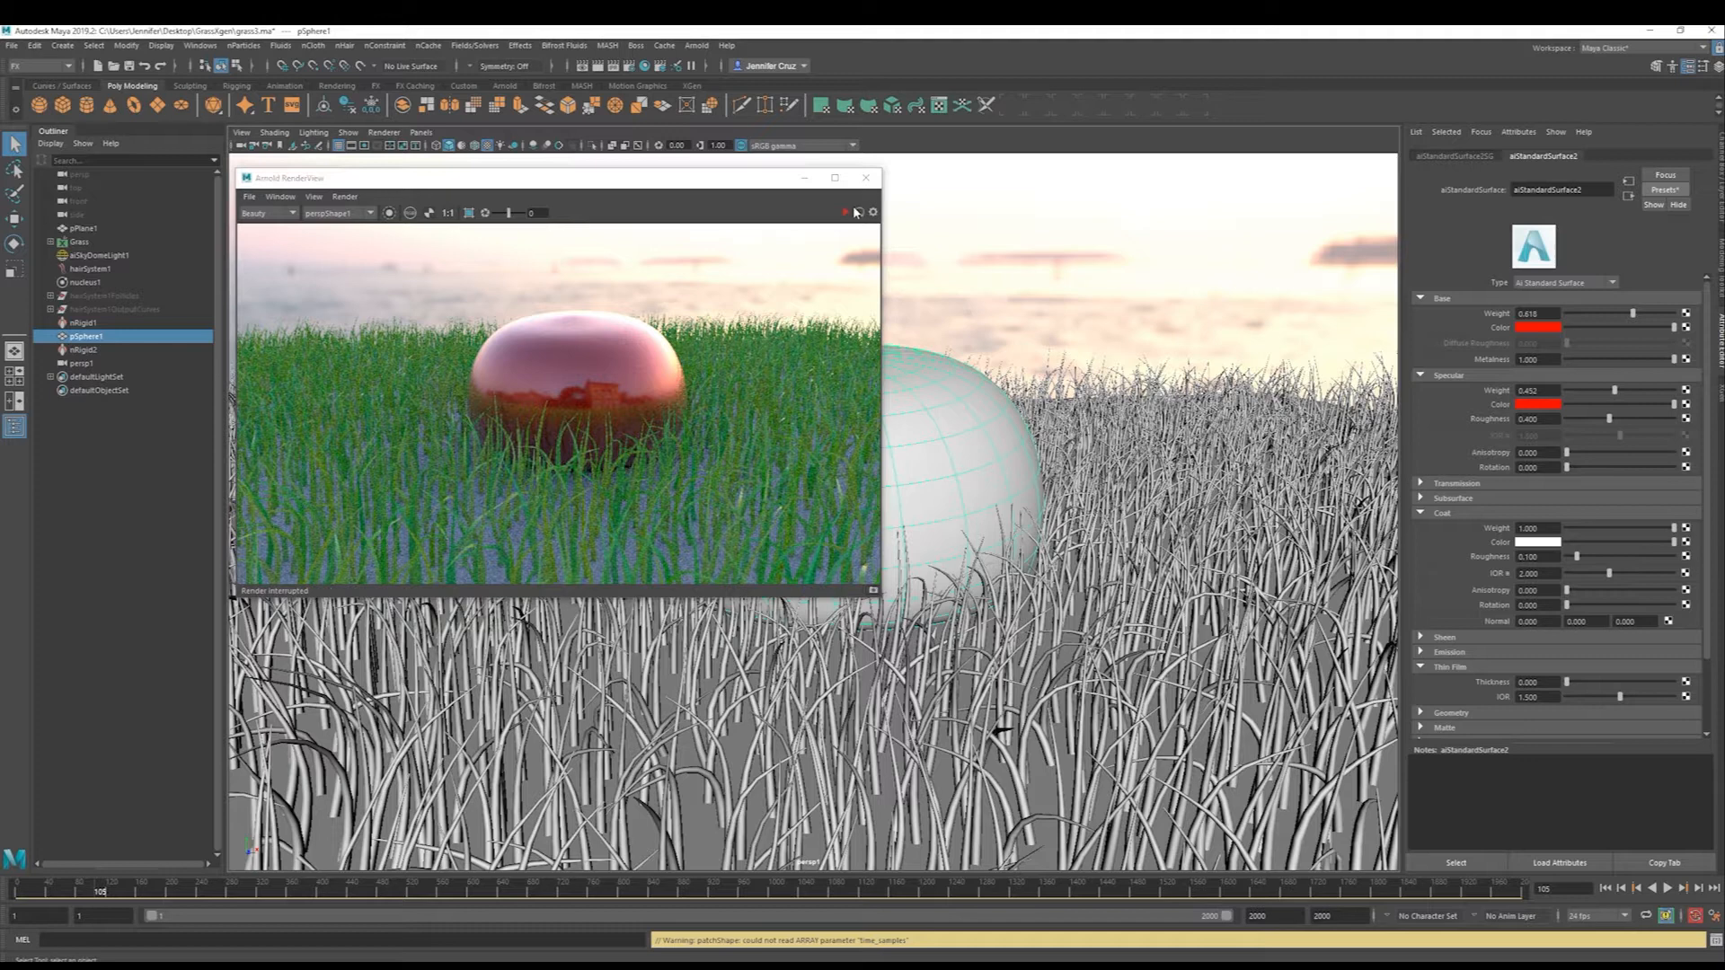
left_click(843, 212)
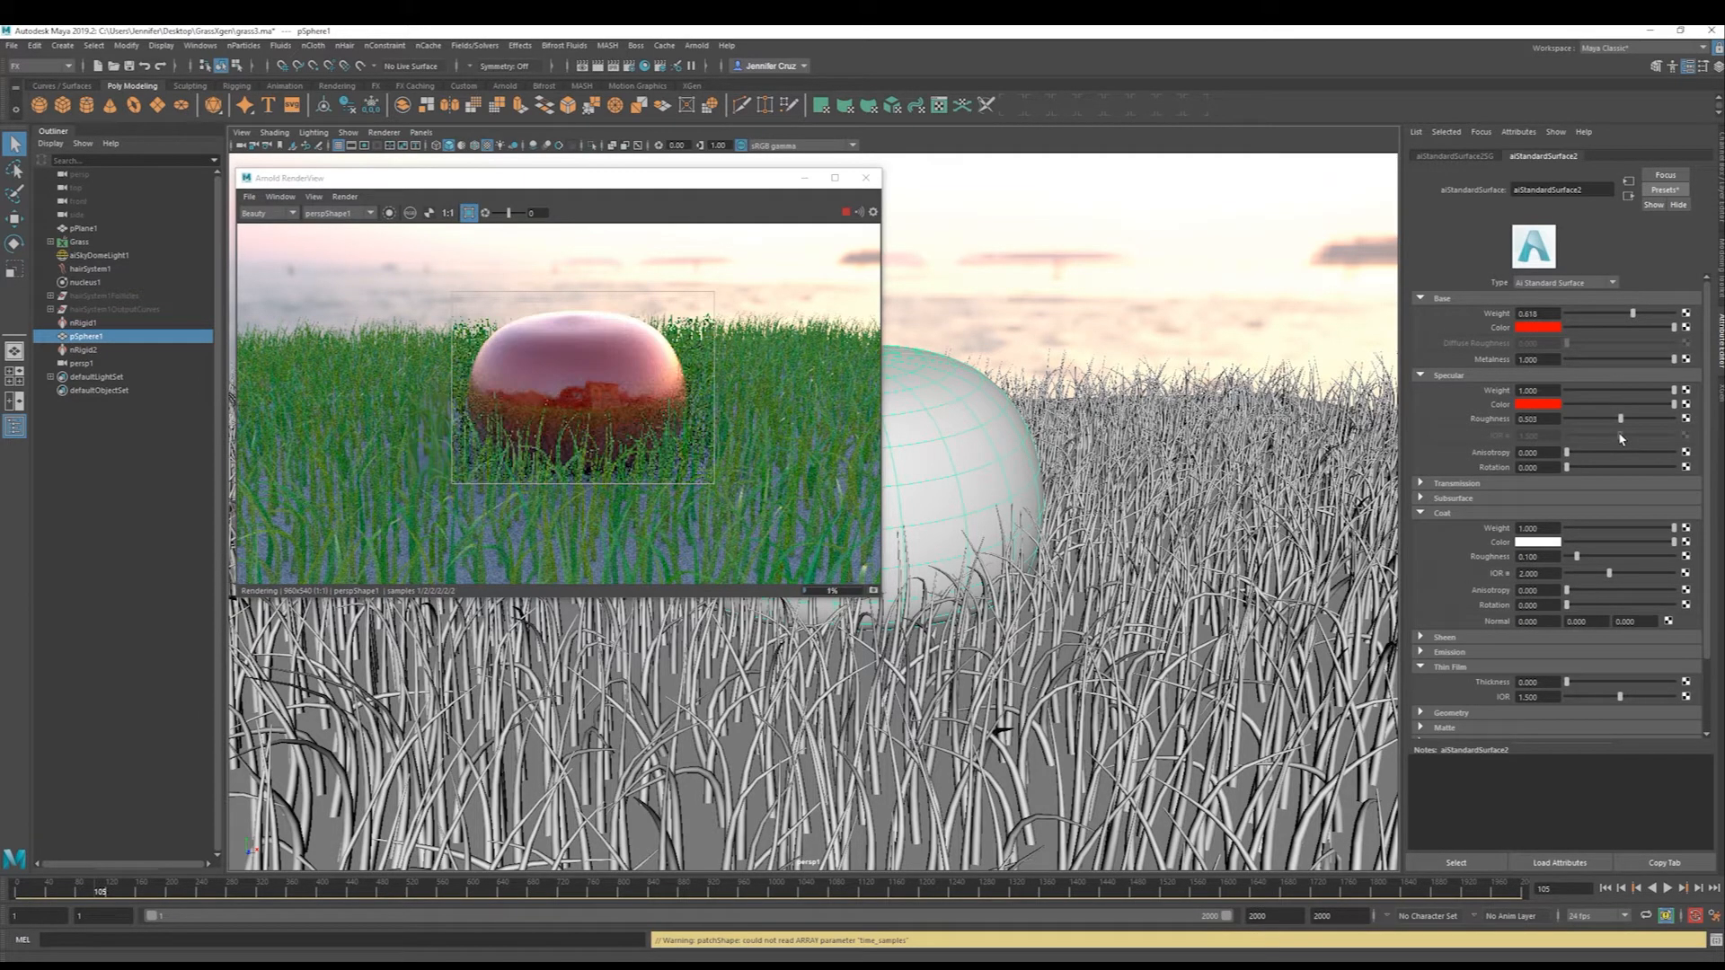
left_click(85, 227)
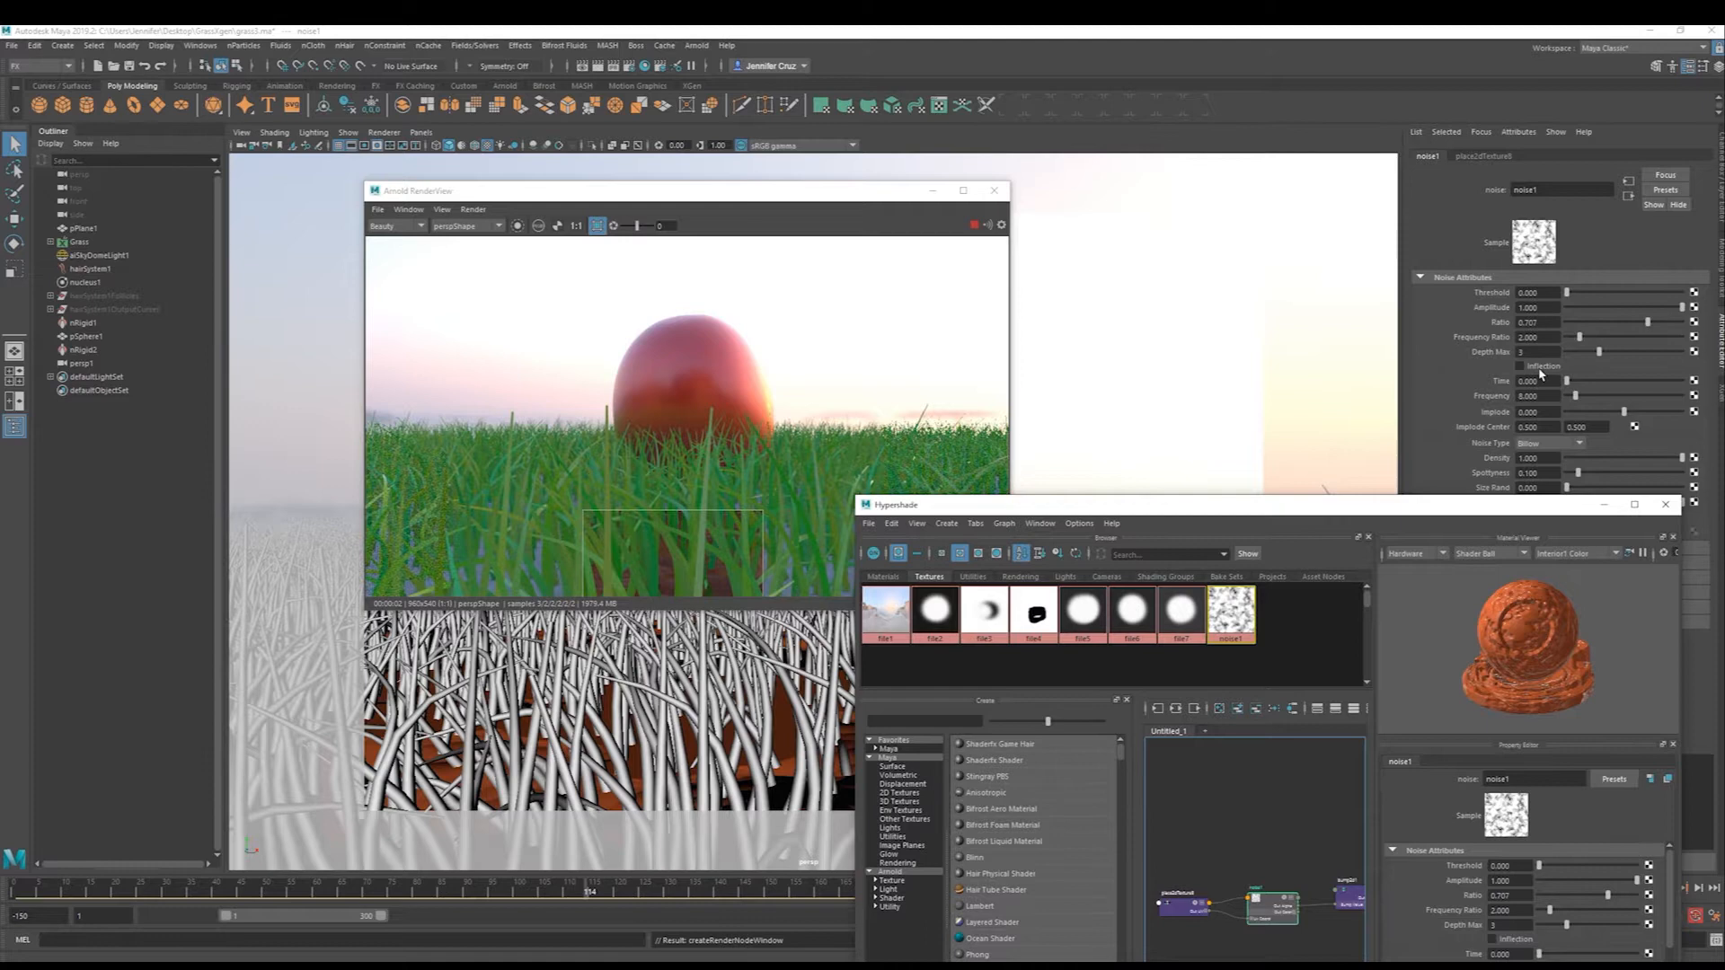
Close Hypershade and adjust the noise texture's Frequency Ratio and Depth Max.
left_click(1665, 504)
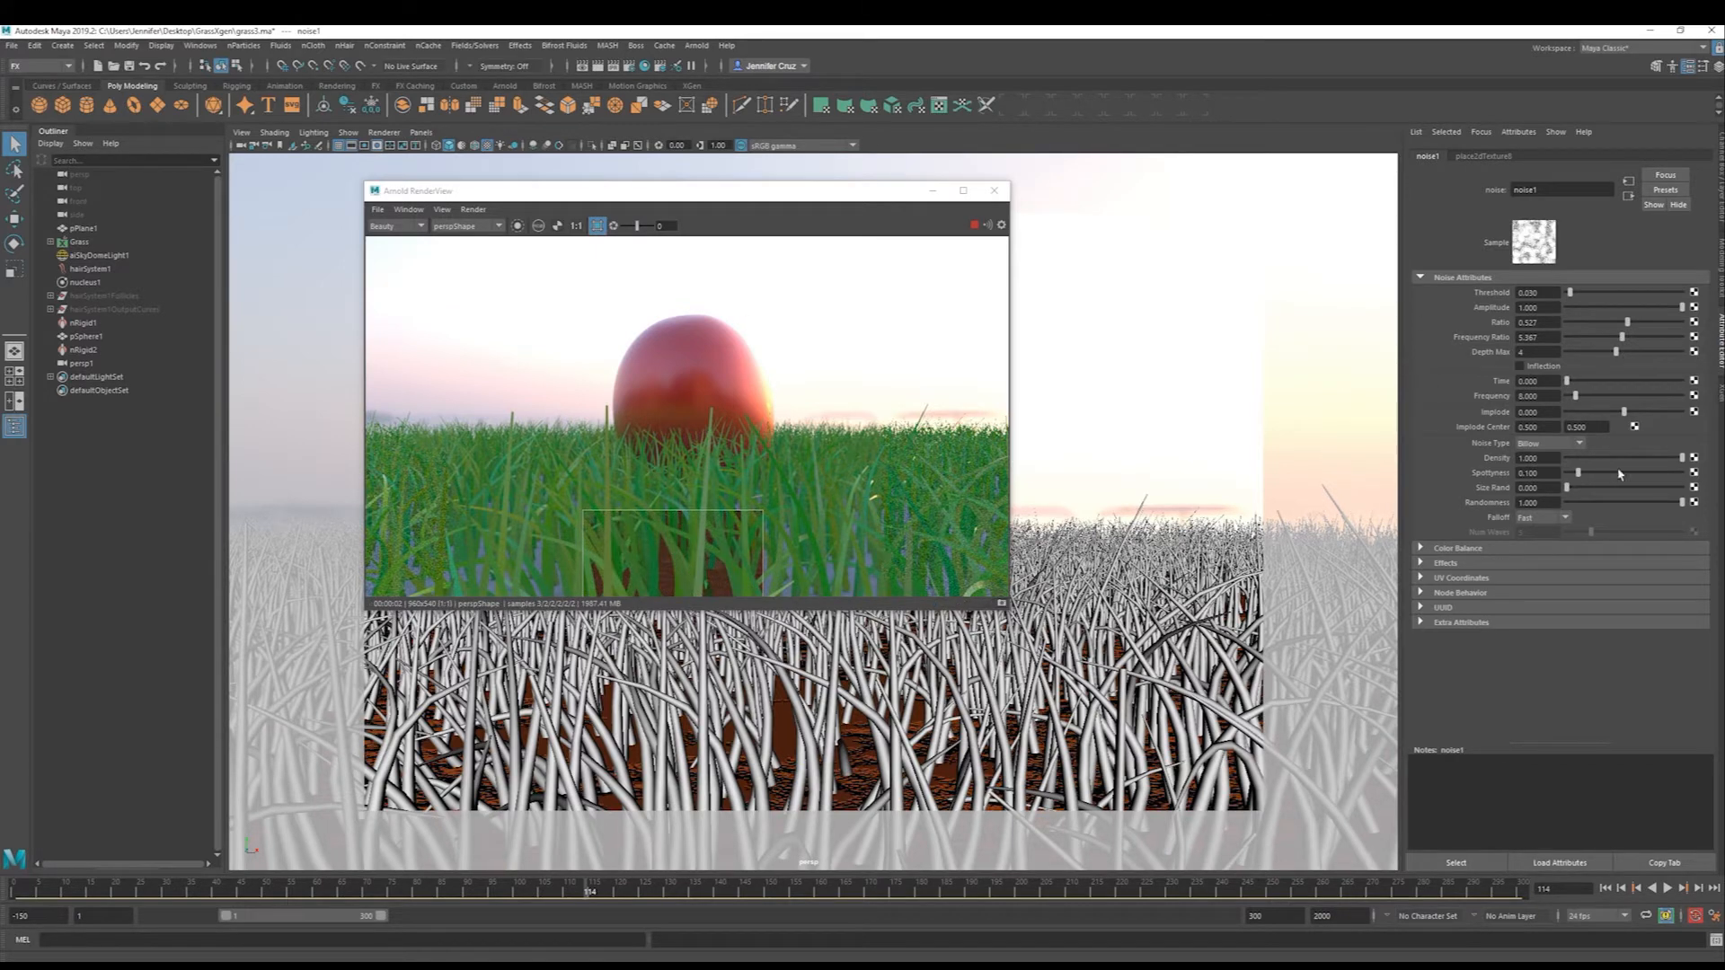
left_click(98, 256)
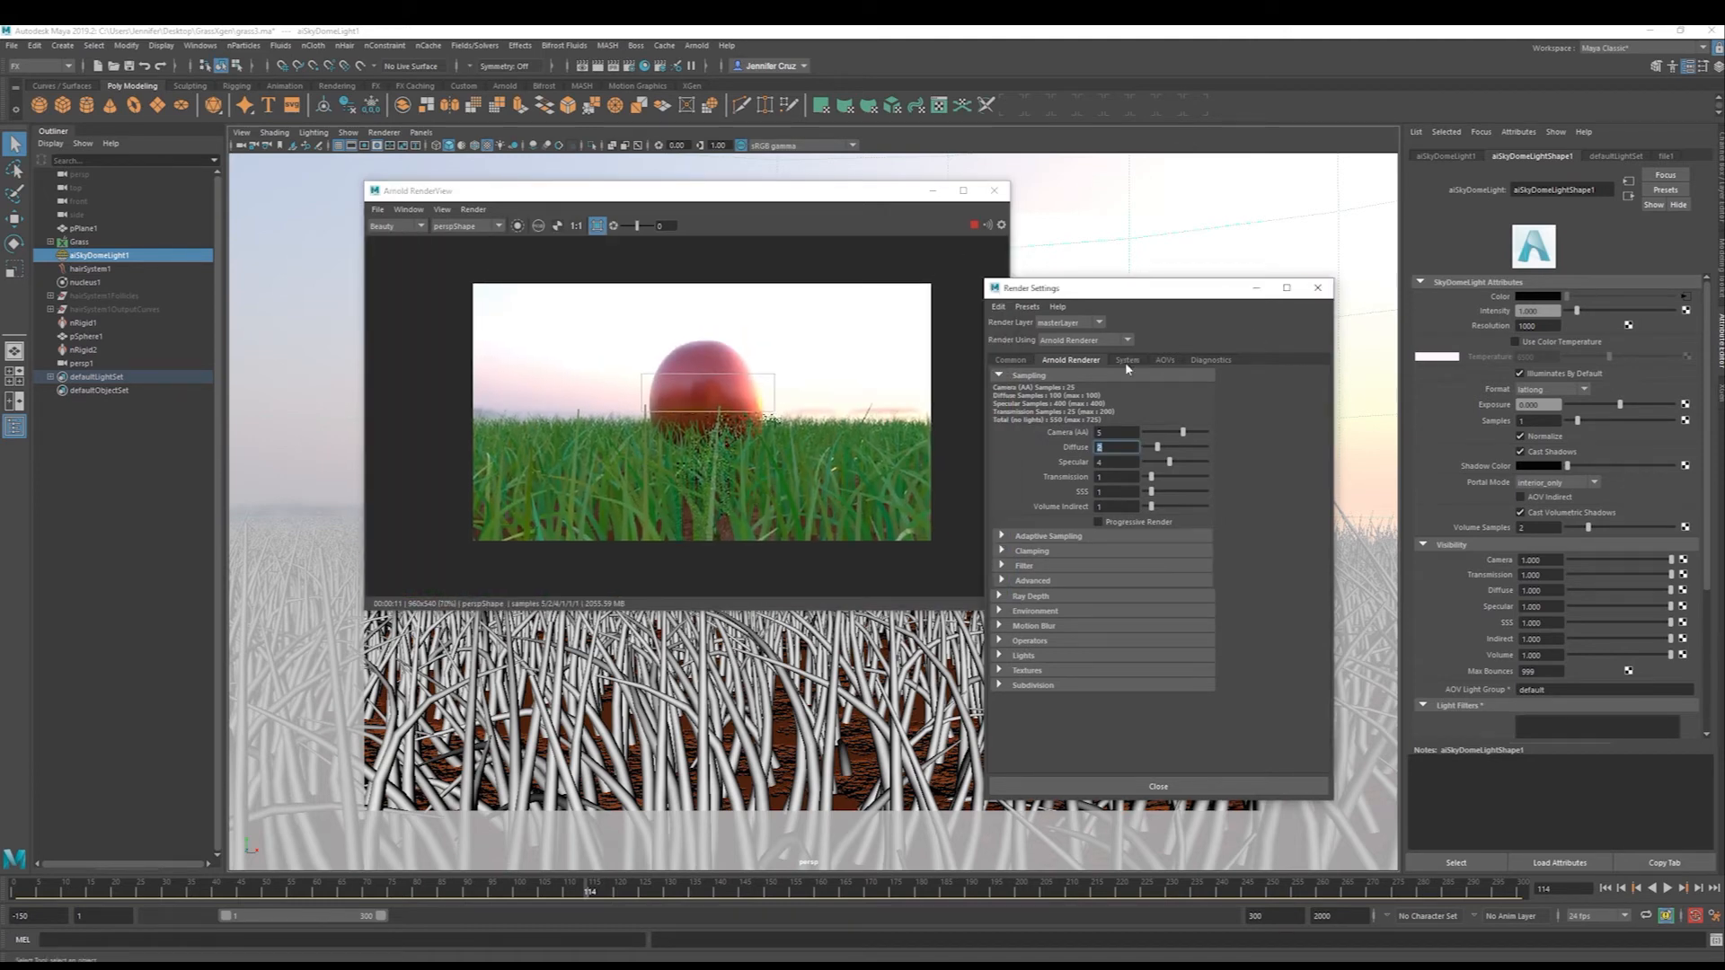
Set render output to name.#.ext with a frame range, then close Arnold RenderView.
left_click(1009, 360)
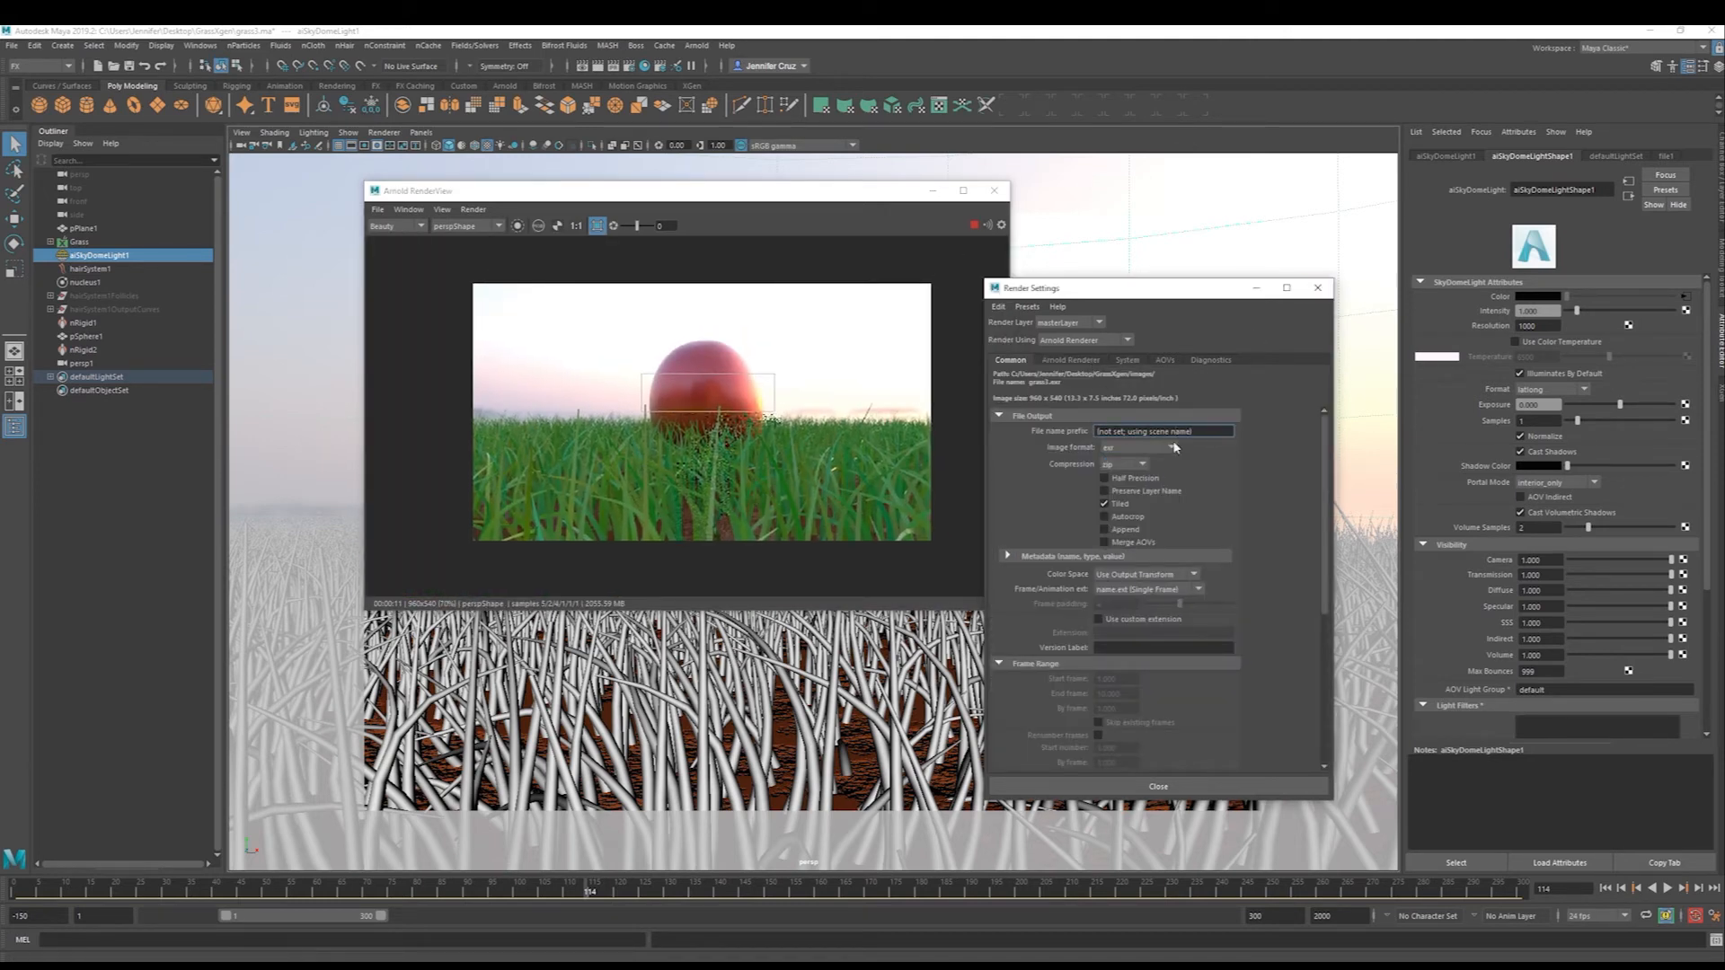
left_click(1191, 589)
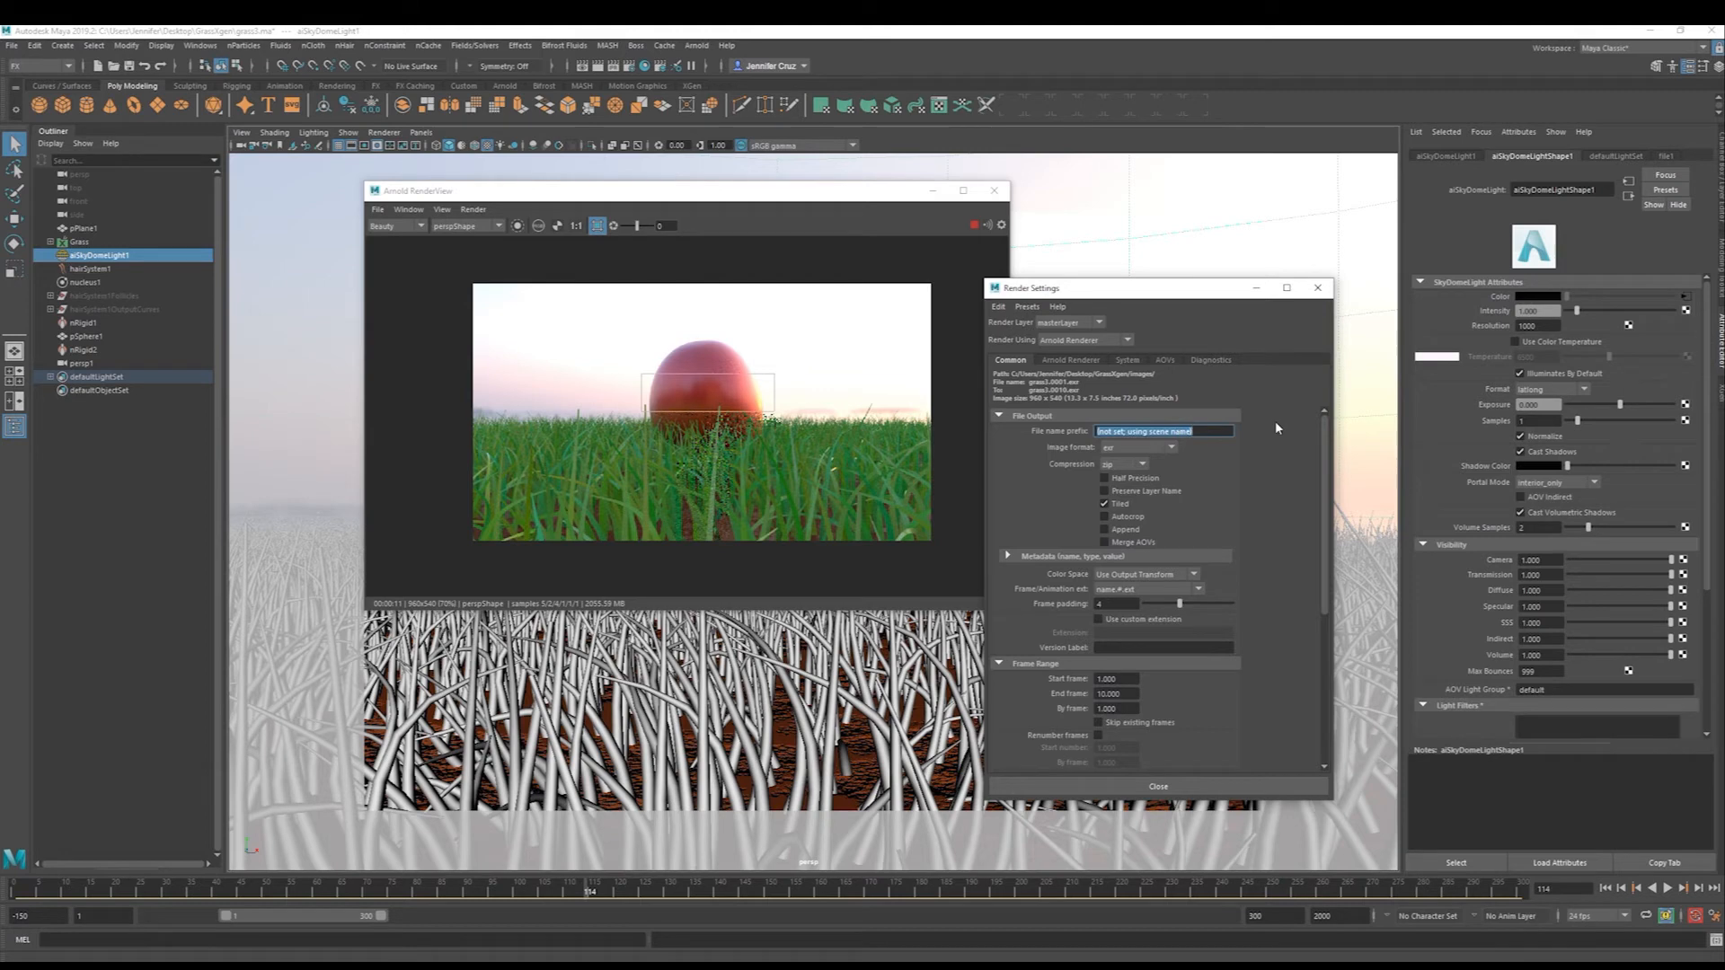
scroll("down", 3)
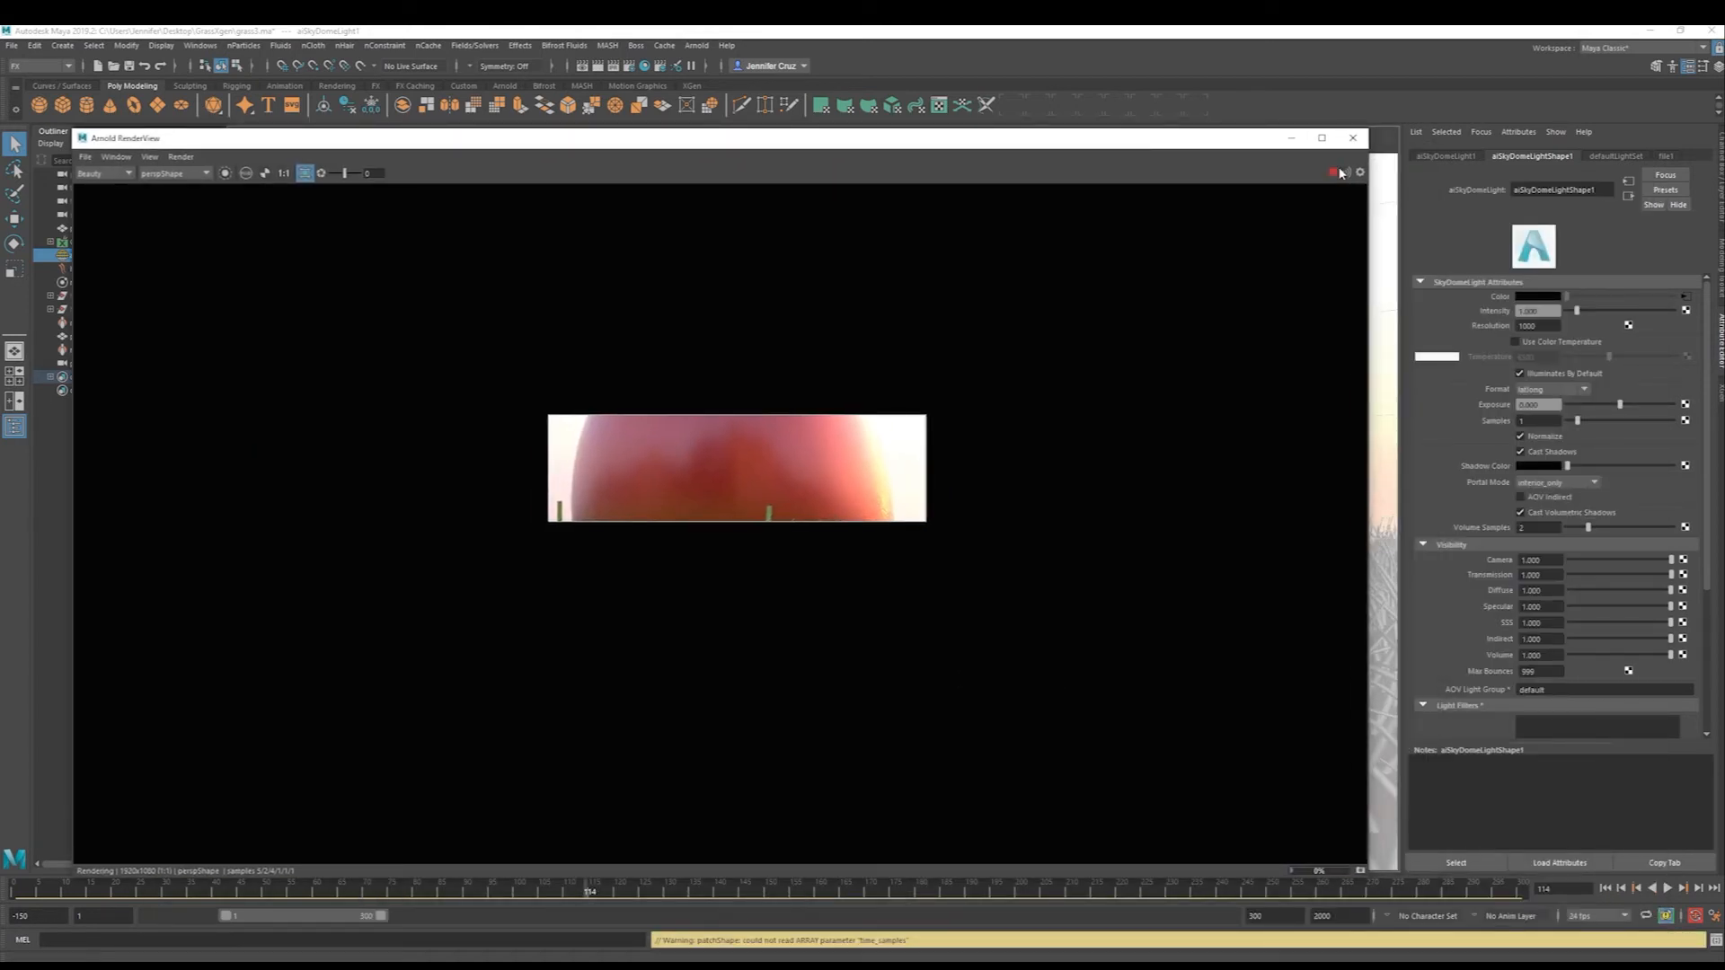
left_click(1351, 137)
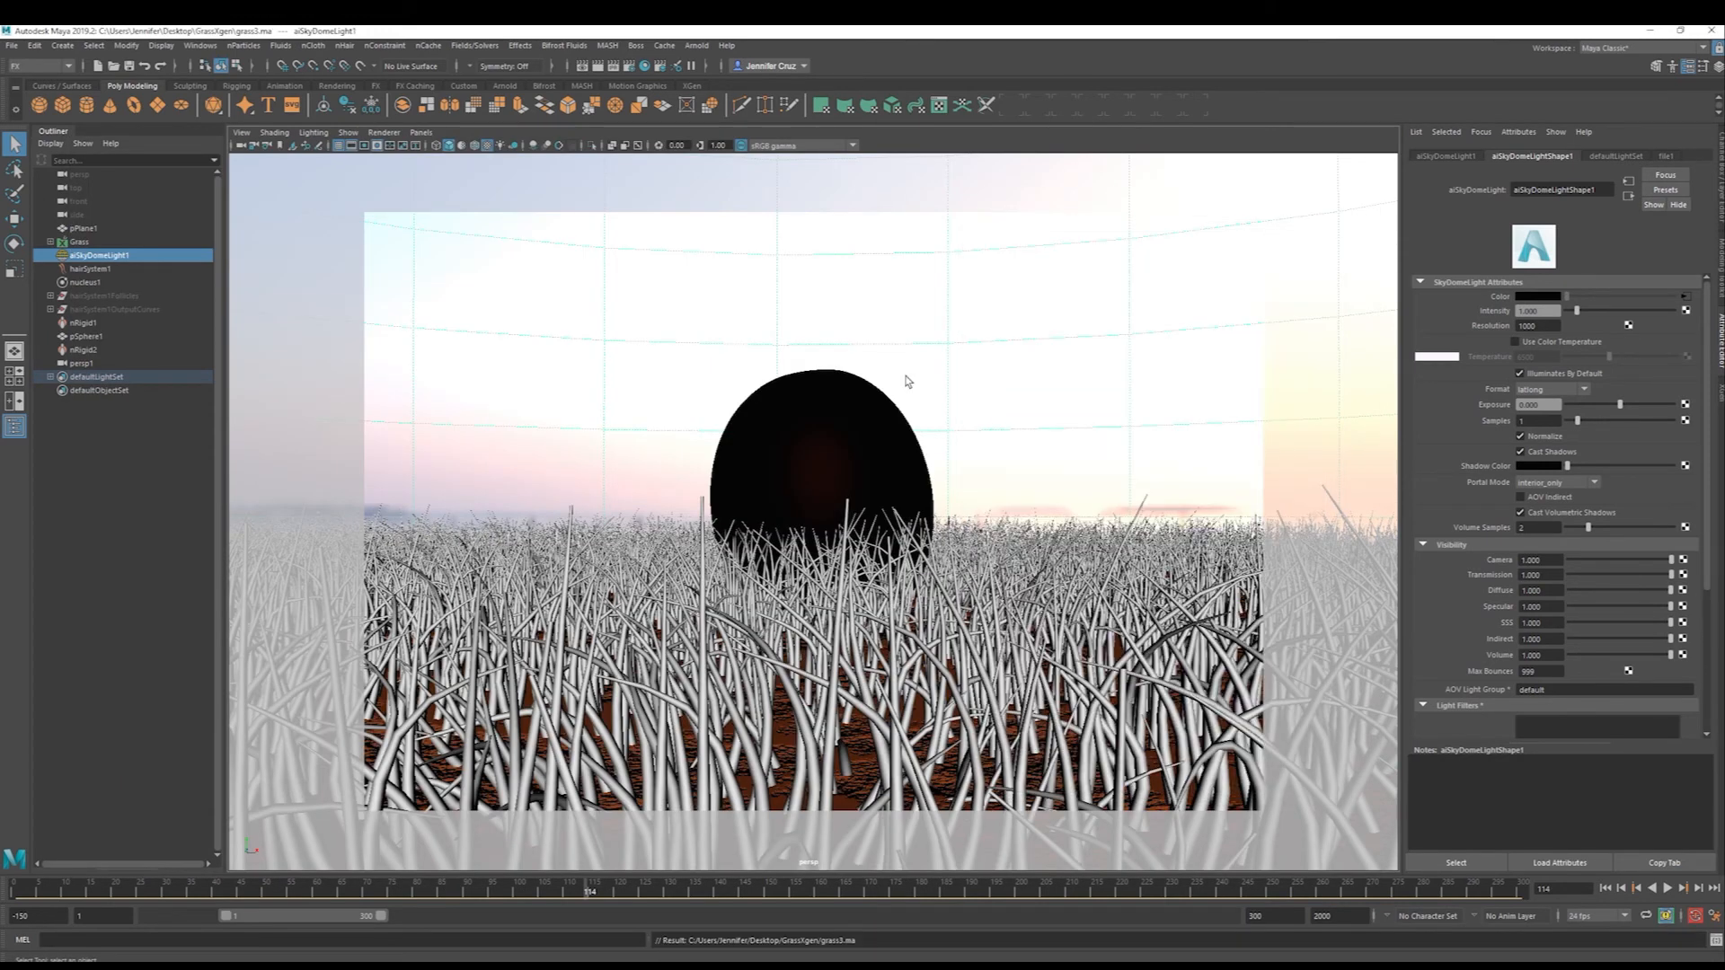
Switch to the Rendering menu set and open the Render Sequence options.
left_click(41, 65)
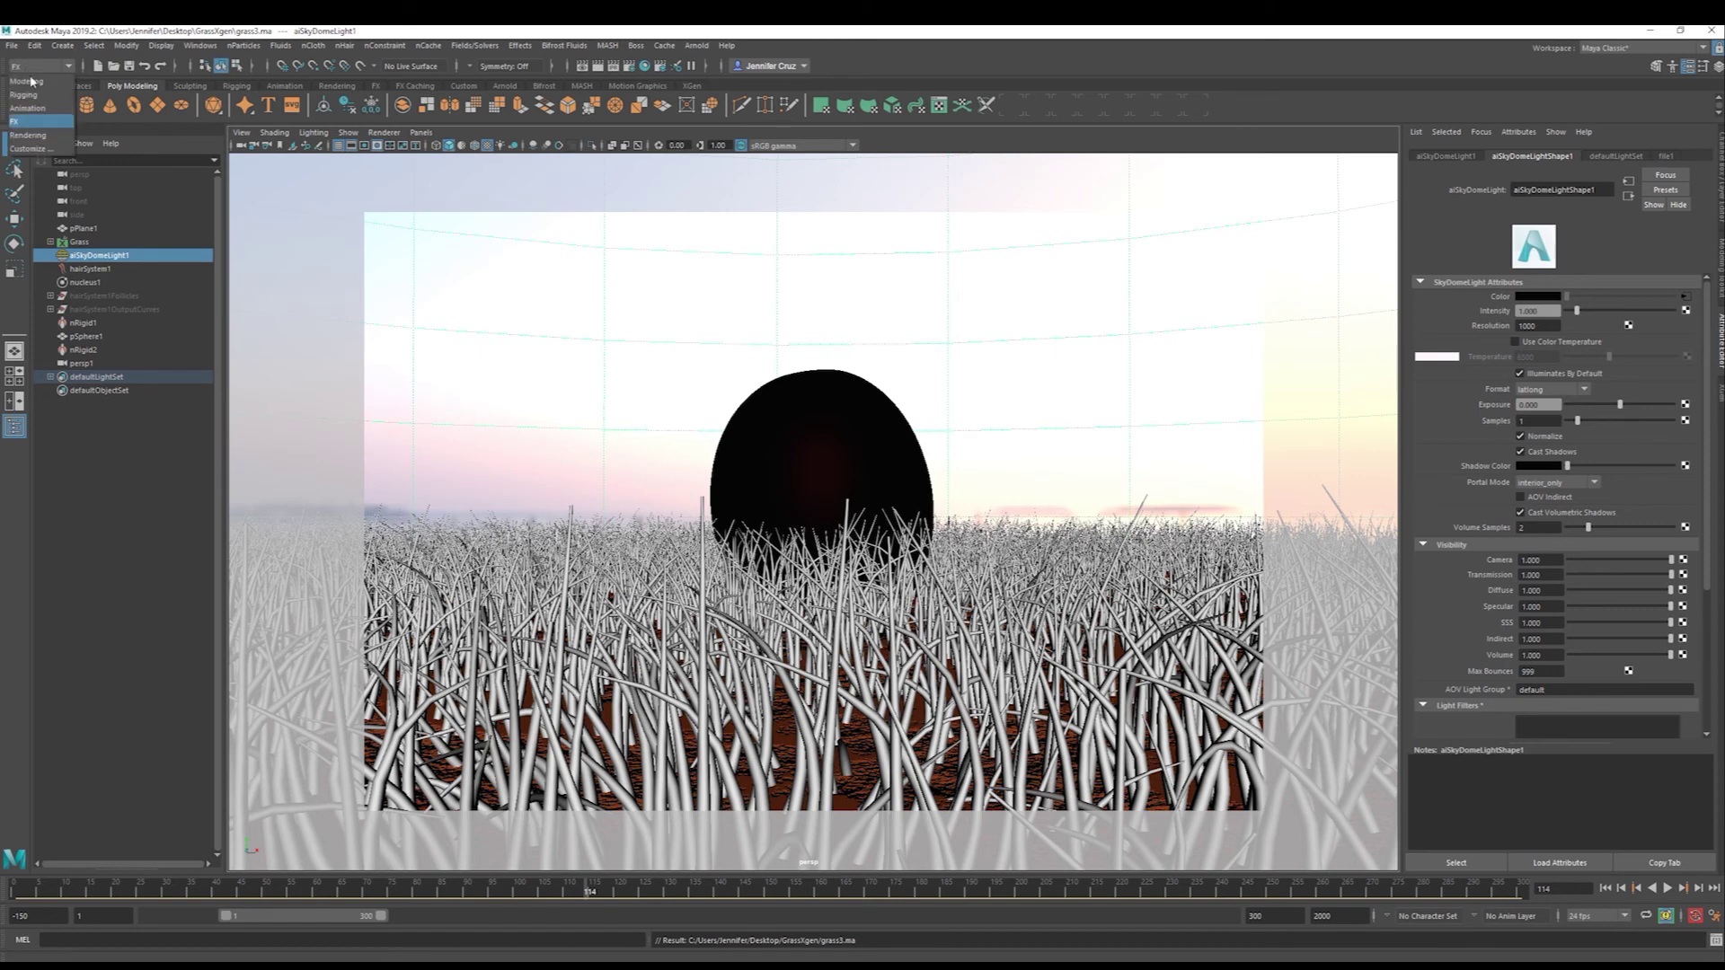
left_click(353, 45)
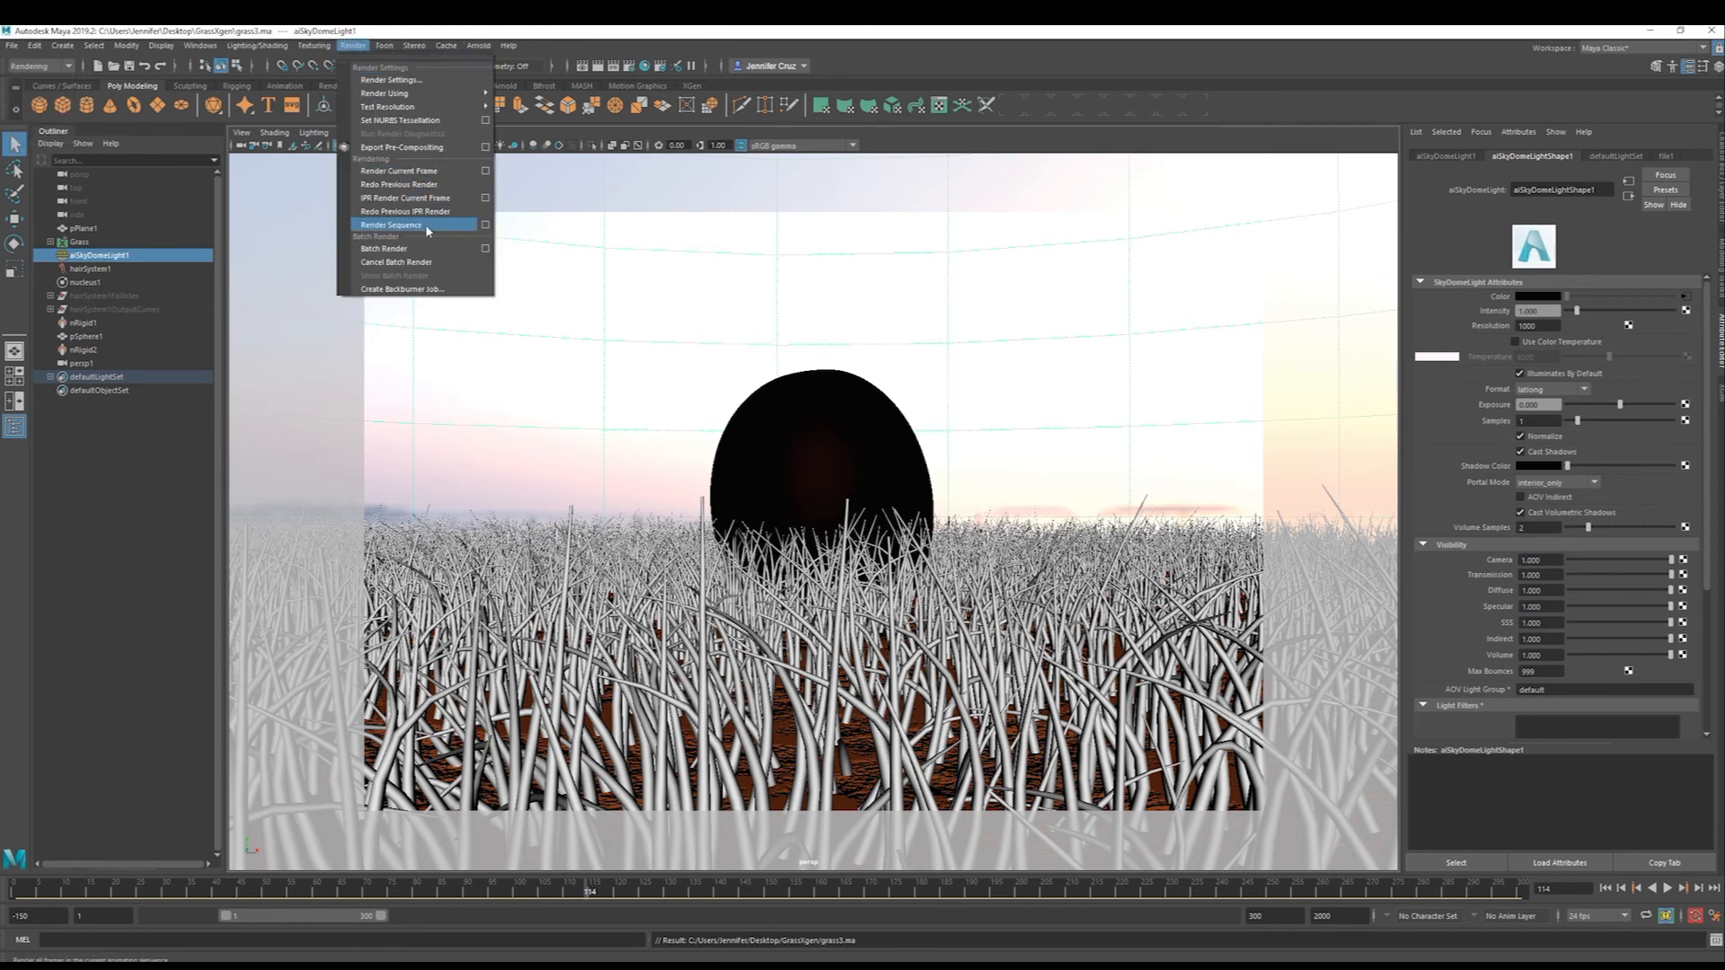
left_click(391, 225)
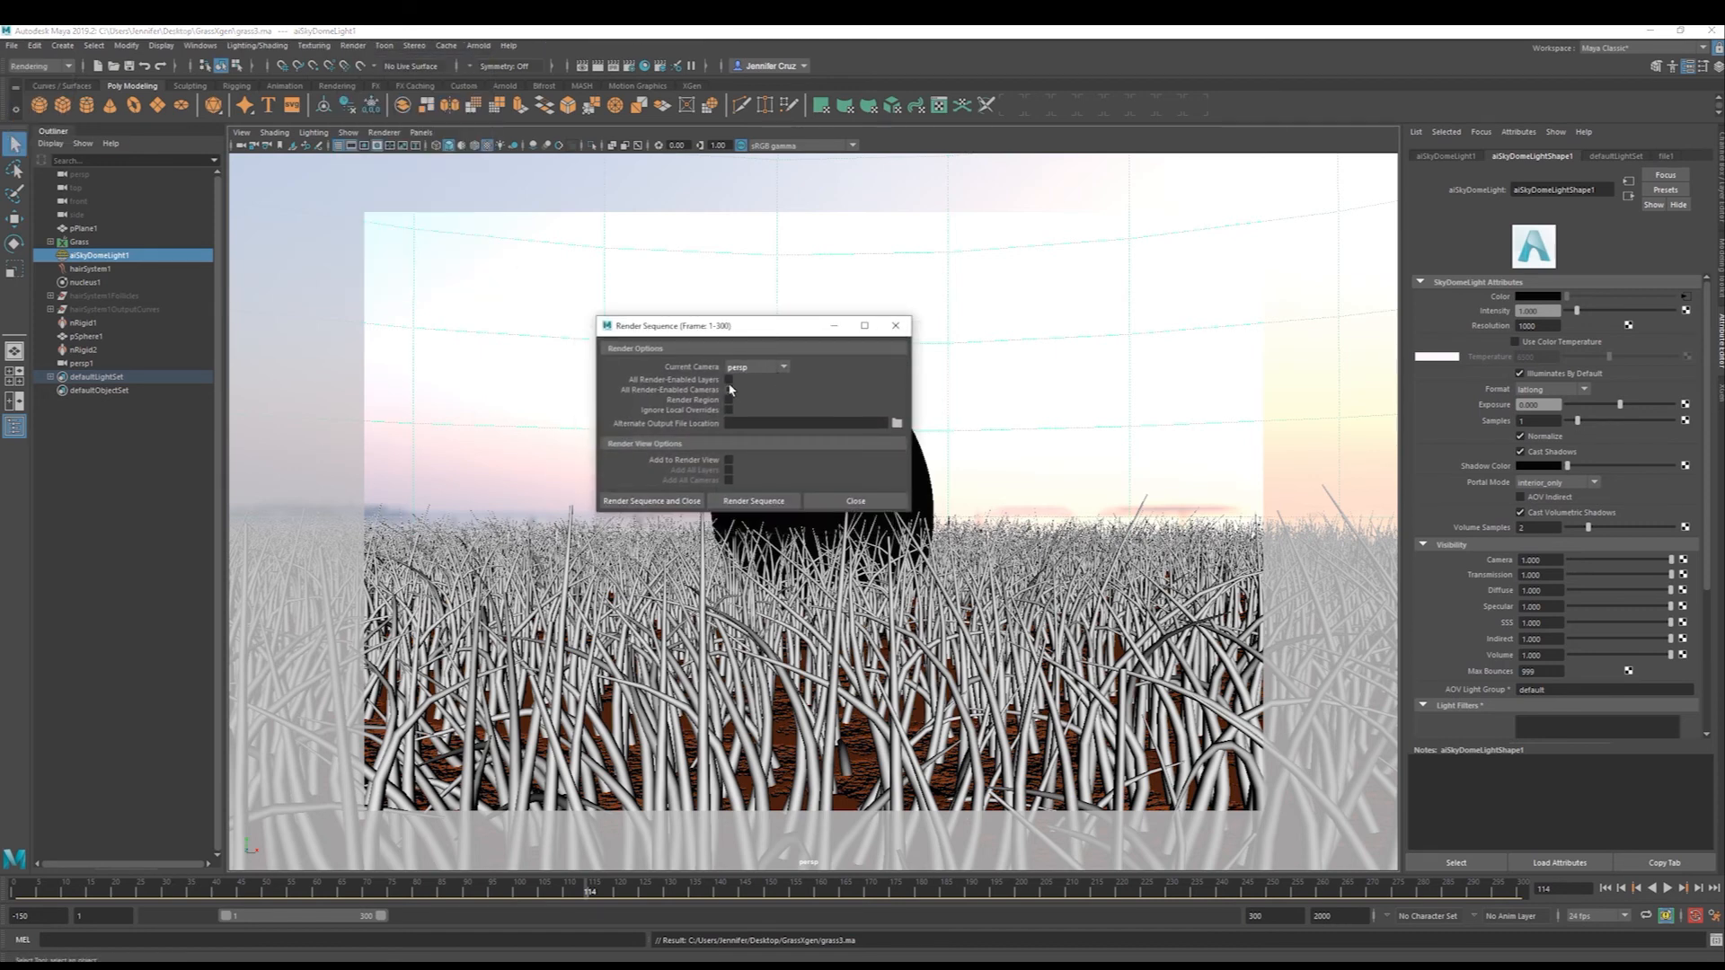